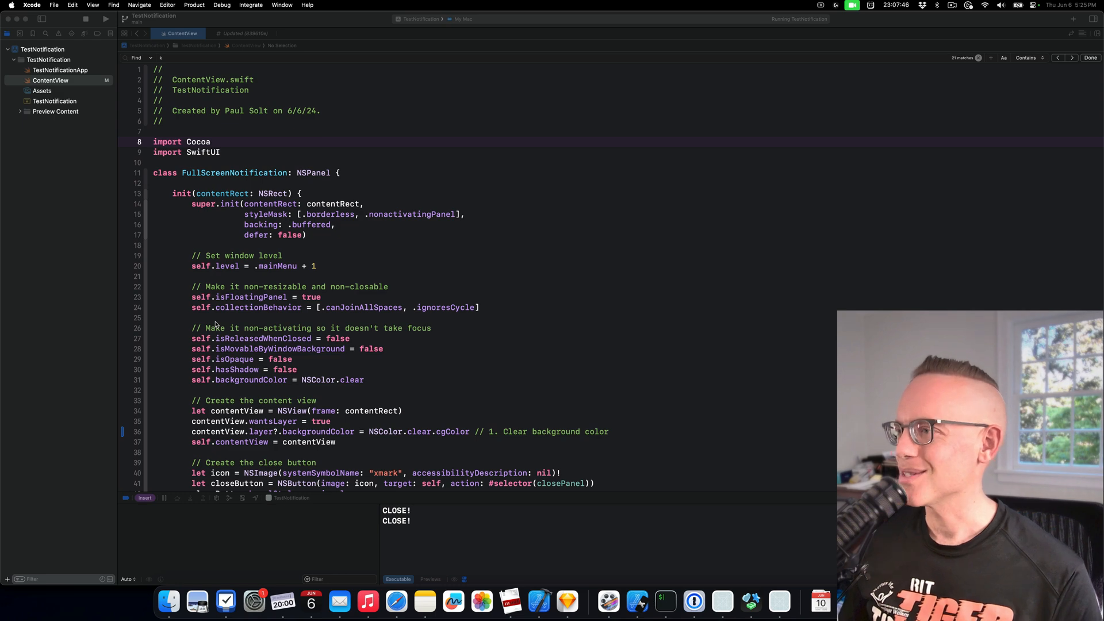
mouse_move(722, 601)
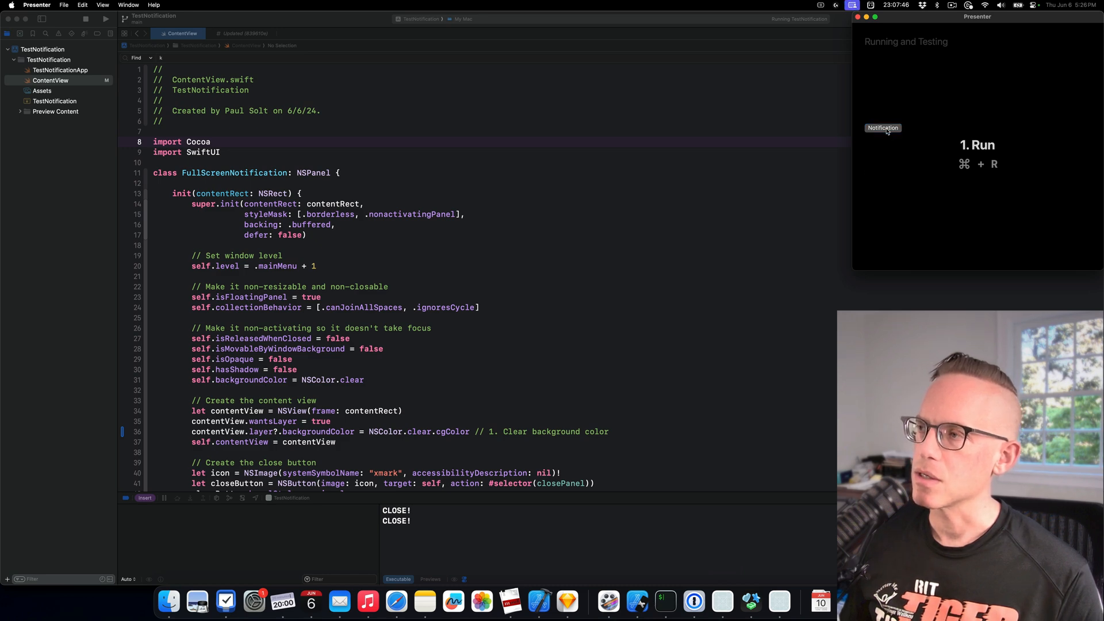
Step: Preview Presenter's Notification demo full-screen, then dismiss it and return to the code editor
click(883, 128)
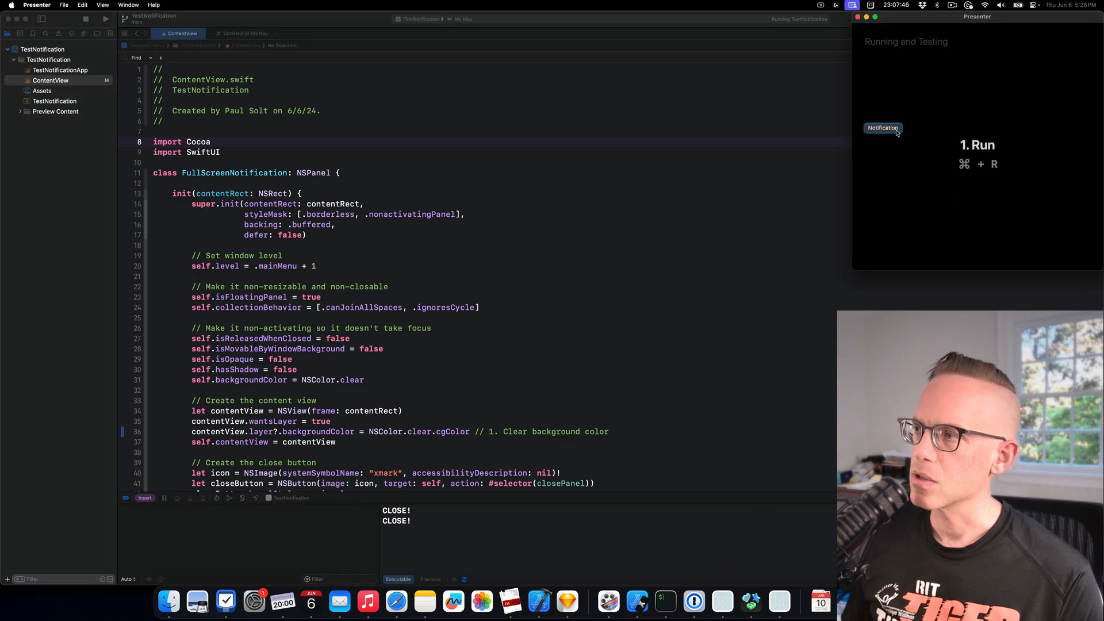
click(884, 127)
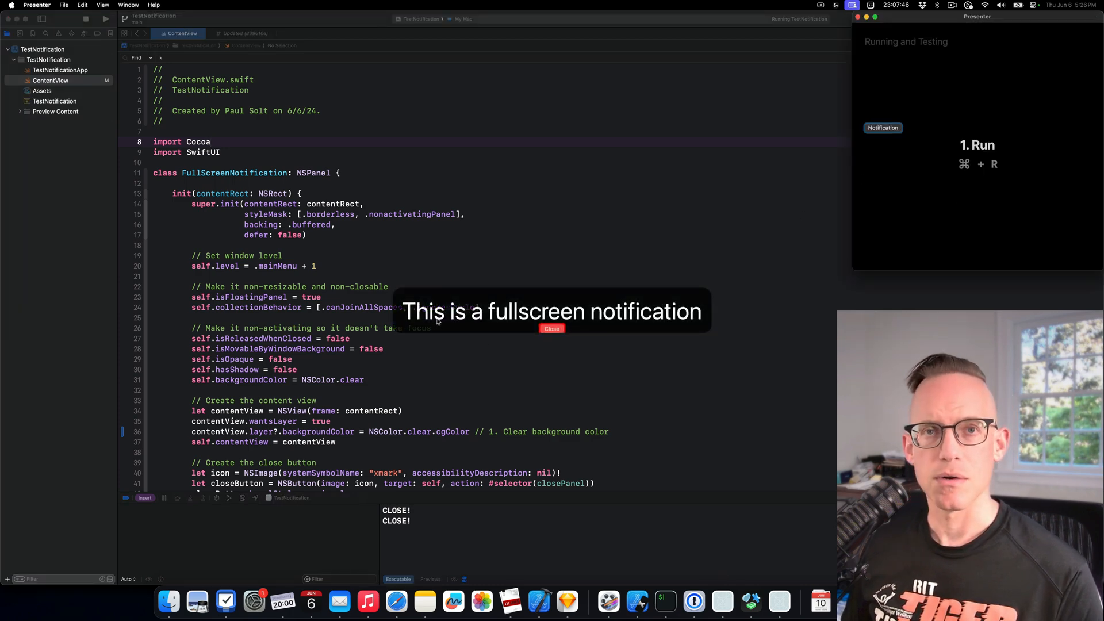
mouse_move(409, 289)
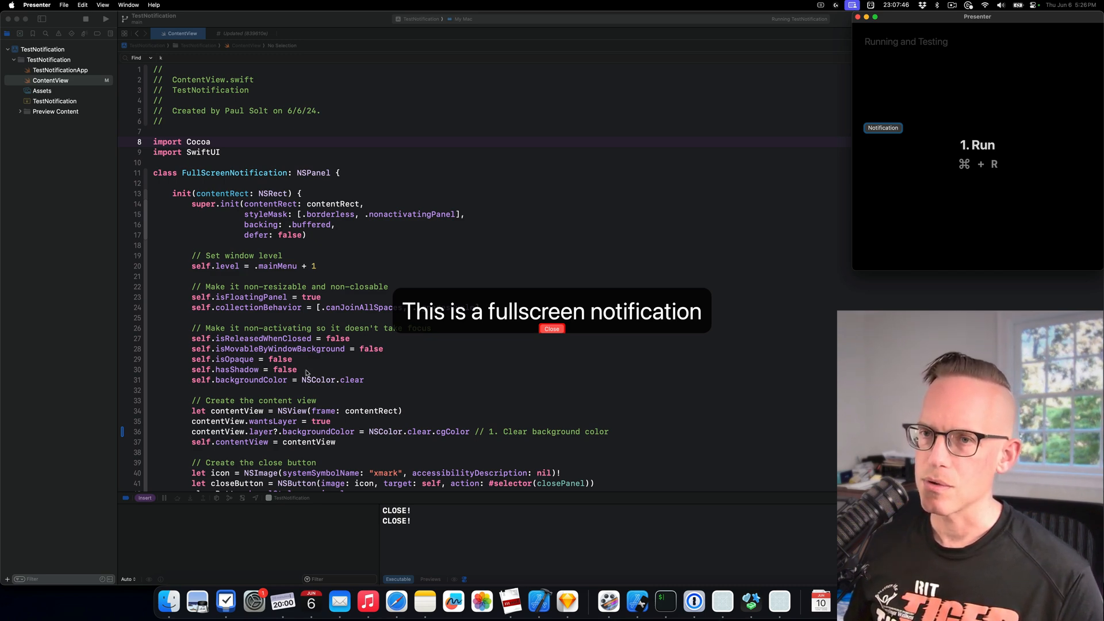
click(553, 329)
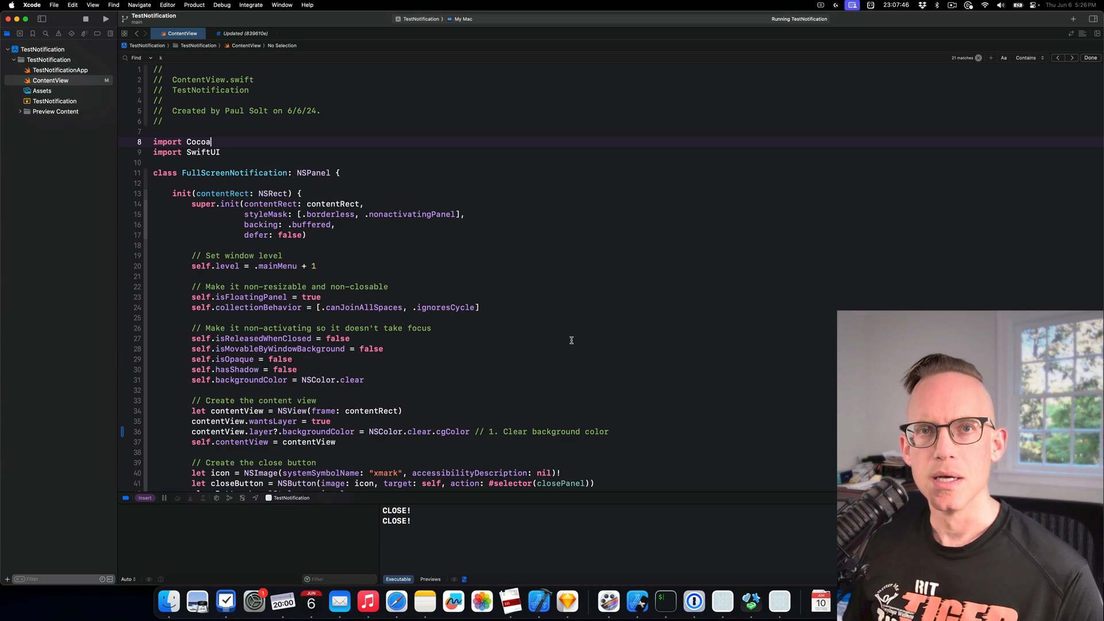
mouse_move(545, 312)
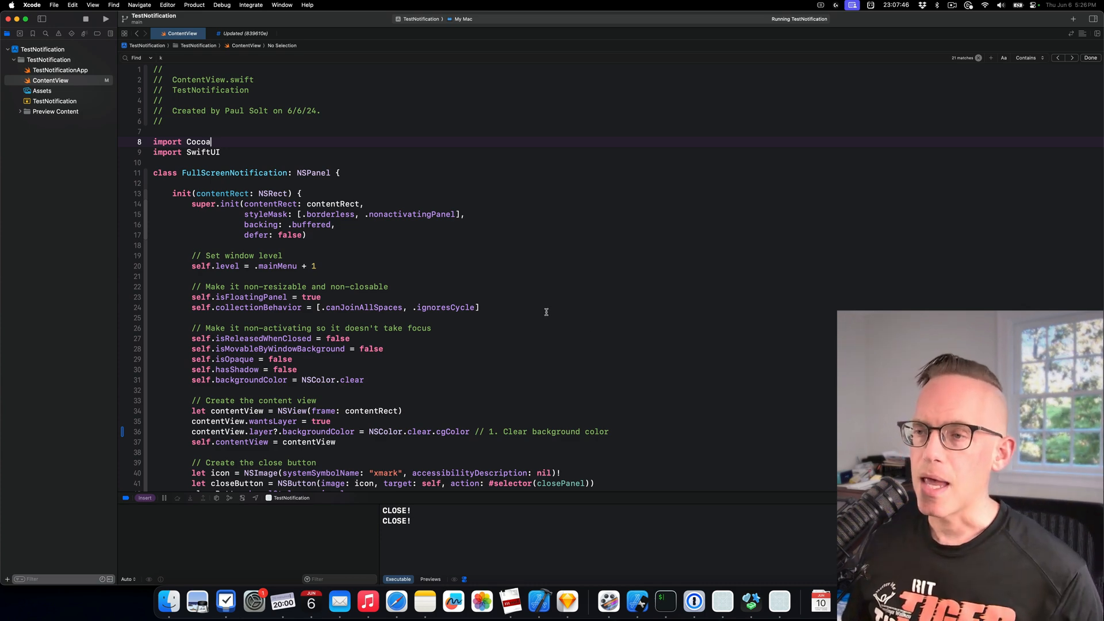
mouse_move(495, 342)
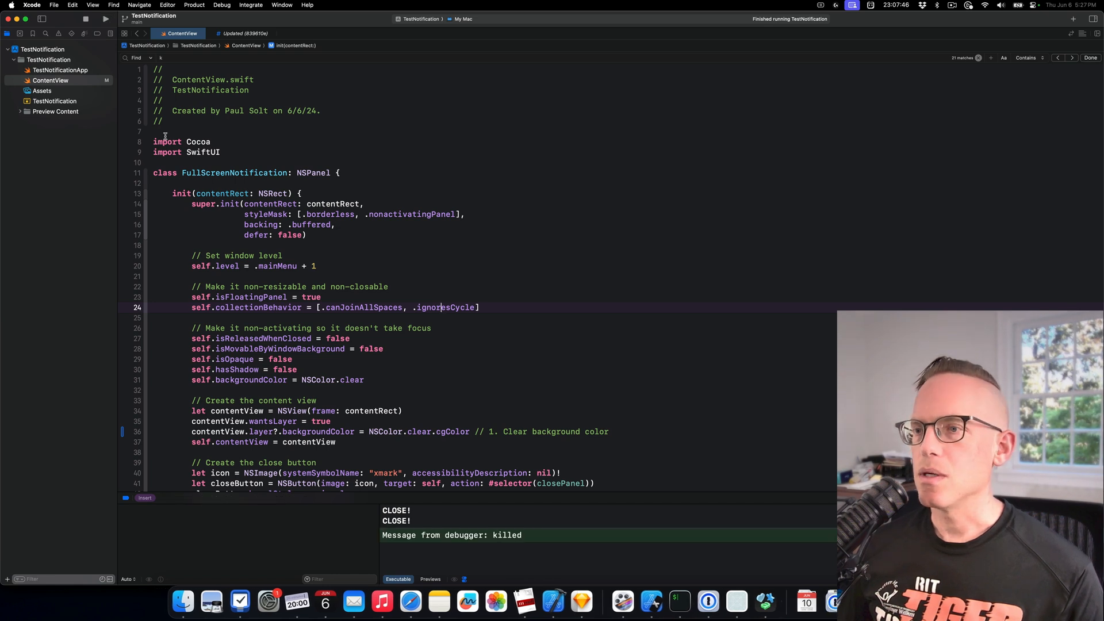
Step: Relaunch TestNotification from the Run button so its main window appears
click(105, 19)
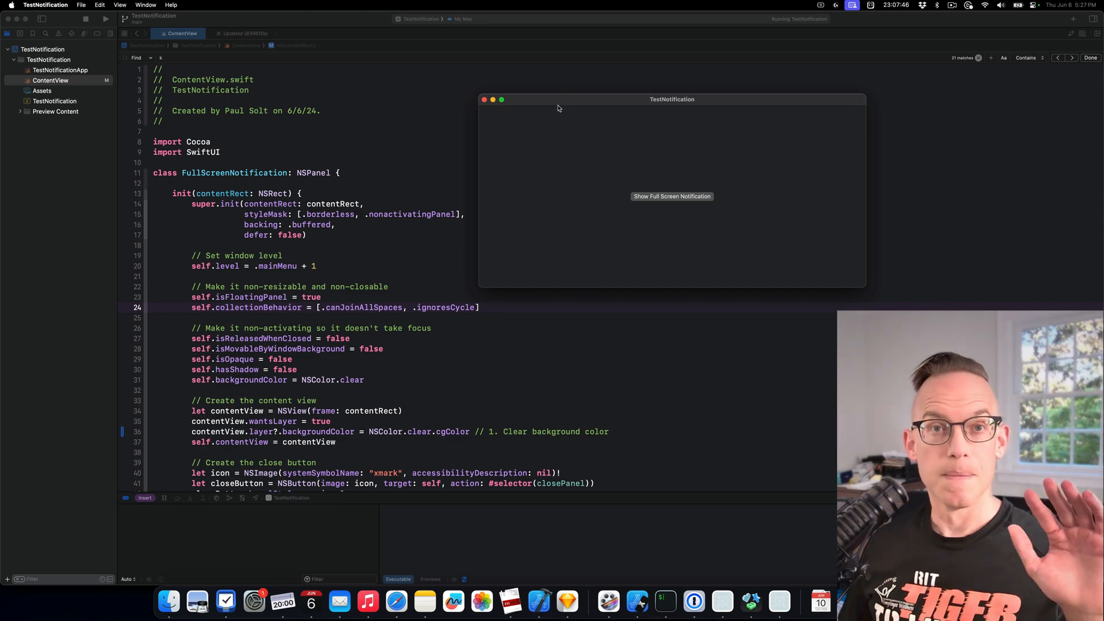
mouse_move(656, 191)
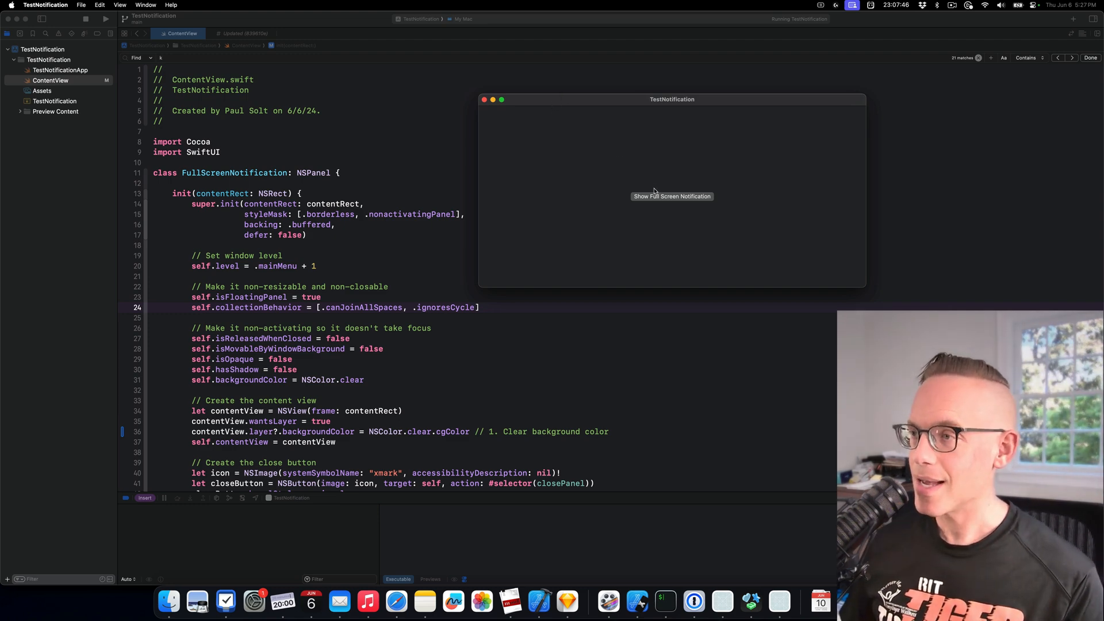
mouse_move(644, 194)
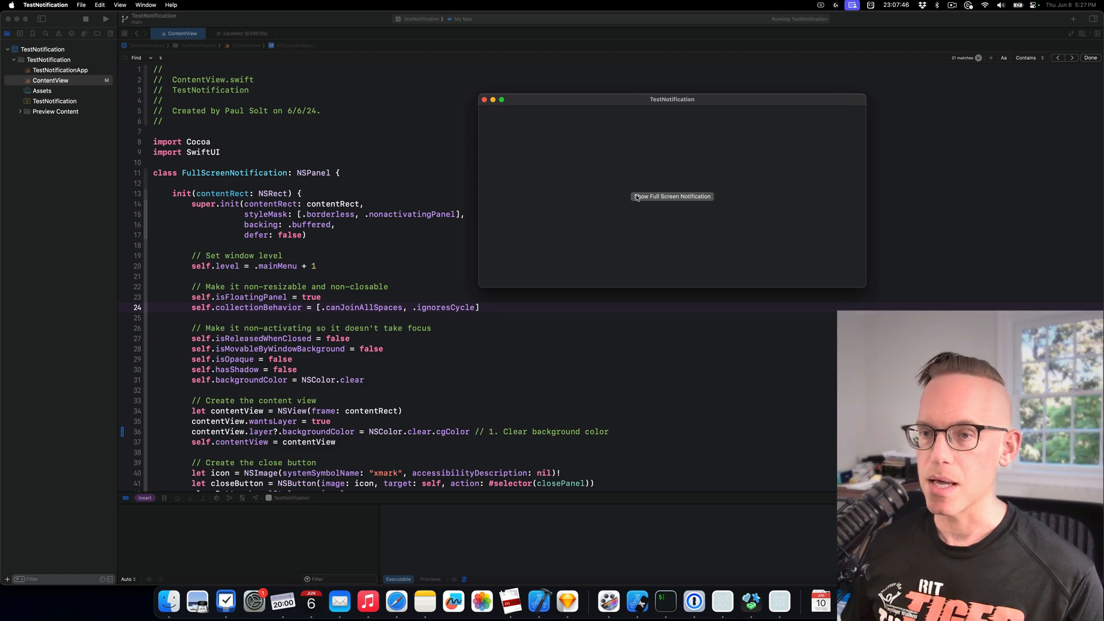
mouse_move(634, 197)
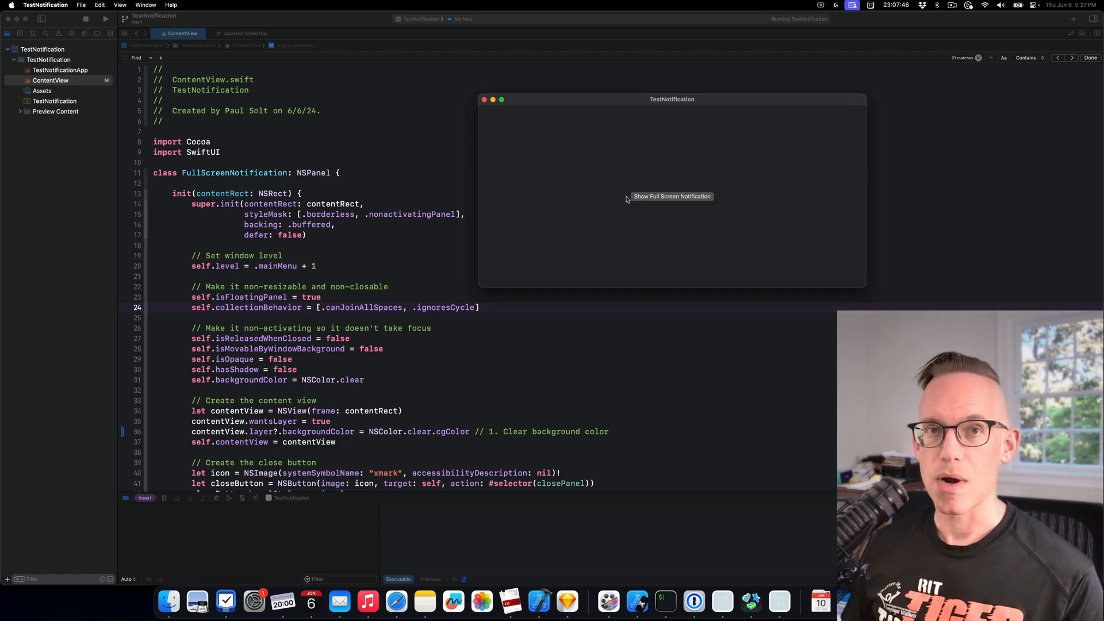
mouse_move(674, 203)
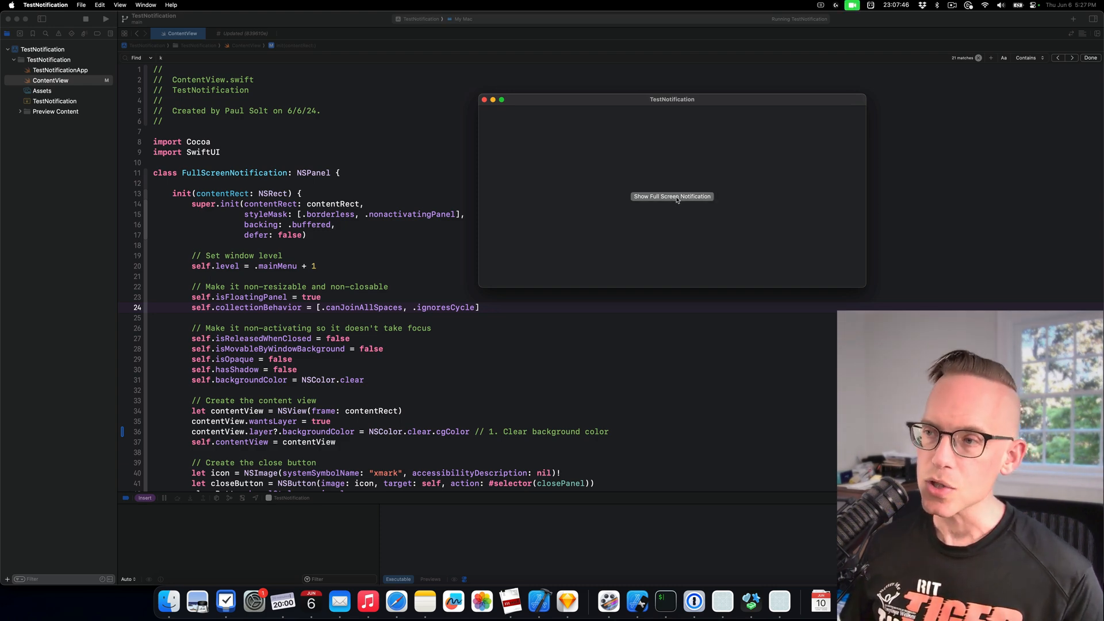
Step: Show and dismiss the full-screen notification twice, then show it a third time
click(671, 197)
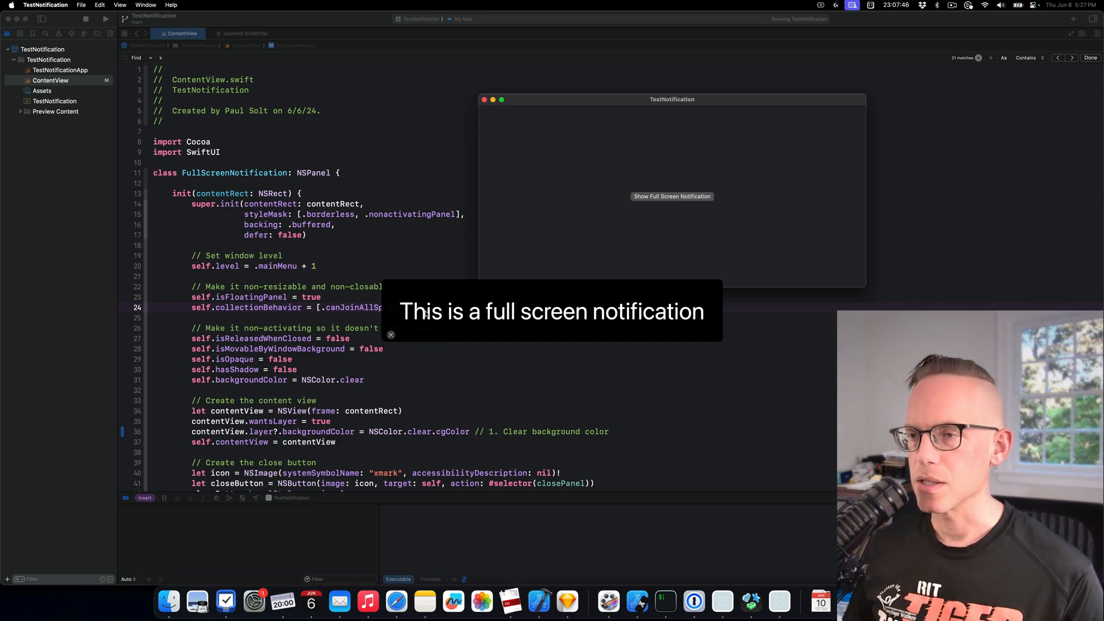
click(391, 335)
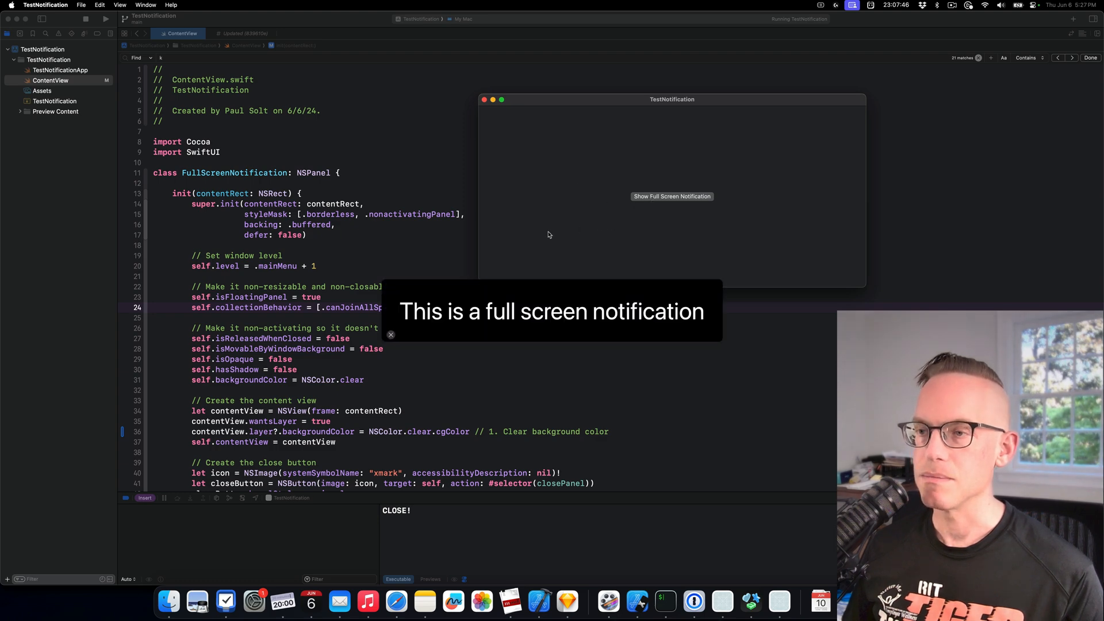
mouse_move(445, 225)
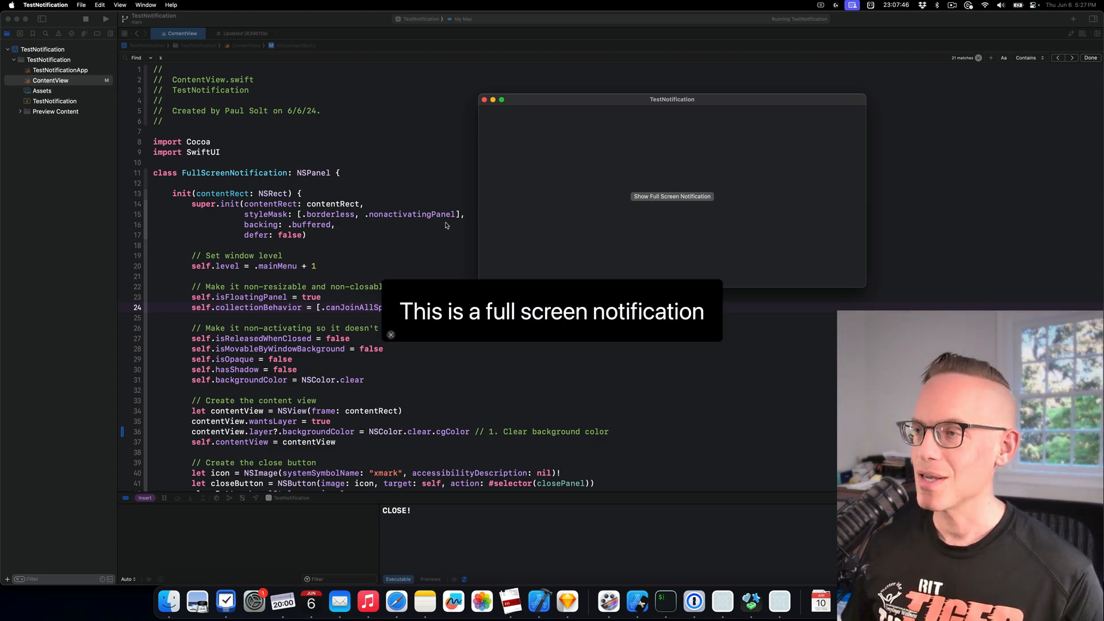
click(390, 335)
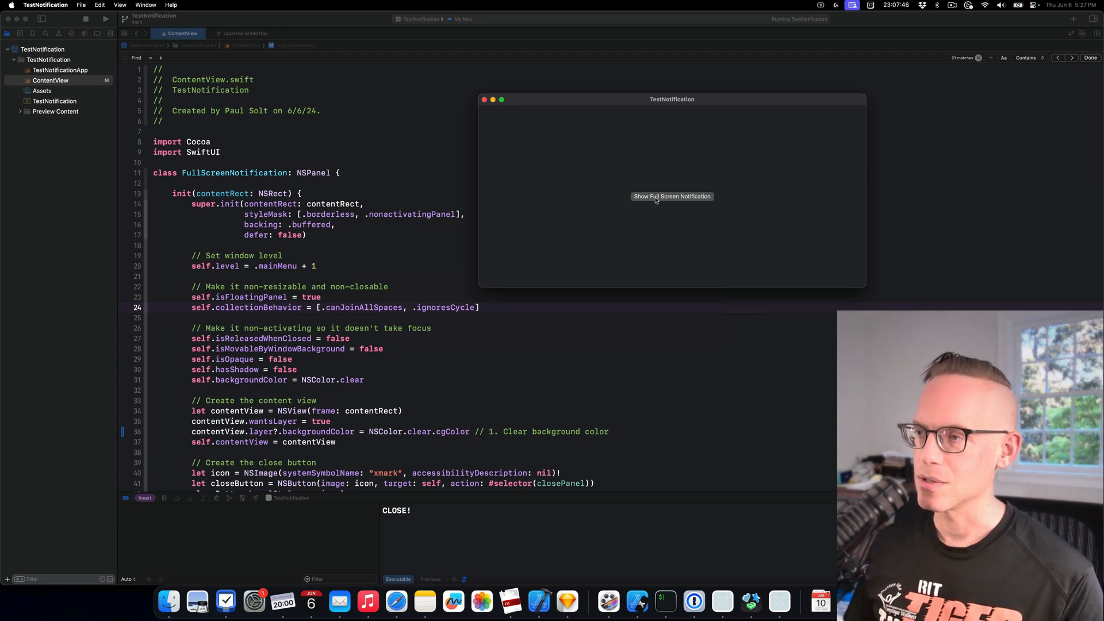
click(672, 197)
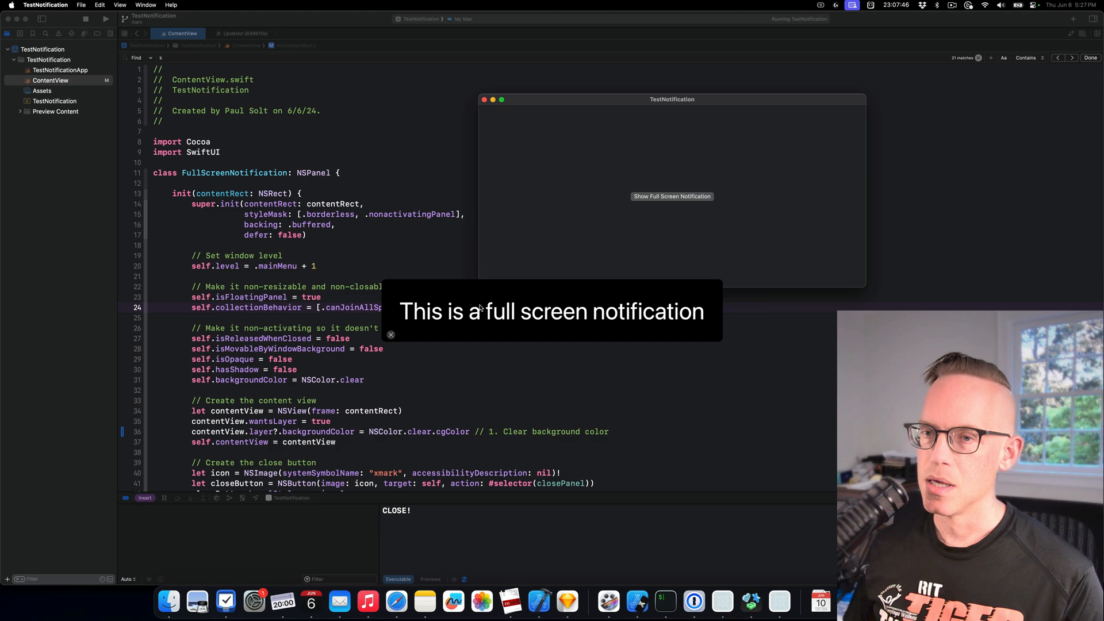
click(390, 335)
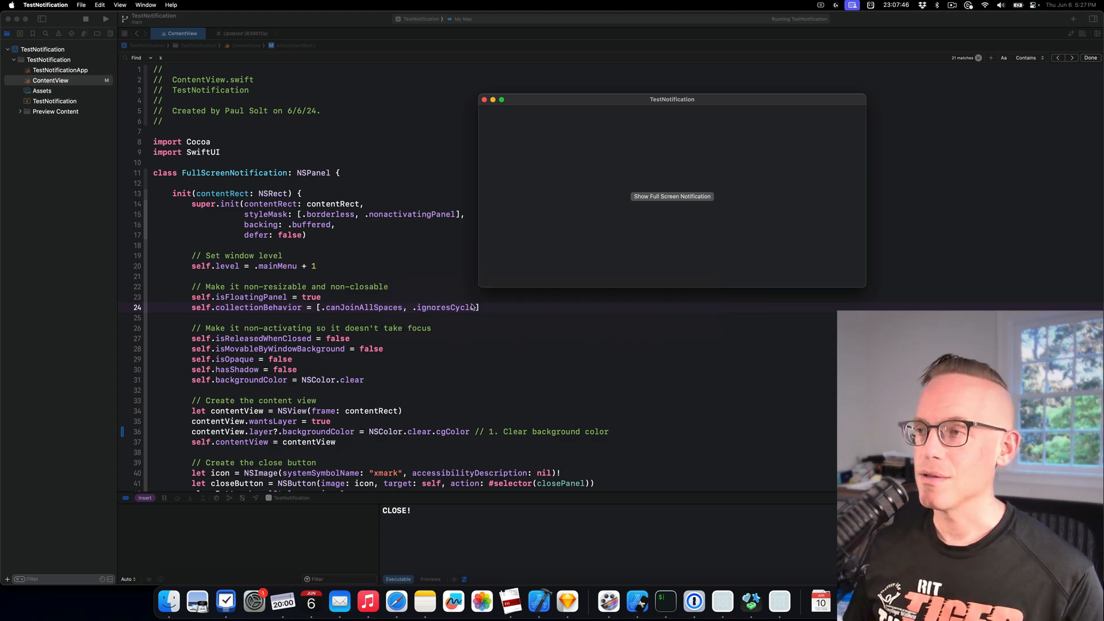
mouse_move(496, 275)
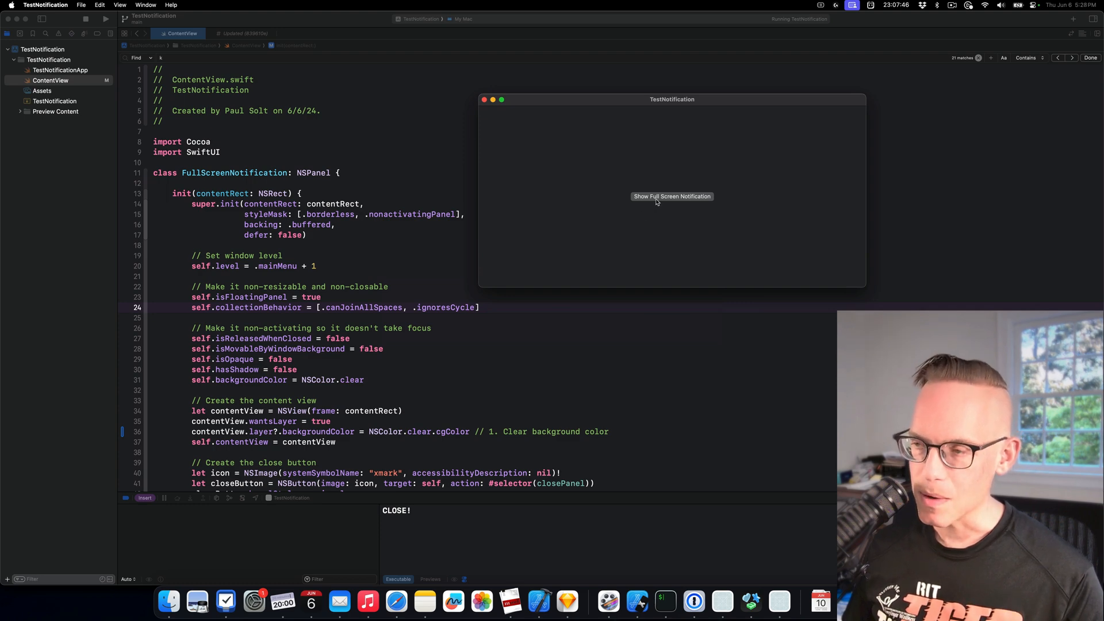
click(672, 196)
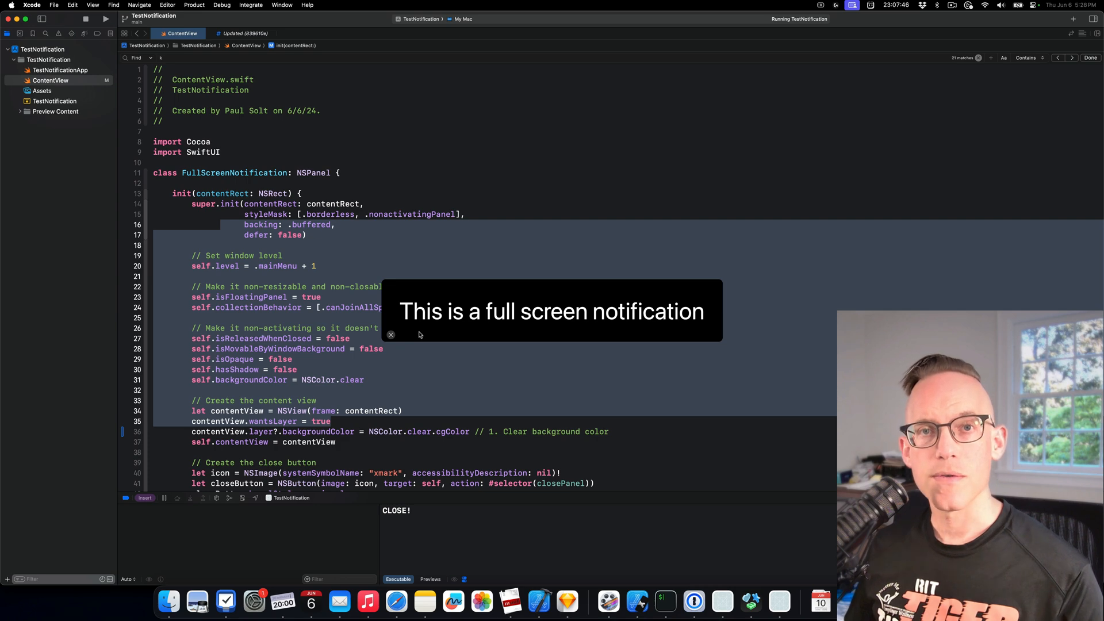
Step: Dismiss the full-screen notification, bringing the FullScreenNotification code back into view
click(391, 335)
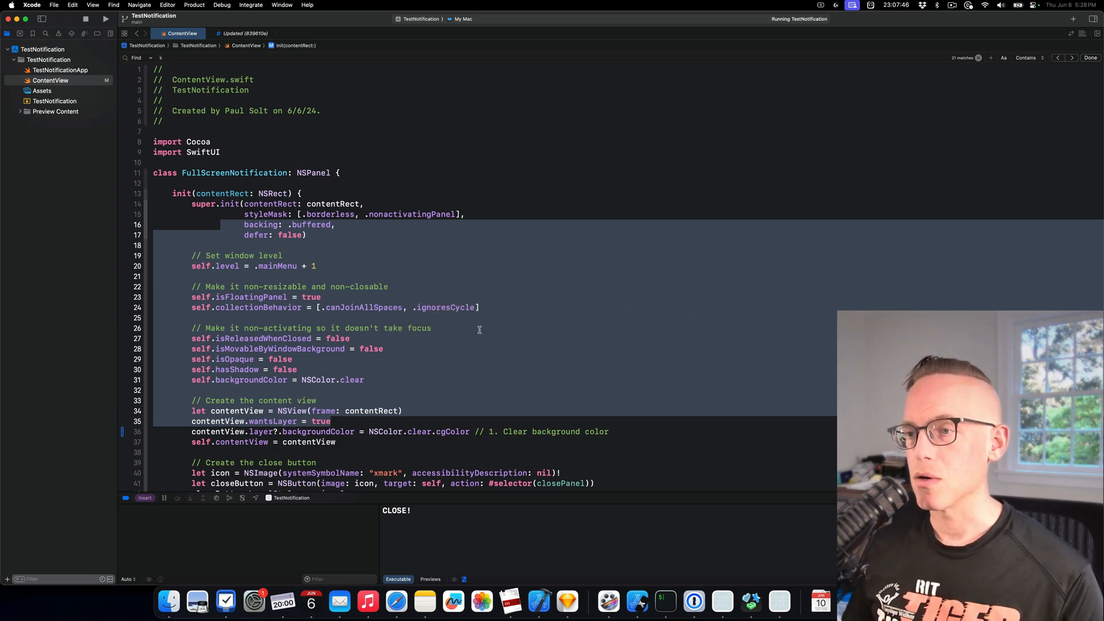
mouse_move(467, 266)
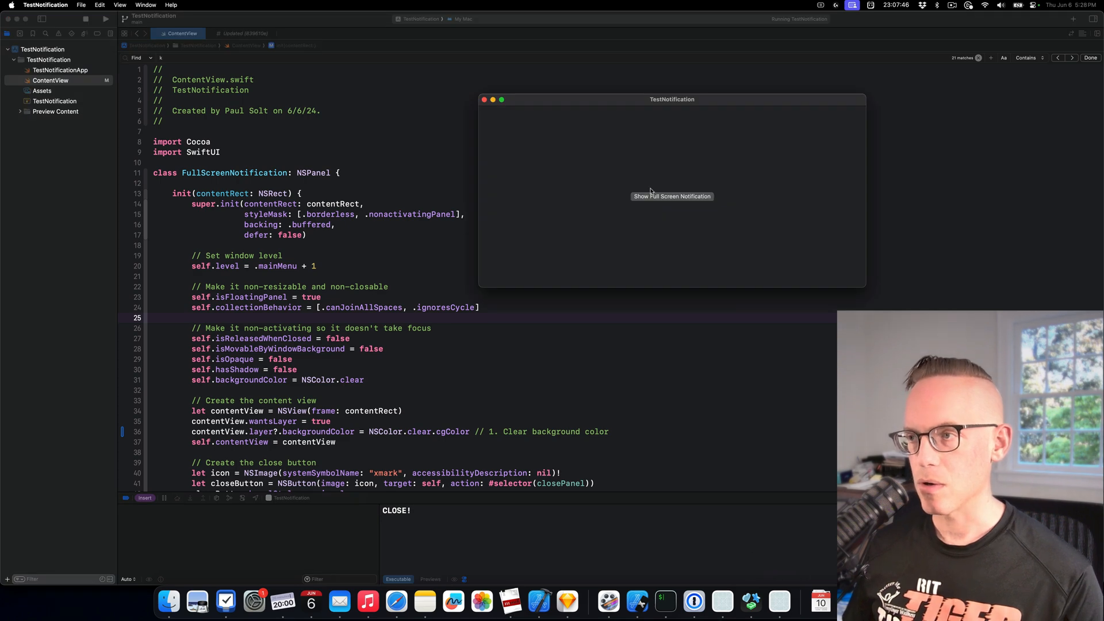
Step: Show the full-screen notification and dismiss it, logging a second "CLOSE!"
click(672, 197)
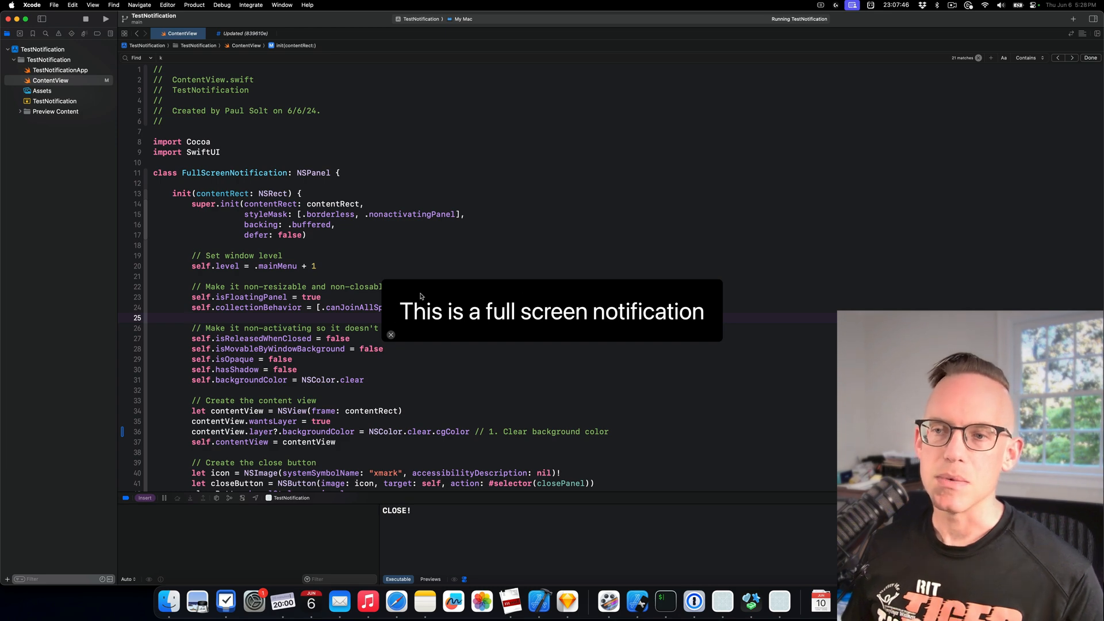
click(391, 335)
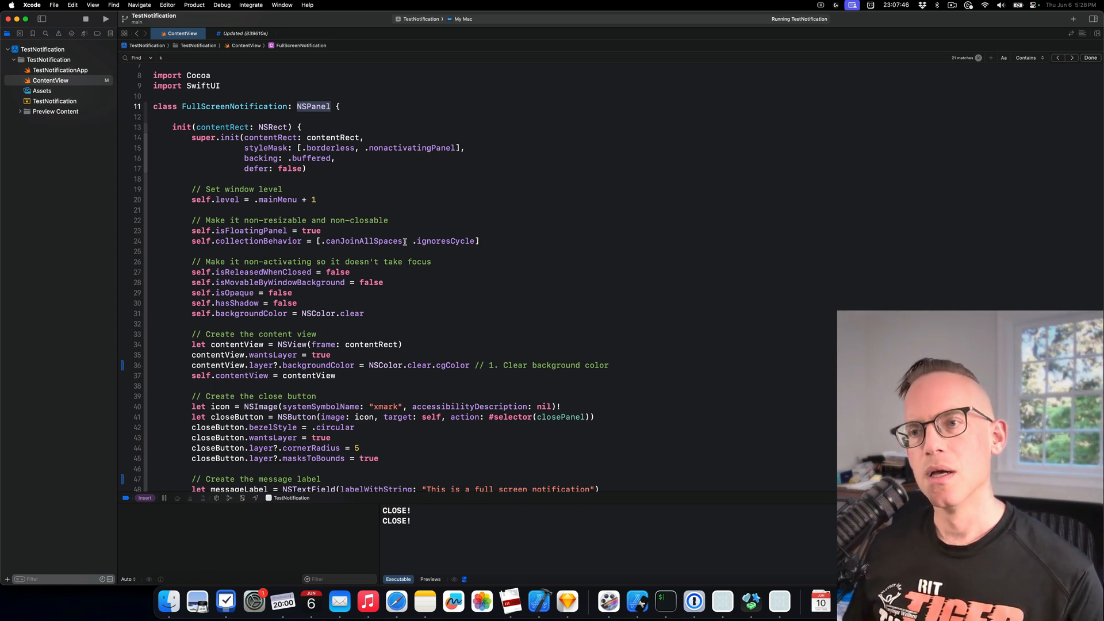
double_click(247, 230)
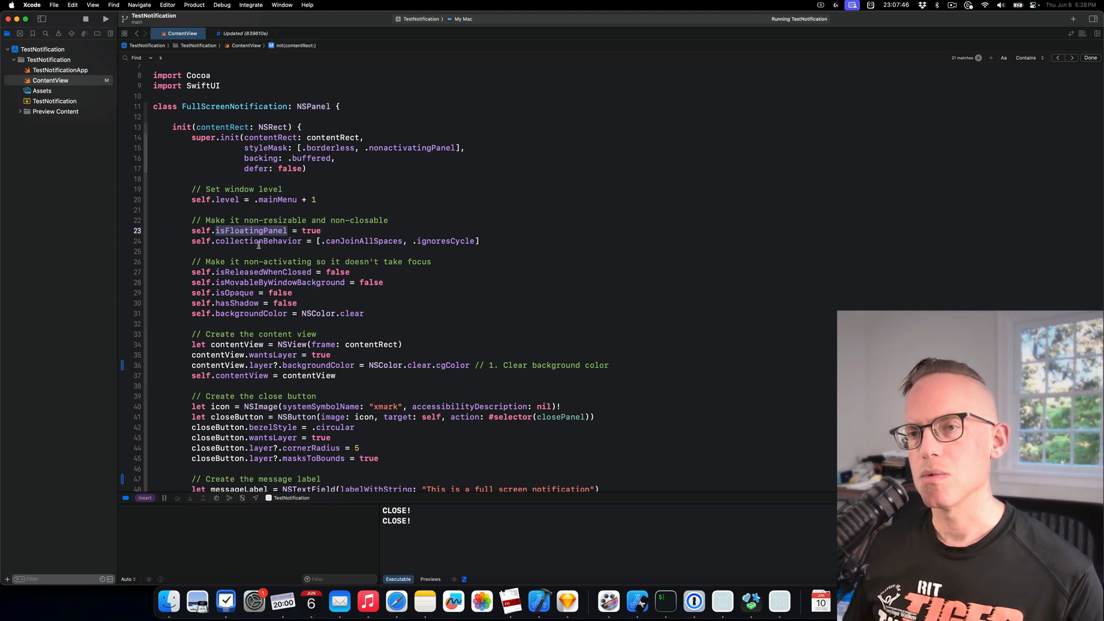
mouse_move(250, 249)
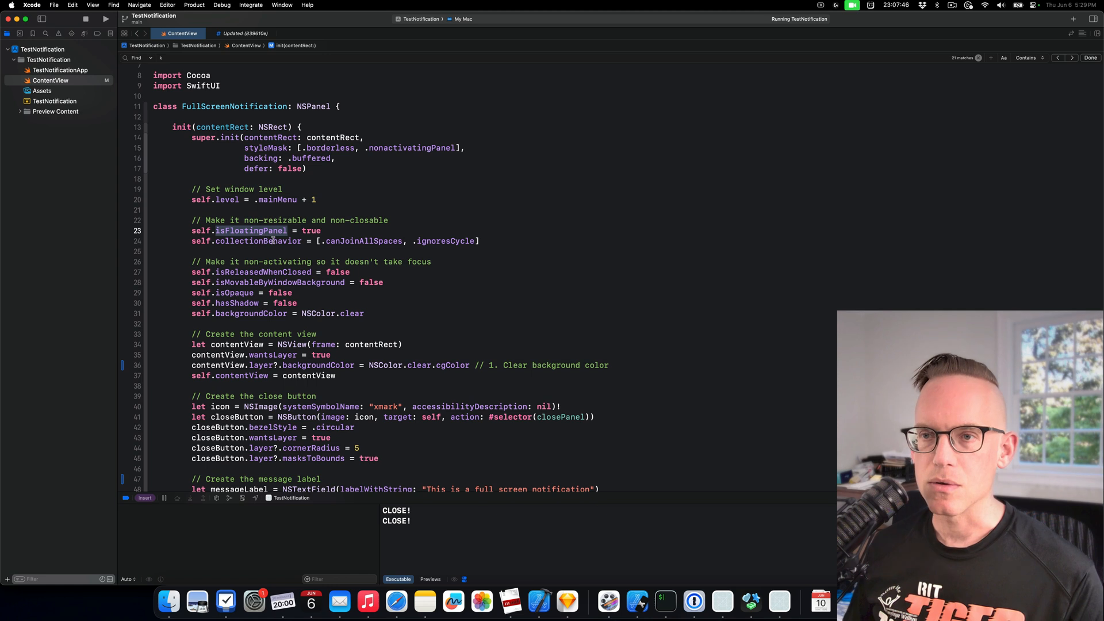
double_click(363, 241)
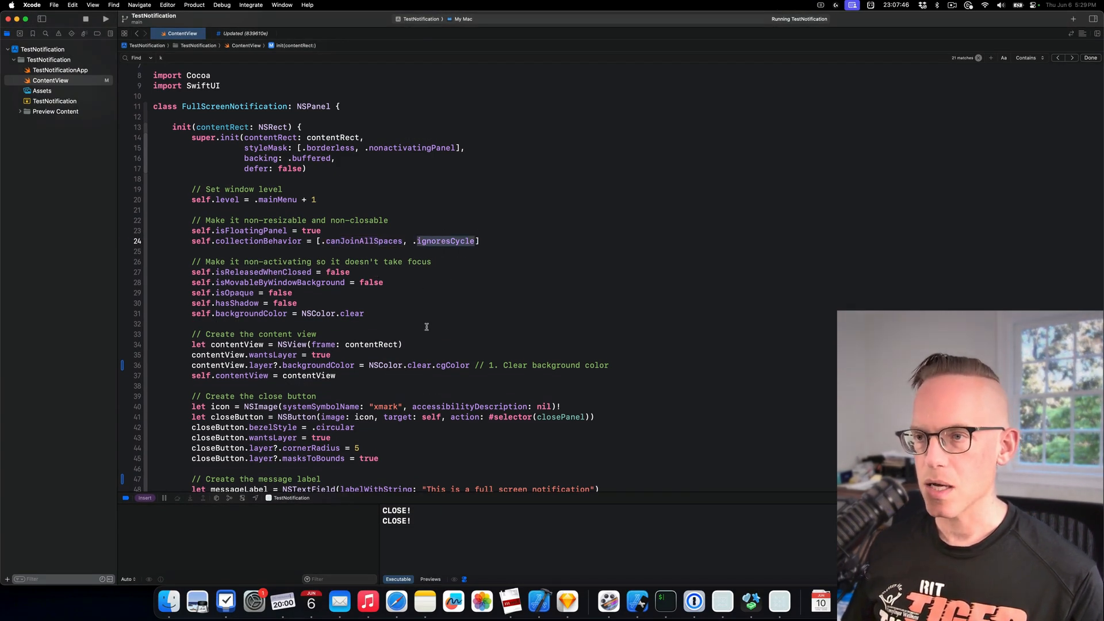
mouse_move(752, 601)
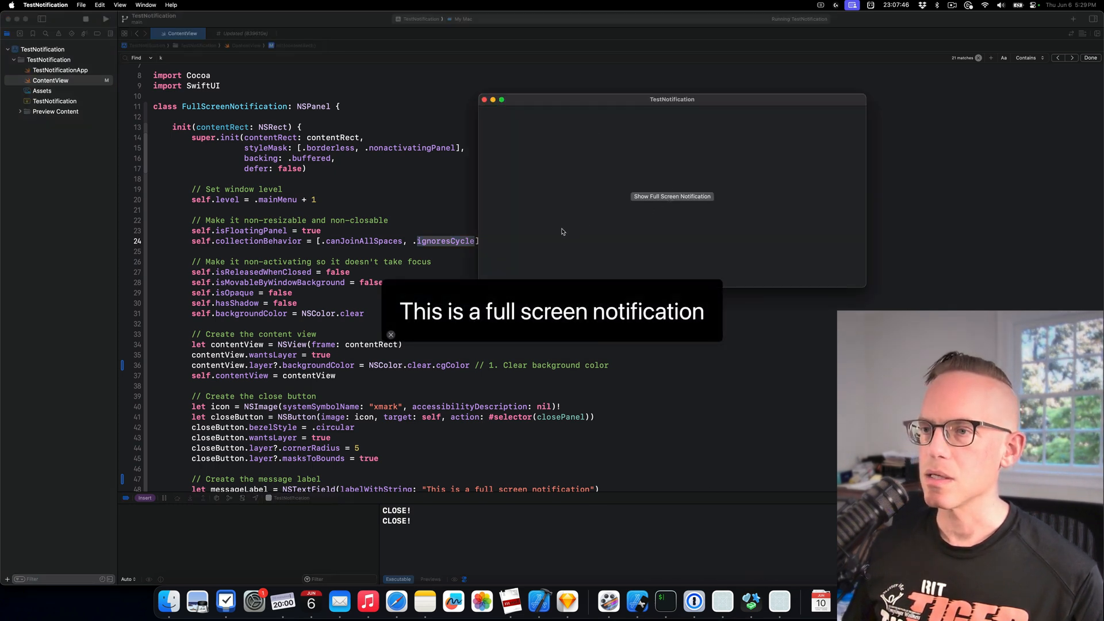
mouse_move(830, 198)
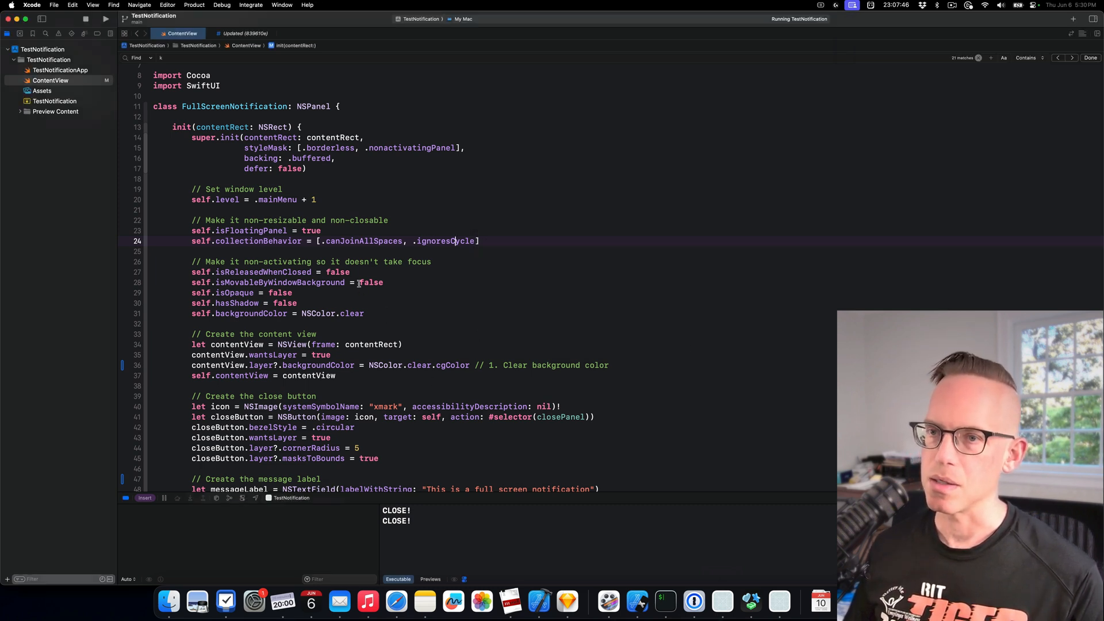
double_click(251, 272)
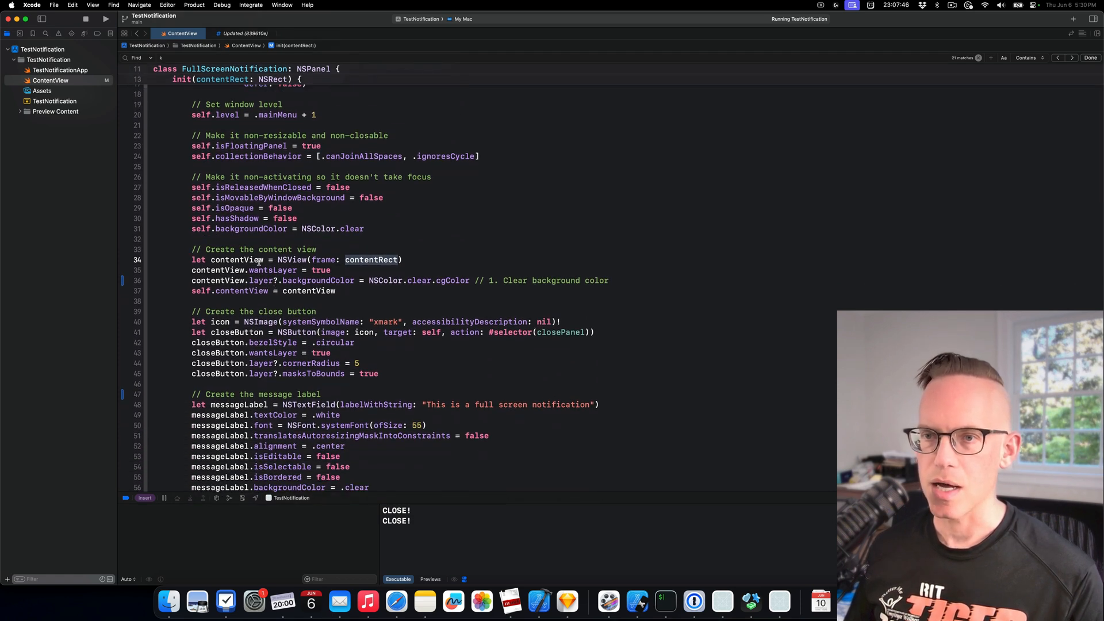
double_click(272, 270)
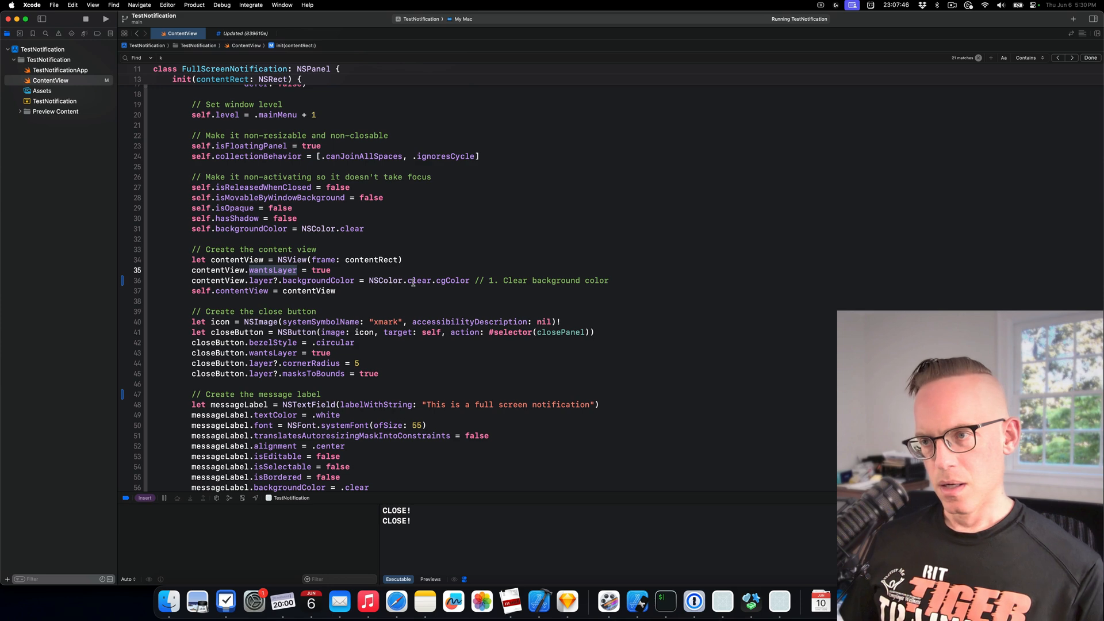
double_click(453, 280)
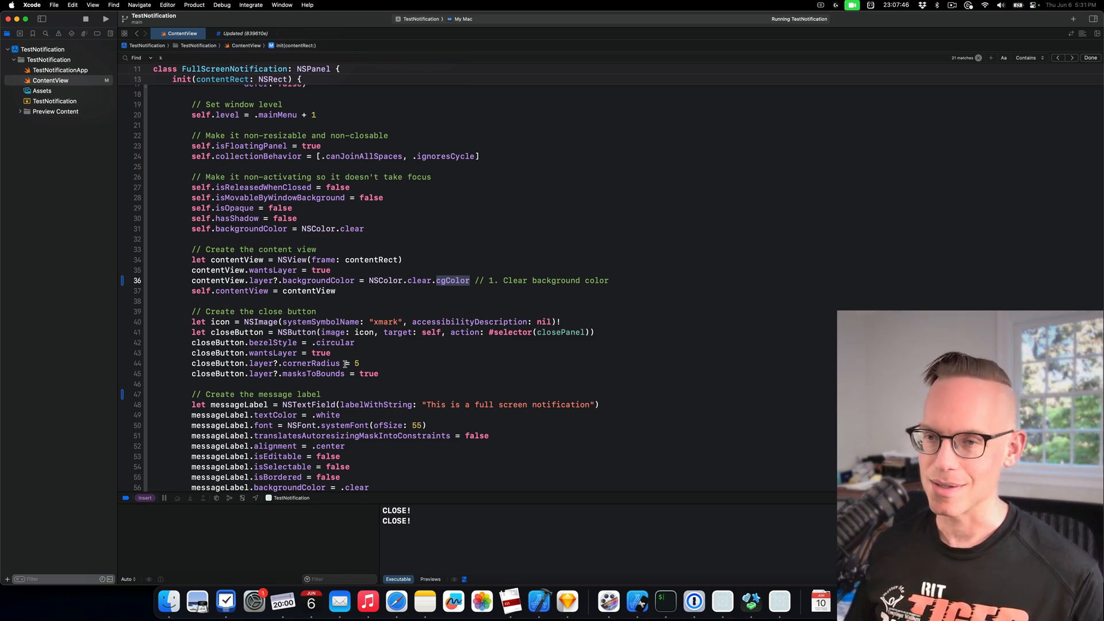
scroll(down, 3)
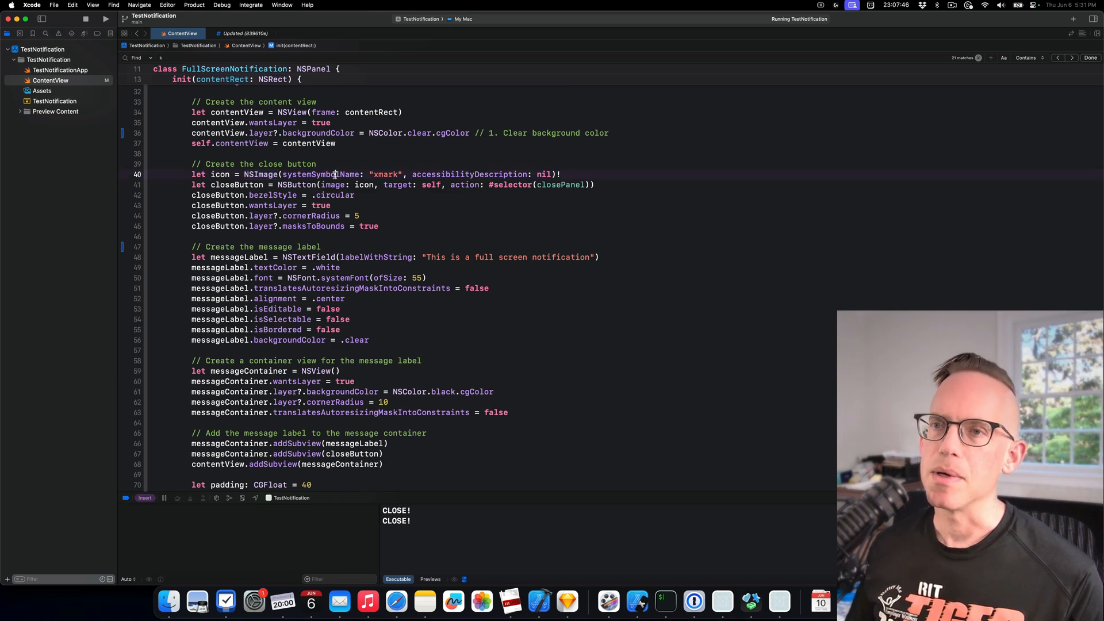
Step: Highlight #selector and closePanel in the close button line, then scroll to the constraints
double_click(320, 173)
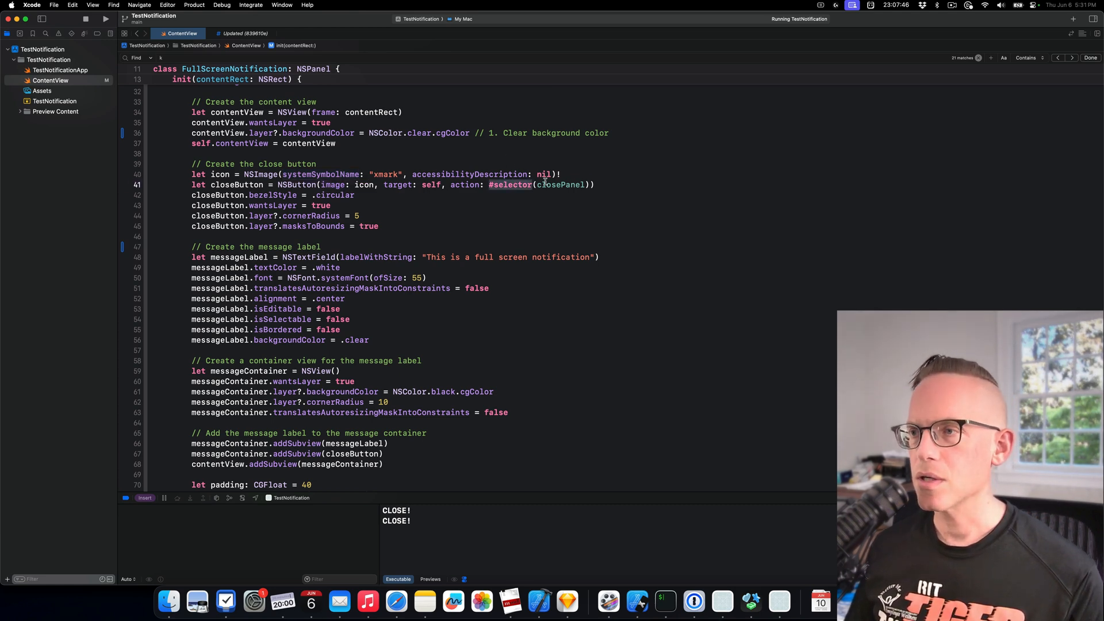
double_click(563, 184)
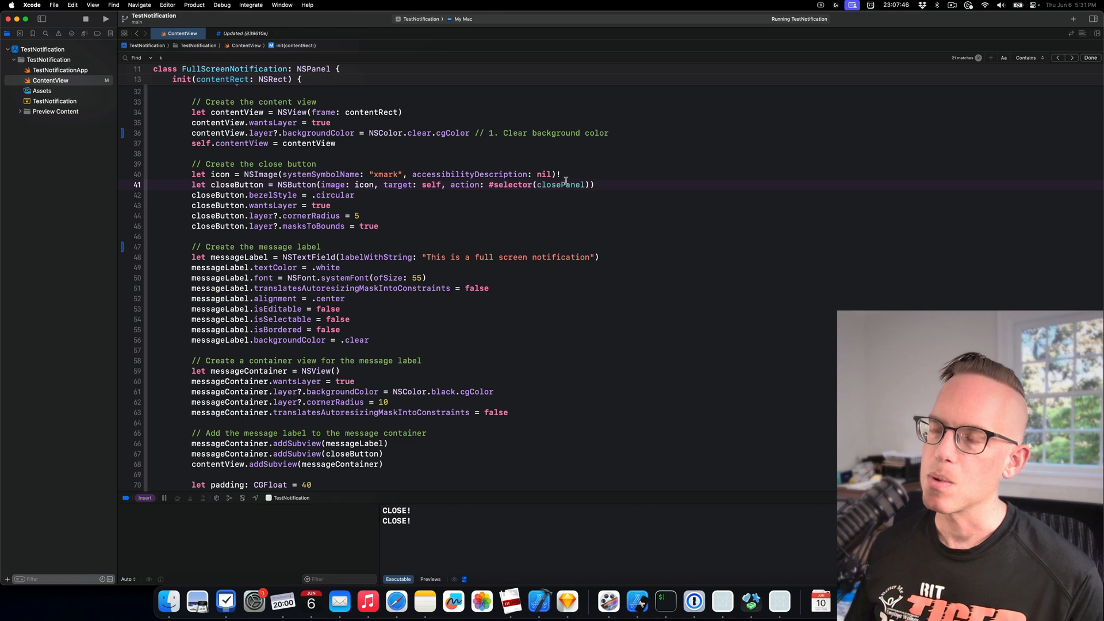
double_click(560, 184)
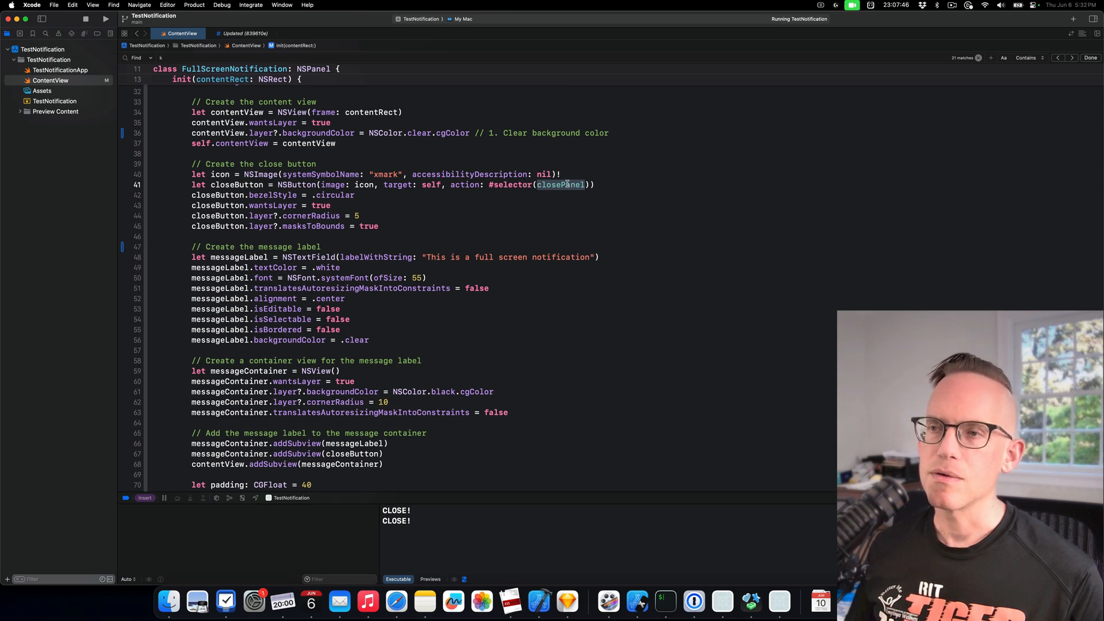
mouse_move(527, 185)
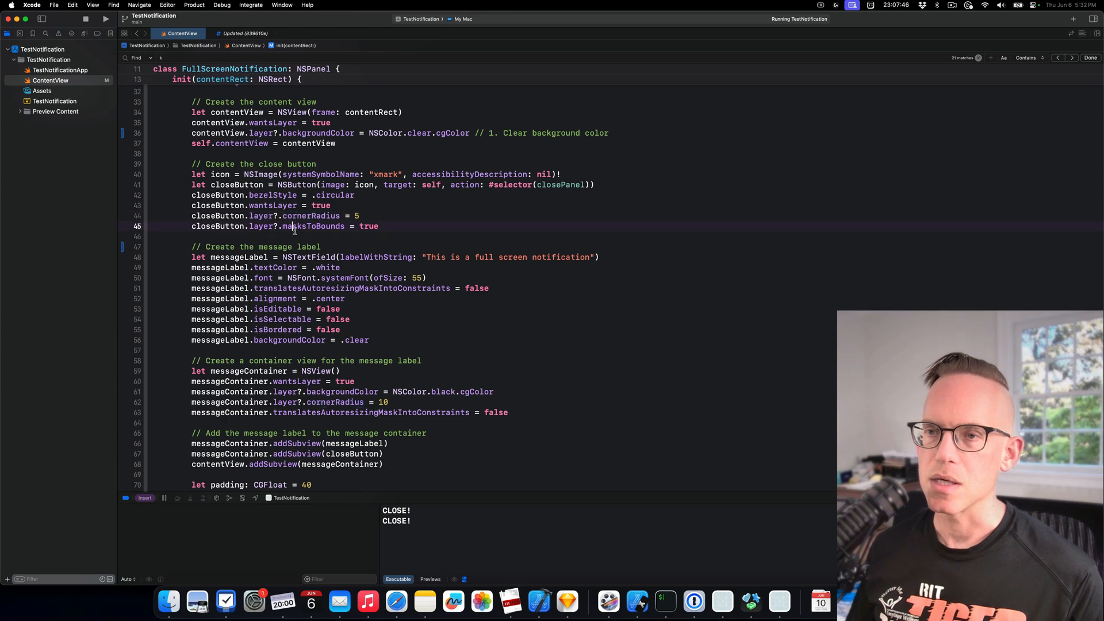
scroll(down, 3)
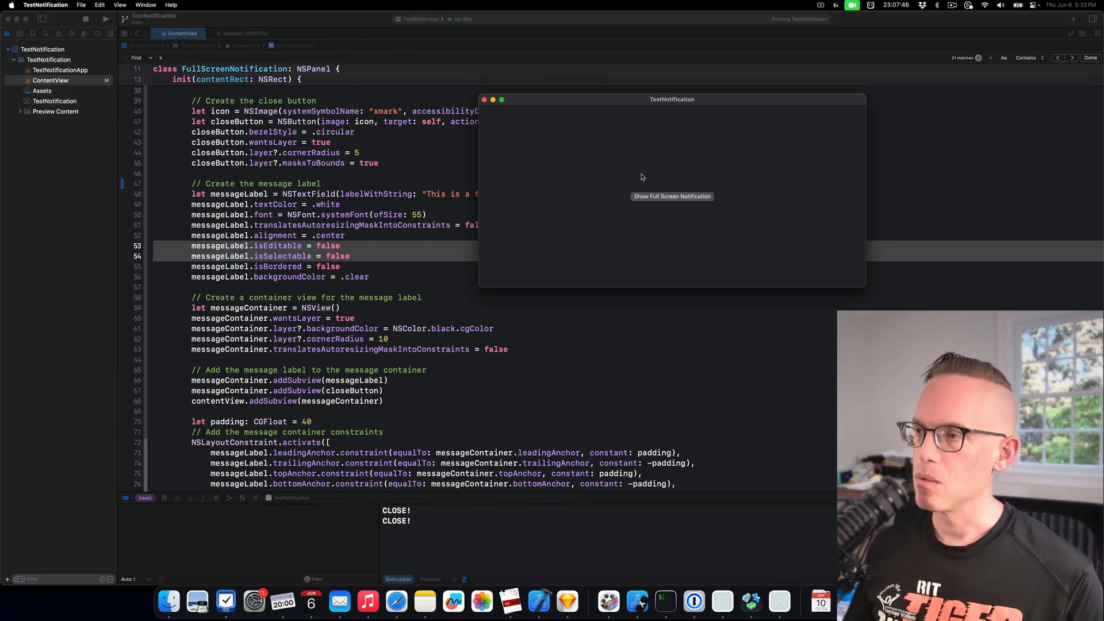
Step: Show the test notification, then return to the message label setup code
click(671, 197)
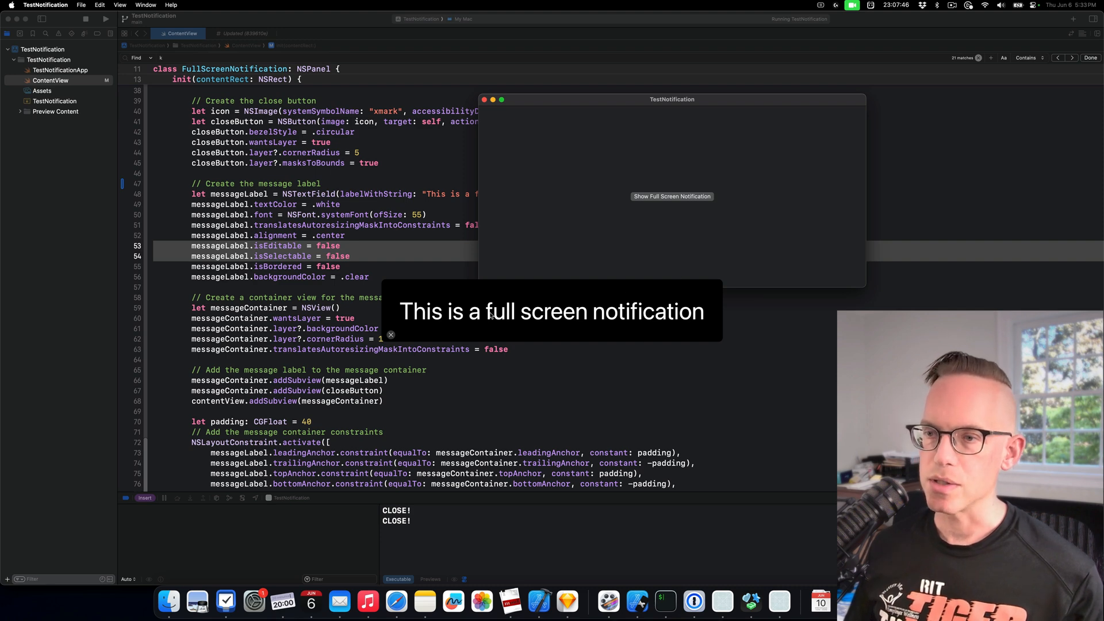
mouse_move(490, 315)
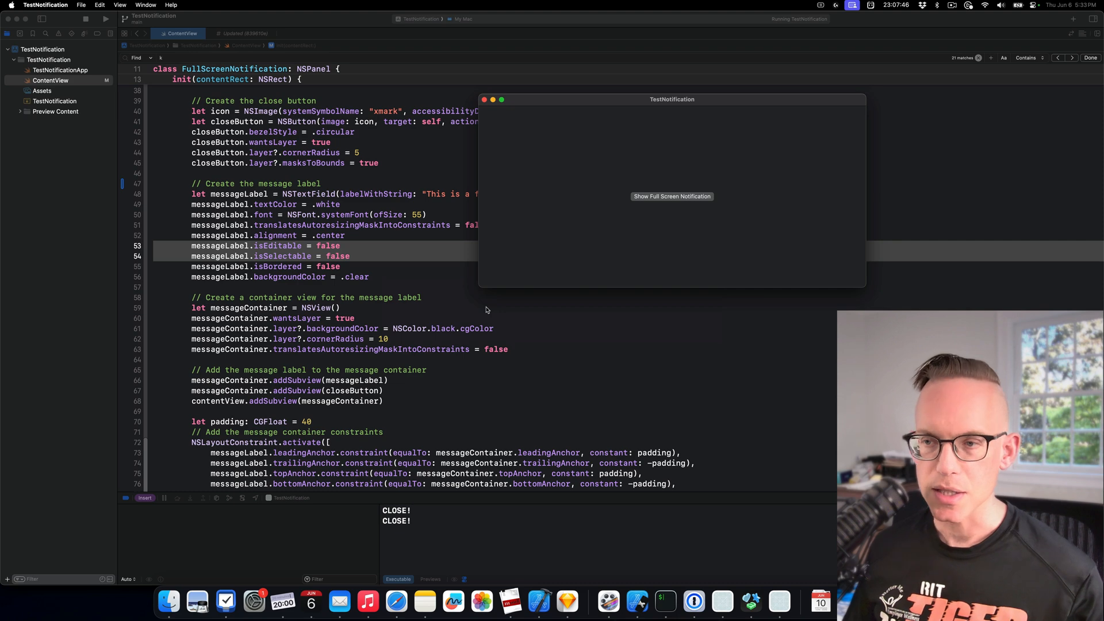
mouse_move(345, 256)
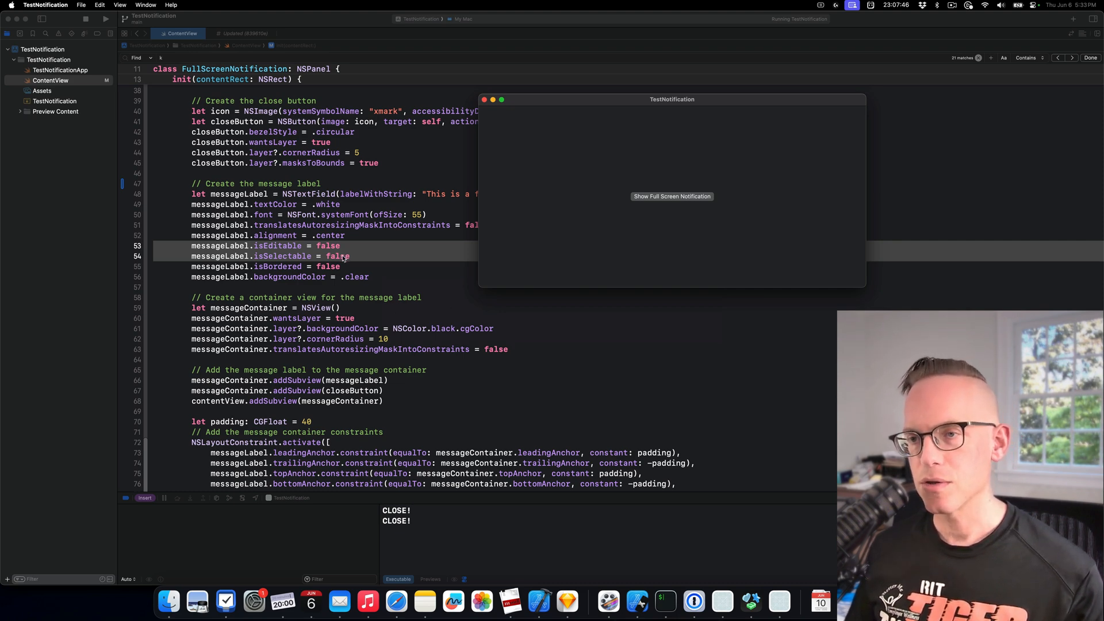
double_click(282, 255)
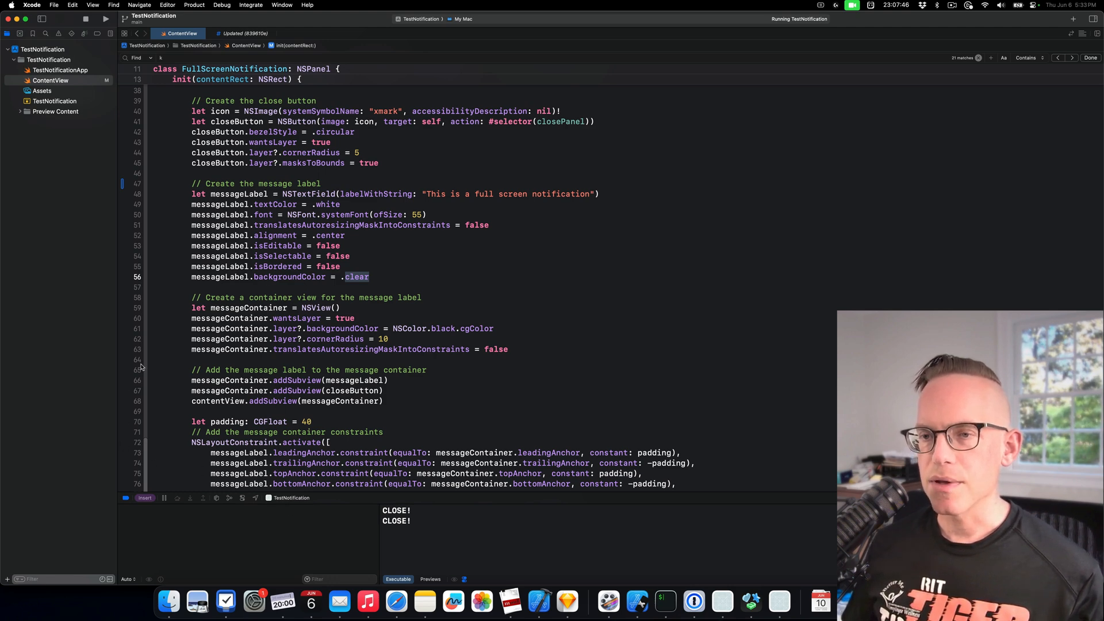
mouse_move(236, 328)
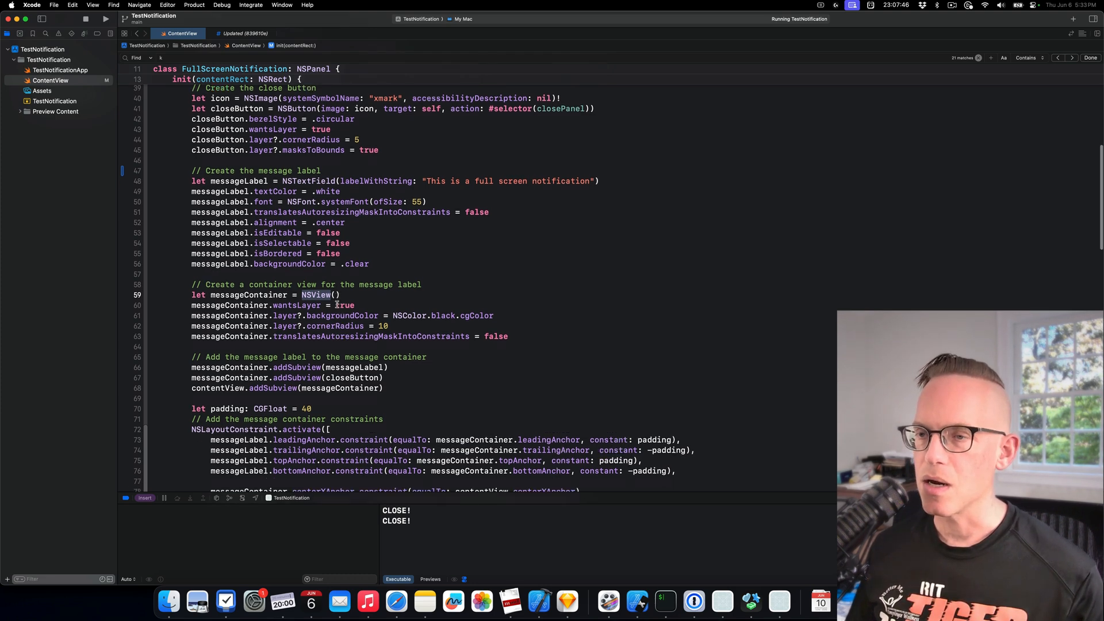
Step: Scroll down to the message container padding constant (CGFloat = 40)
scroll(down, 3)
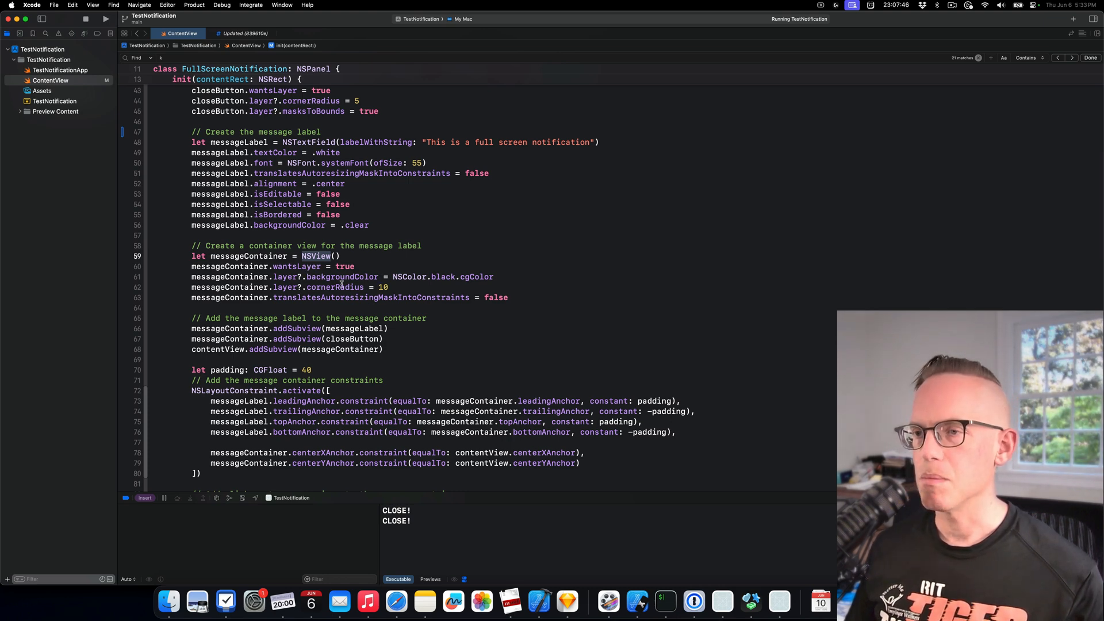
mouse_move(295, 349)
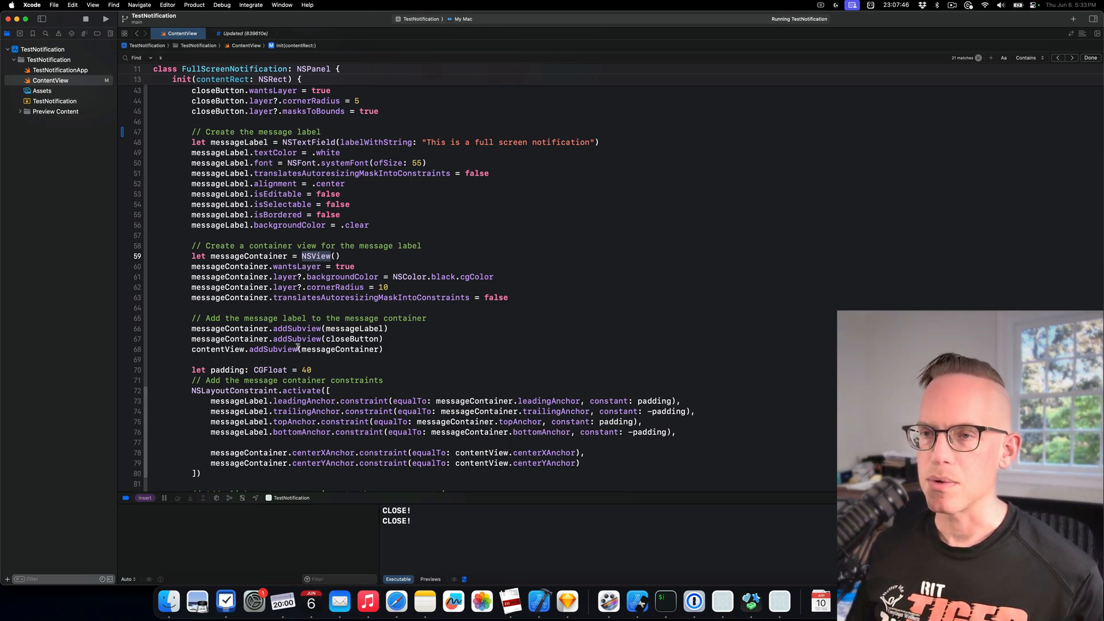
scroll(down, 3)
text(8)
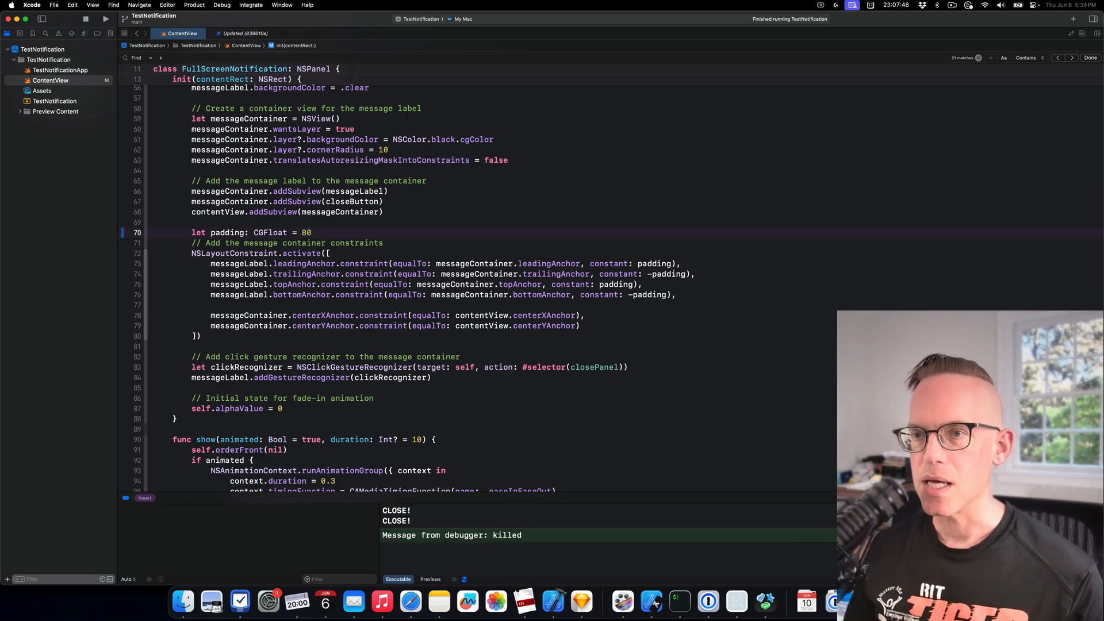
Step: Rebuild with 80-point padding, then show and dismiss the notification twice
click(104, 19)
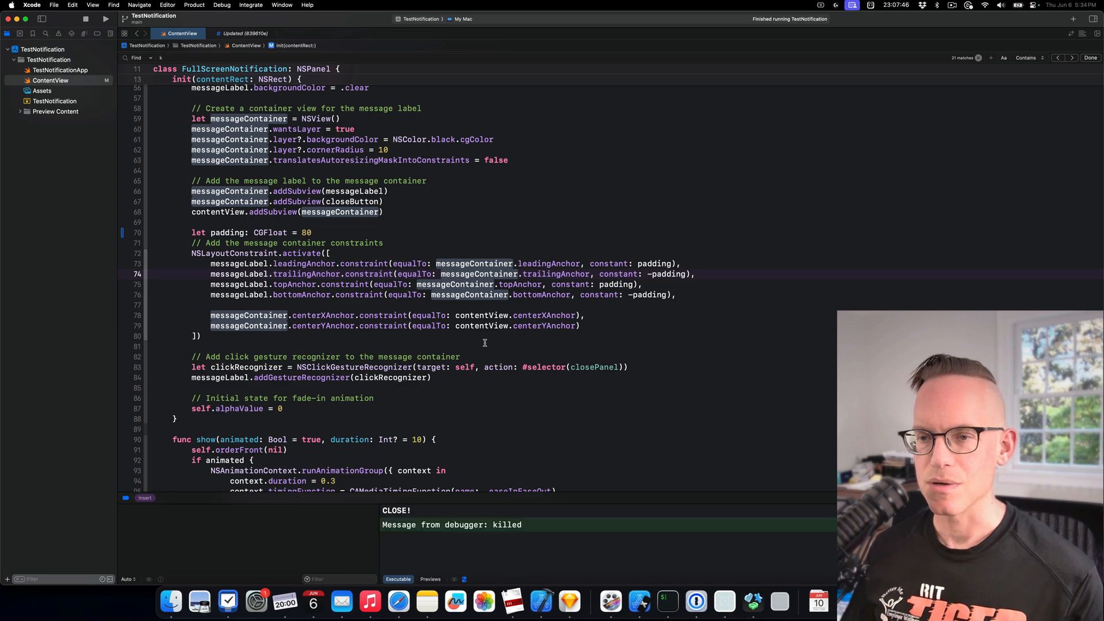
click(104, 19)
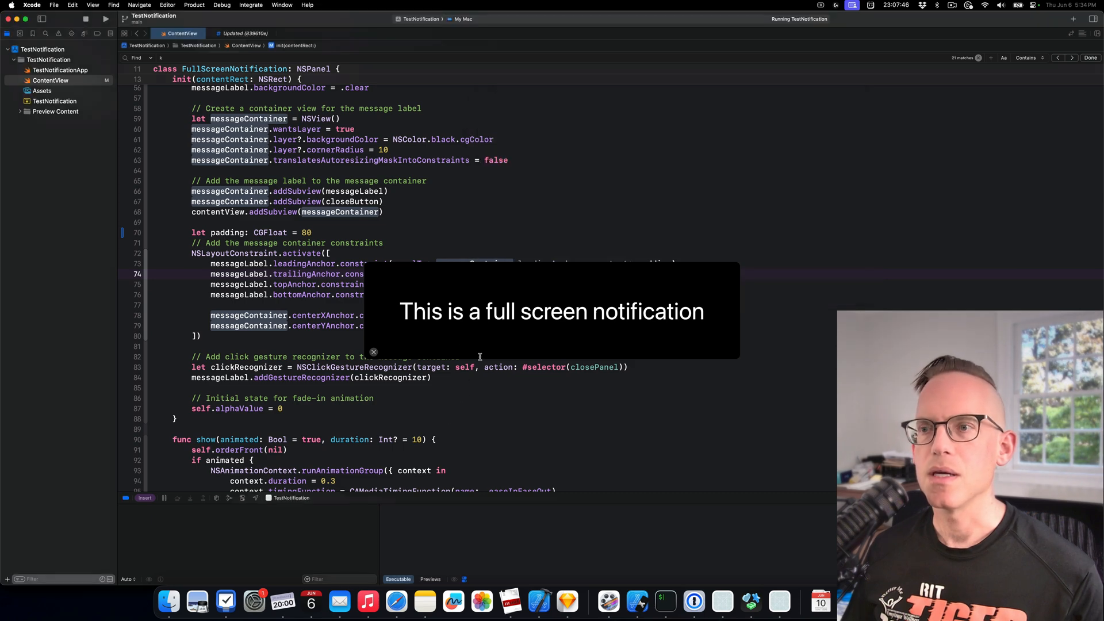
click(373, 352)
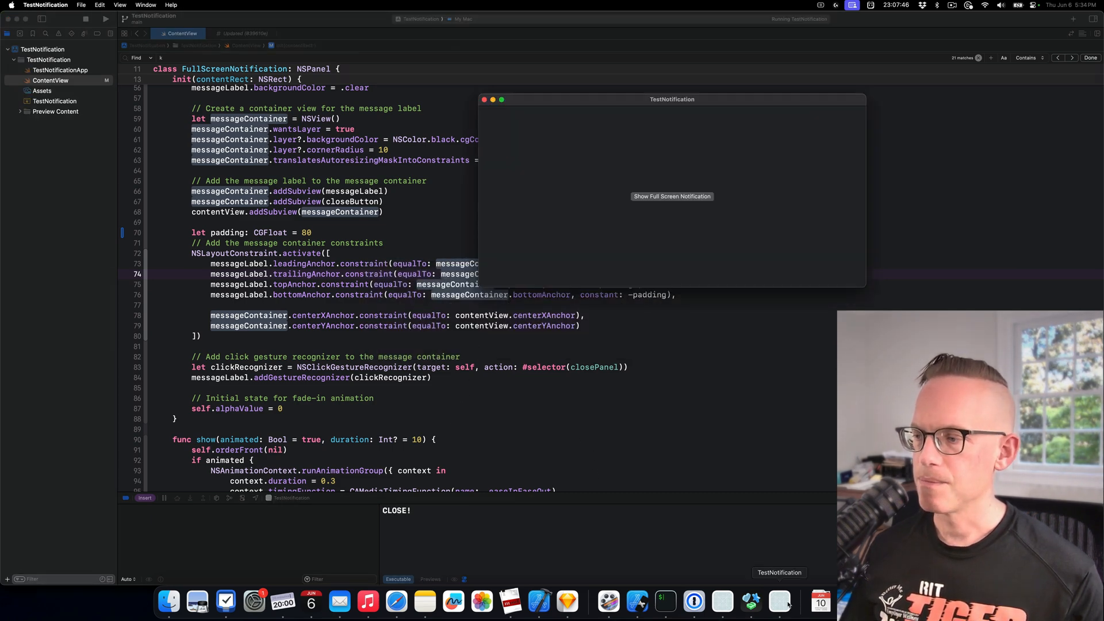
click(672, 196)
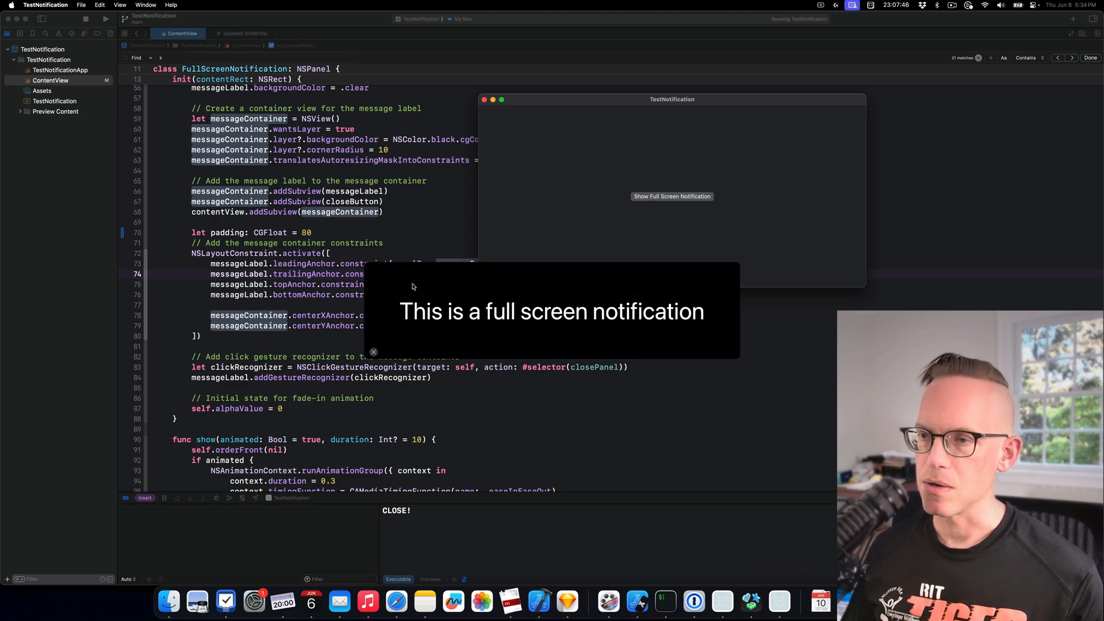
click(373, 351)
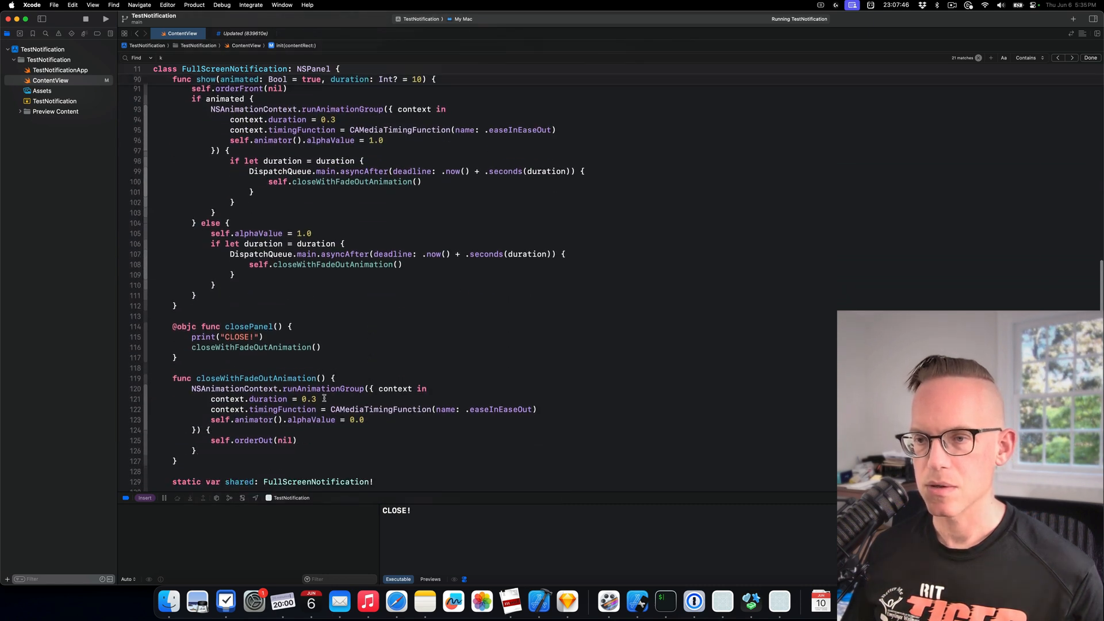
Step: Select closePanel in the click recognizer's selector and try typing hide
click(328, 119)
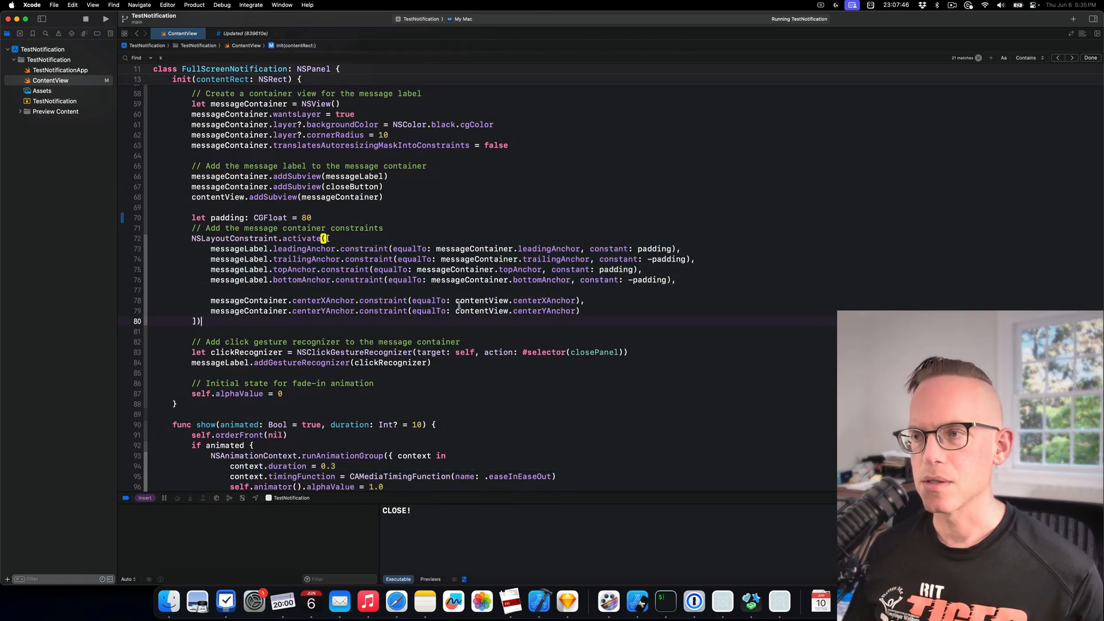
double_click(317, 341)
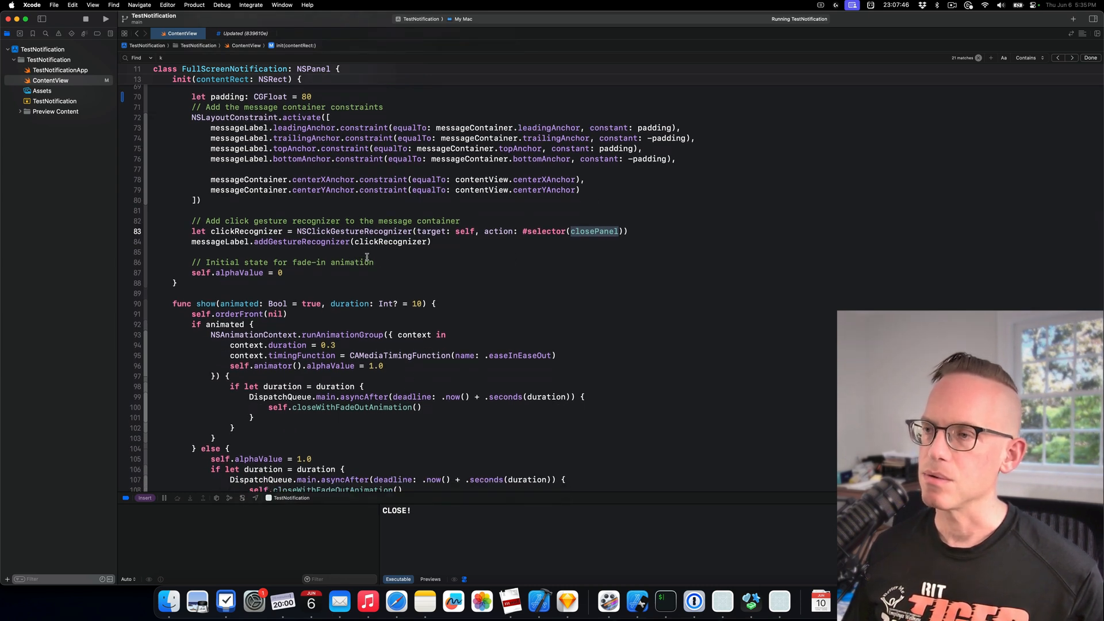
mouse_move(599, 236)
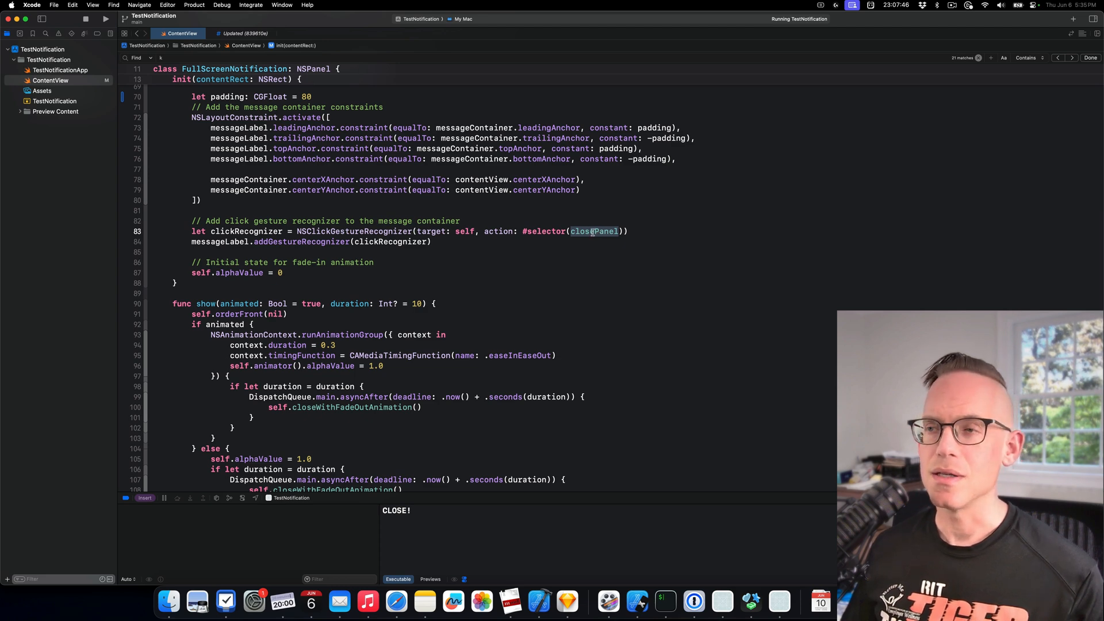
text(cl)
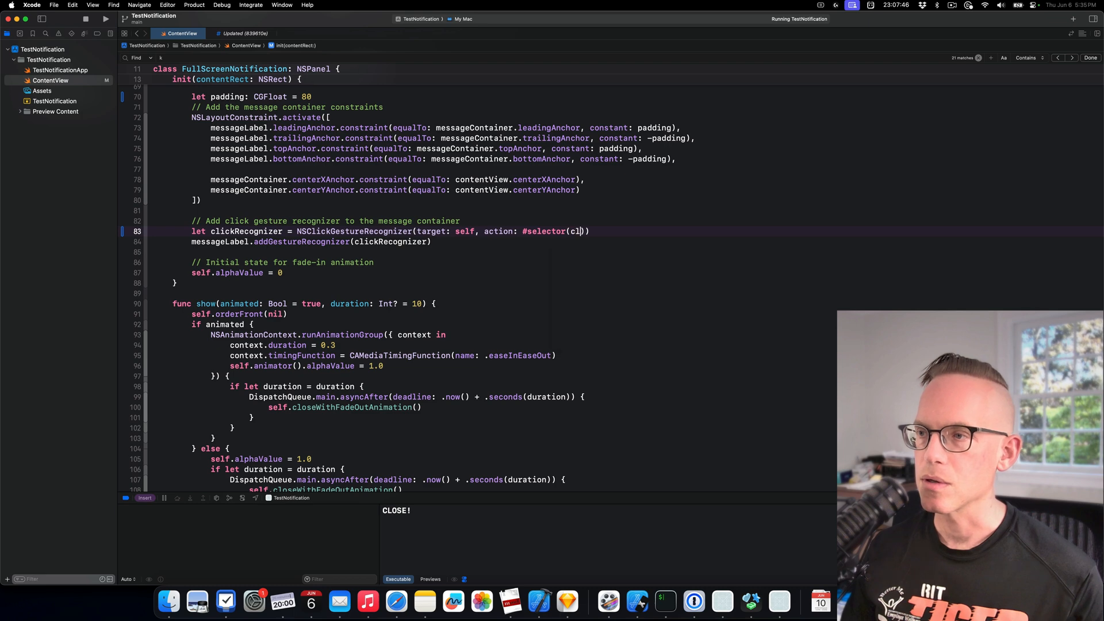
text(hide)
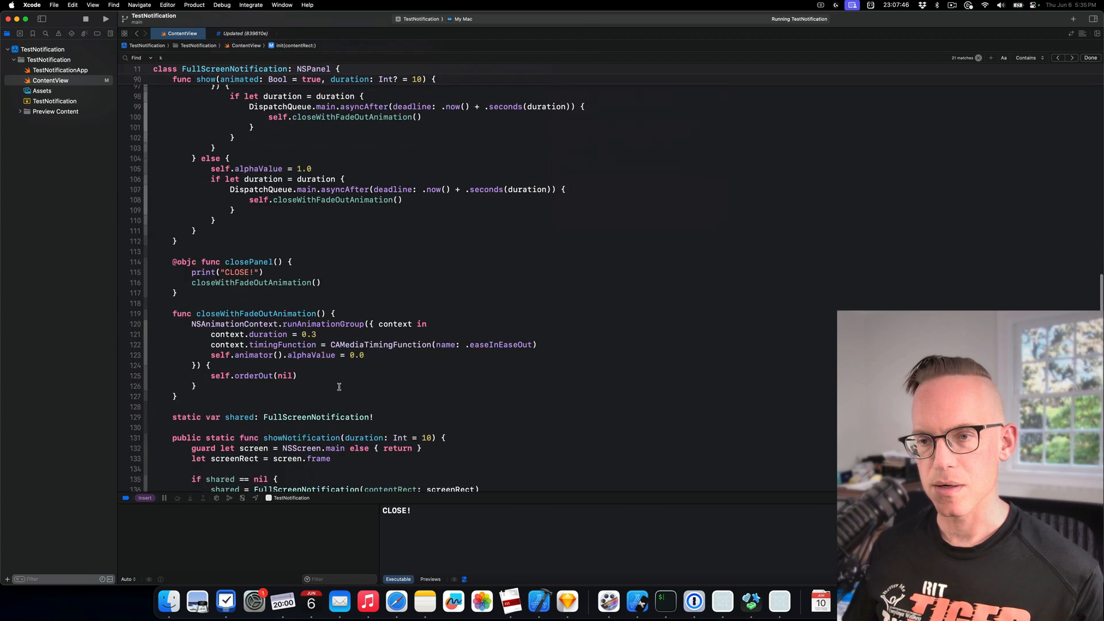
text(hi)))
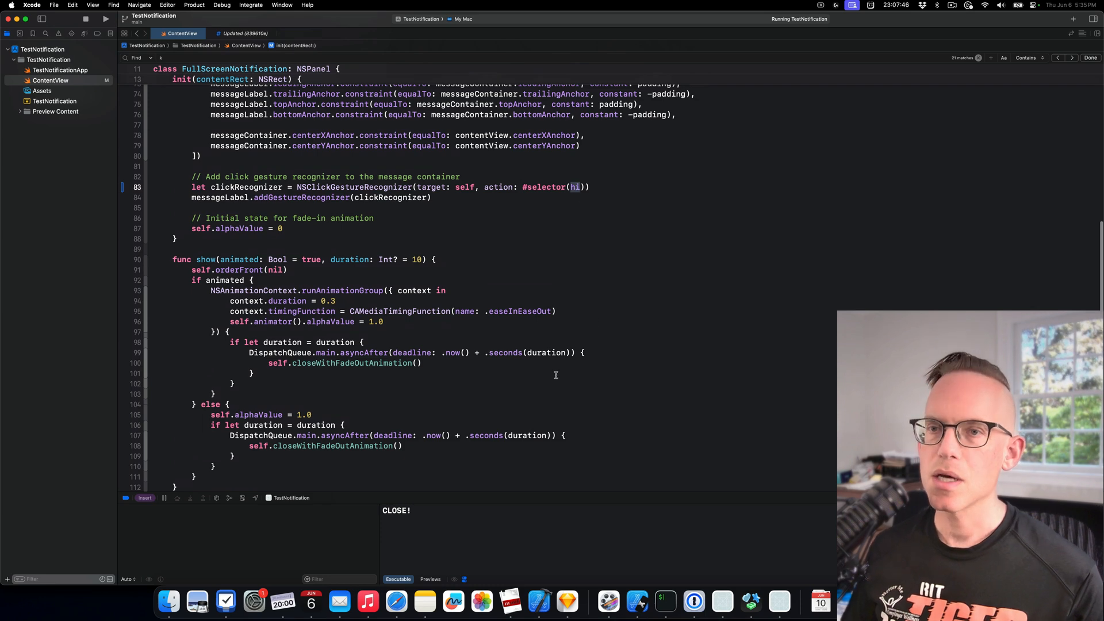
Step: Change the selector to show(animated: duration:), then reselect it and retype "cl"
text(show()
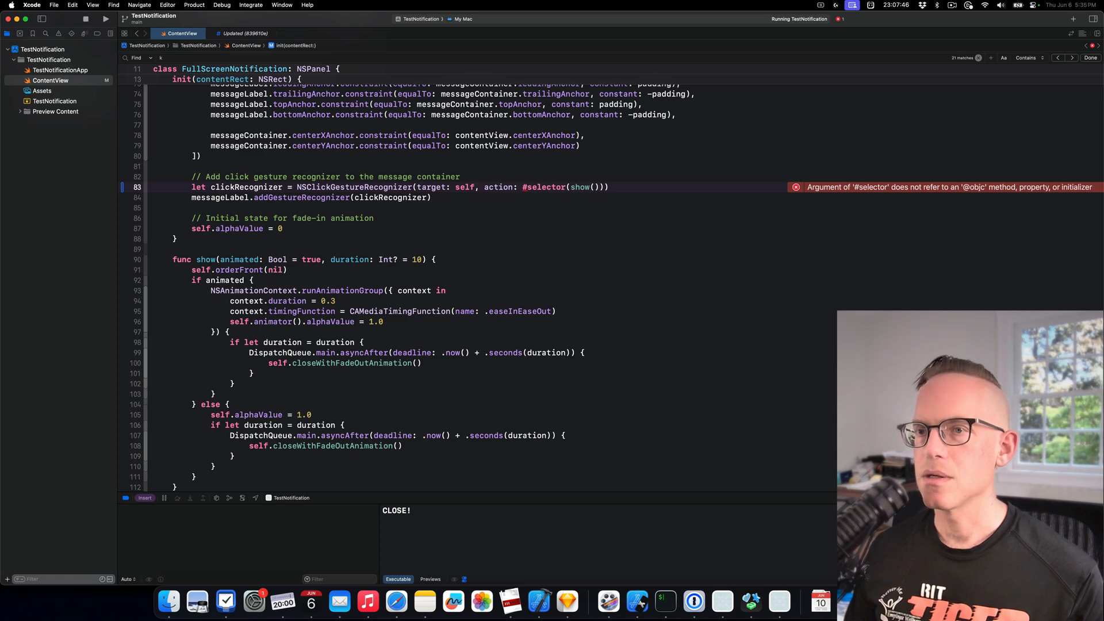
text(animt)
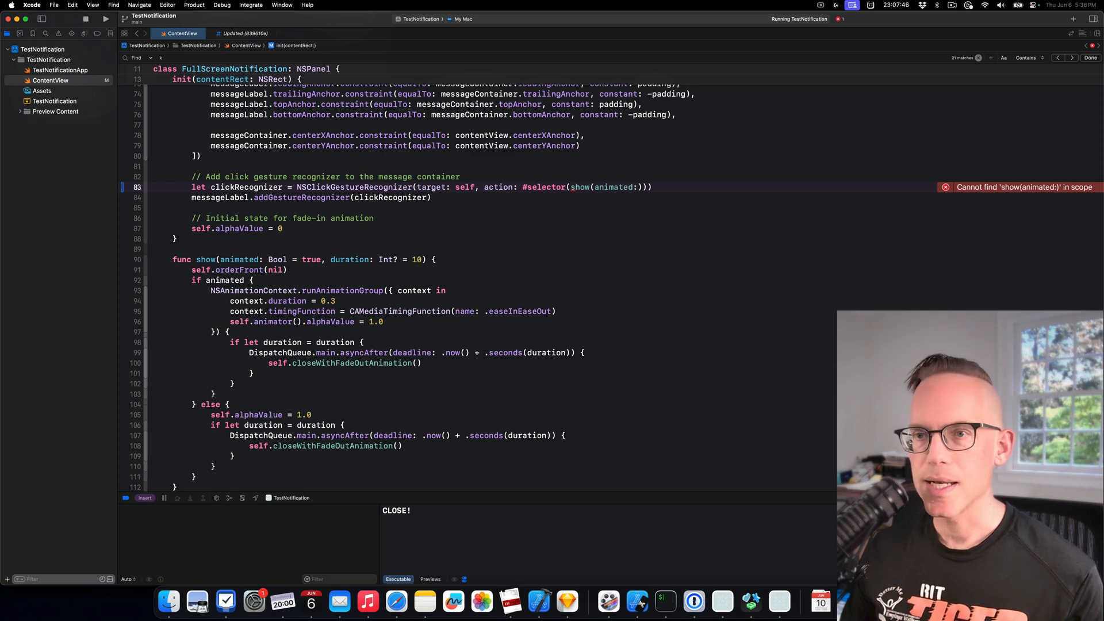
text(duration:)
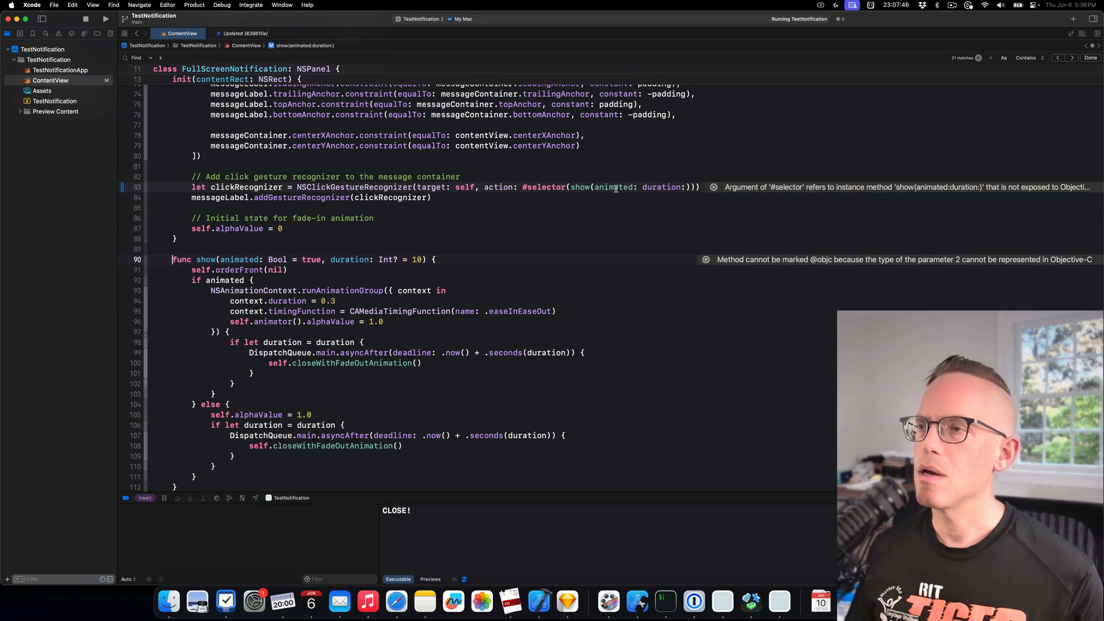
double_click(580, 186)
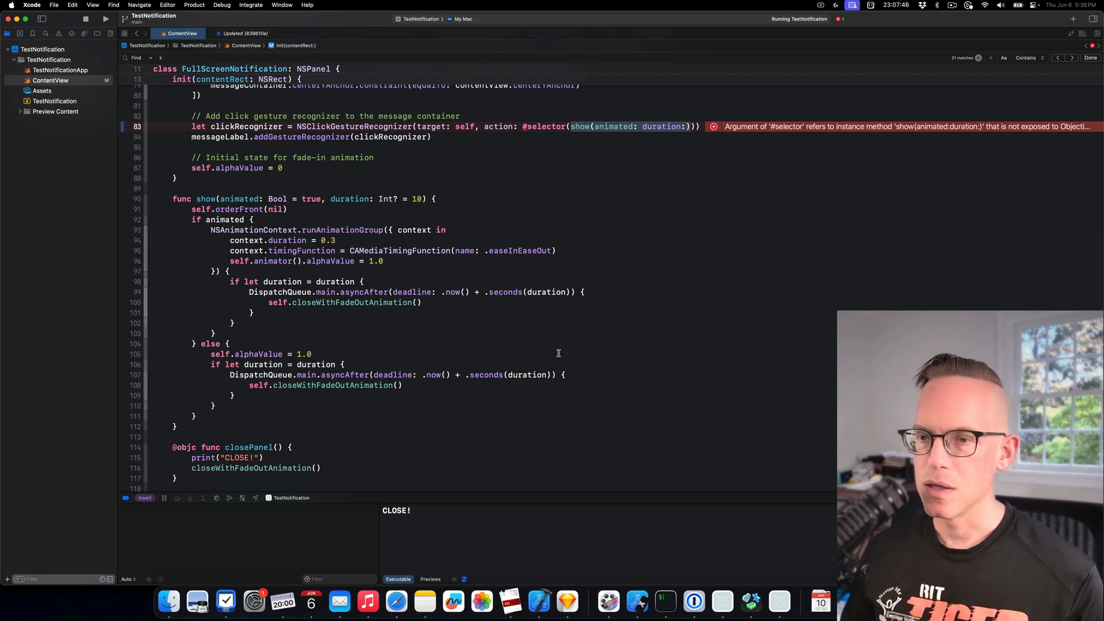
text(clo)
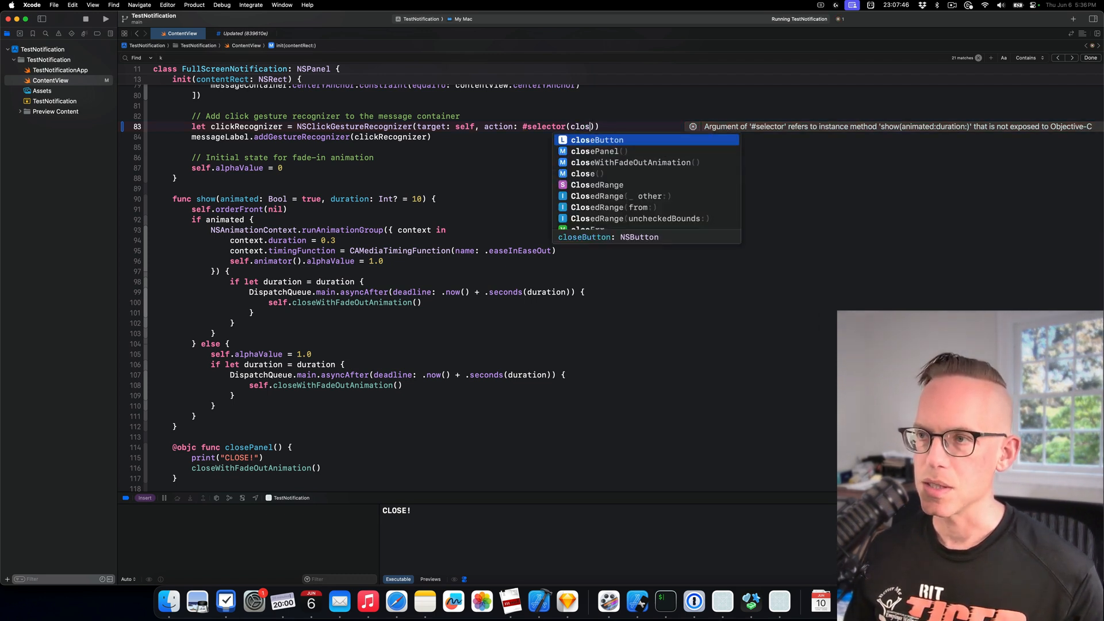
Step: Accept the closePanel completion in line 83's #selector to clear the error
key(down)
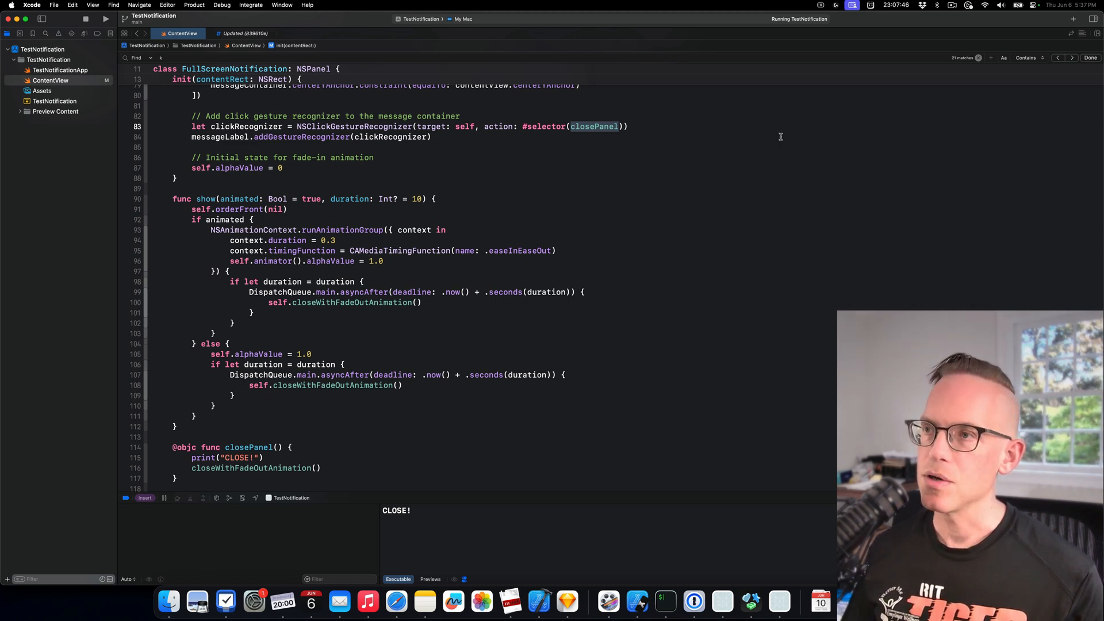
mouse_move(659, 325)
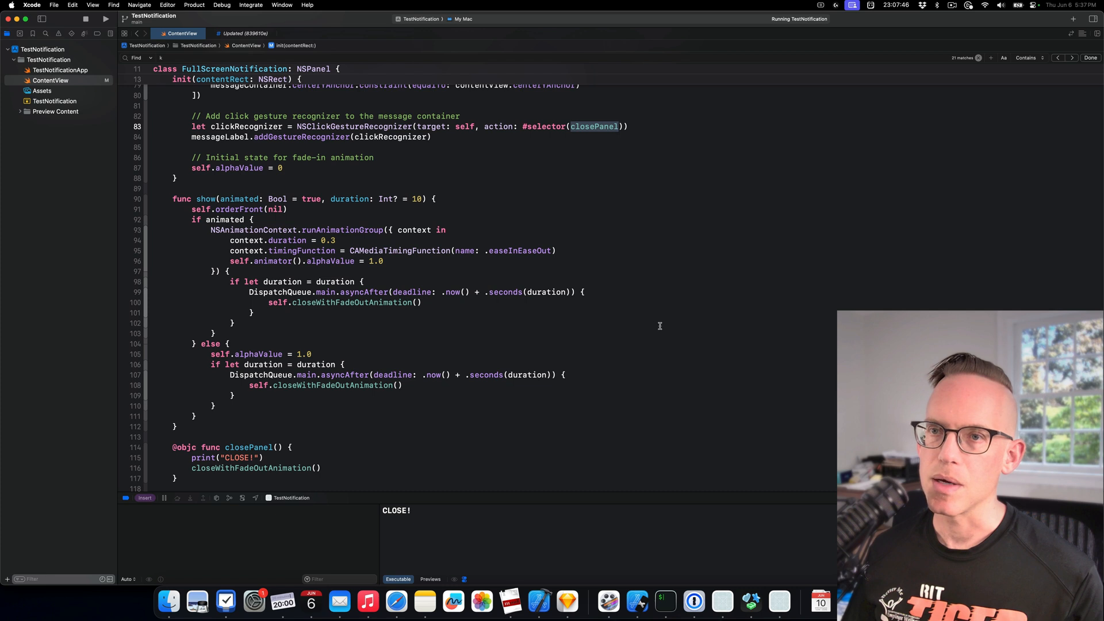
mouse_move(599, 407)
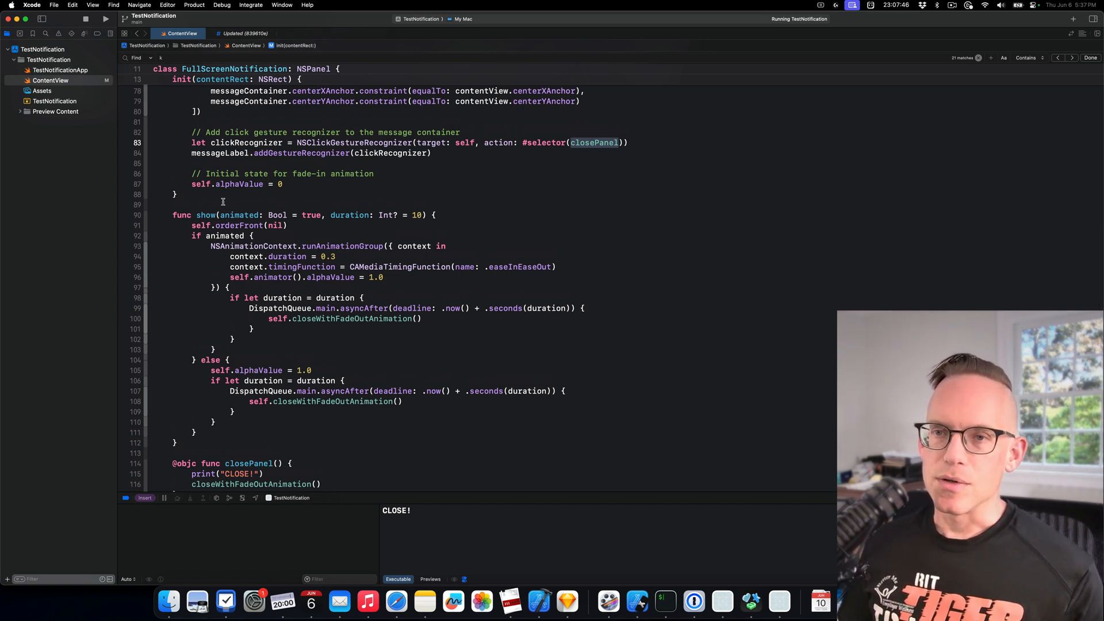
Step: Scroll to show(animated:duration:) and highlight its orderFront call
scroll(down, 3)
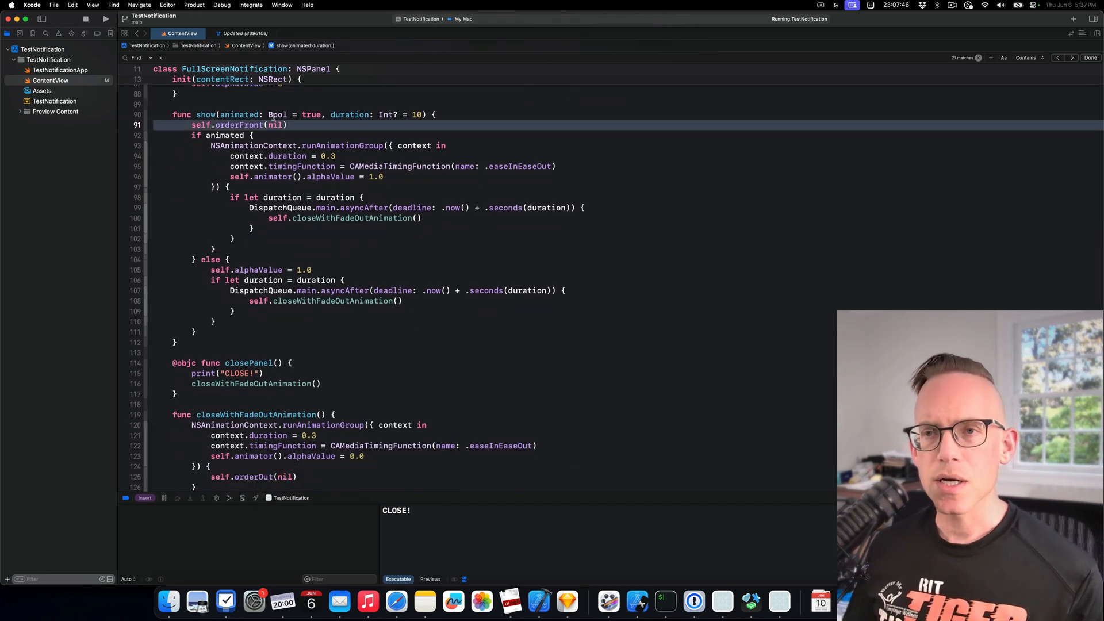
double_click(239, 125)
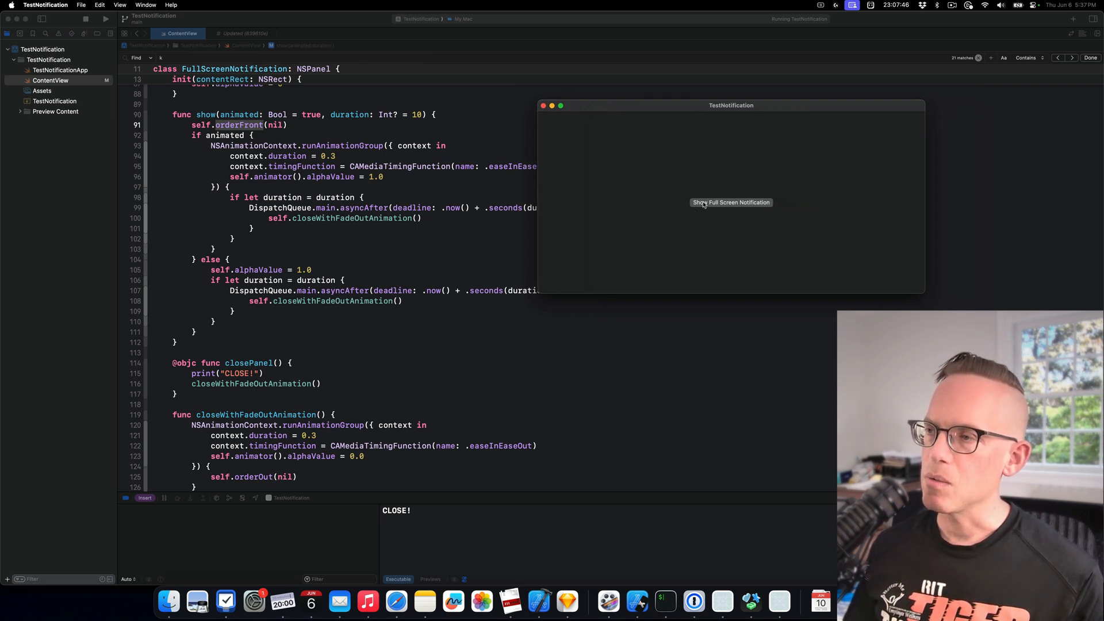
Step: Show the full-screen notification, click beside it, then dismiss it by clicking its message
click(731, 202)
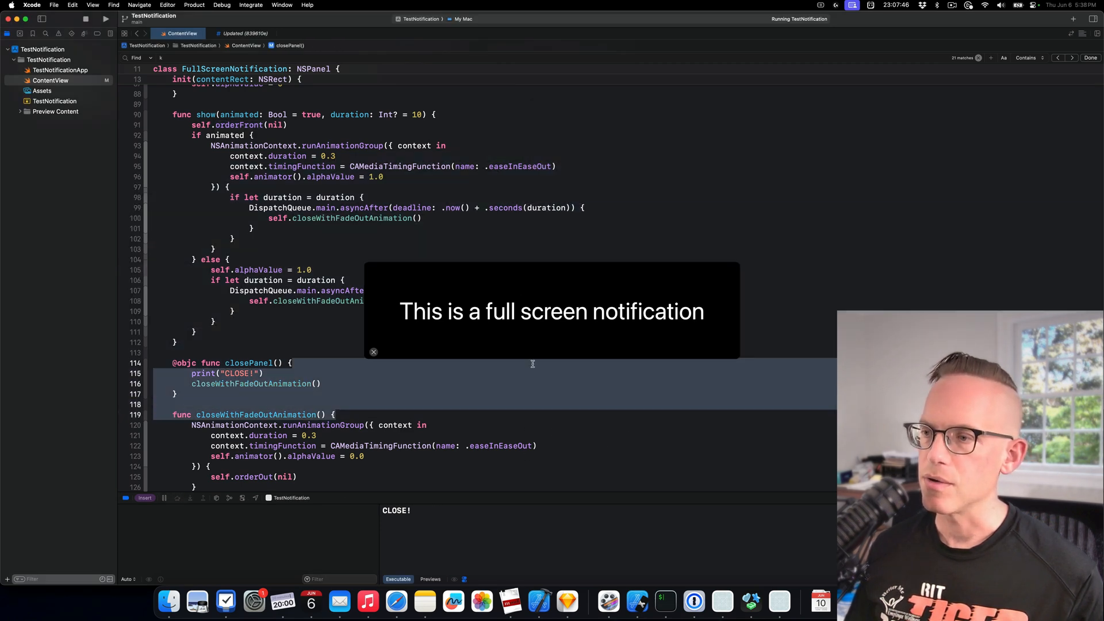
click(216, 249)
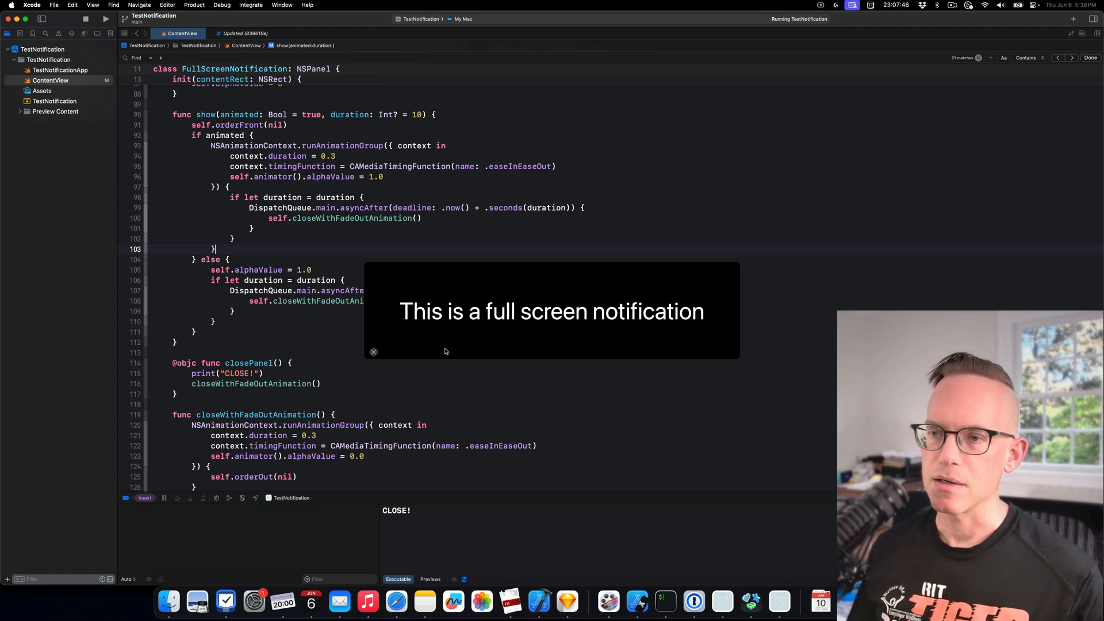
click(374, 352)
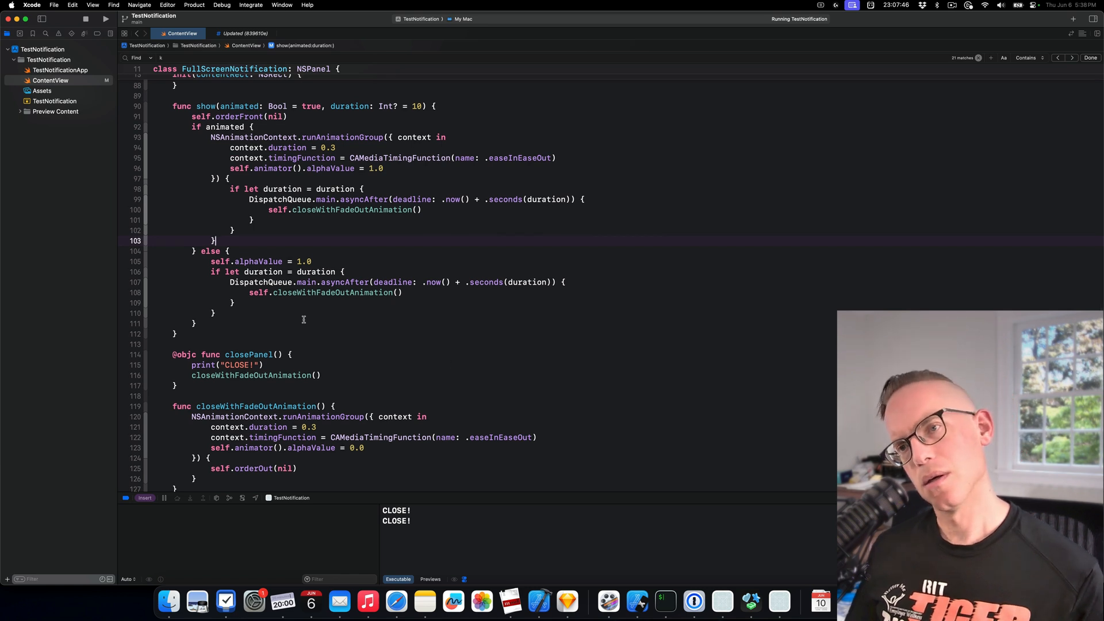
mouse_move(299, 229)
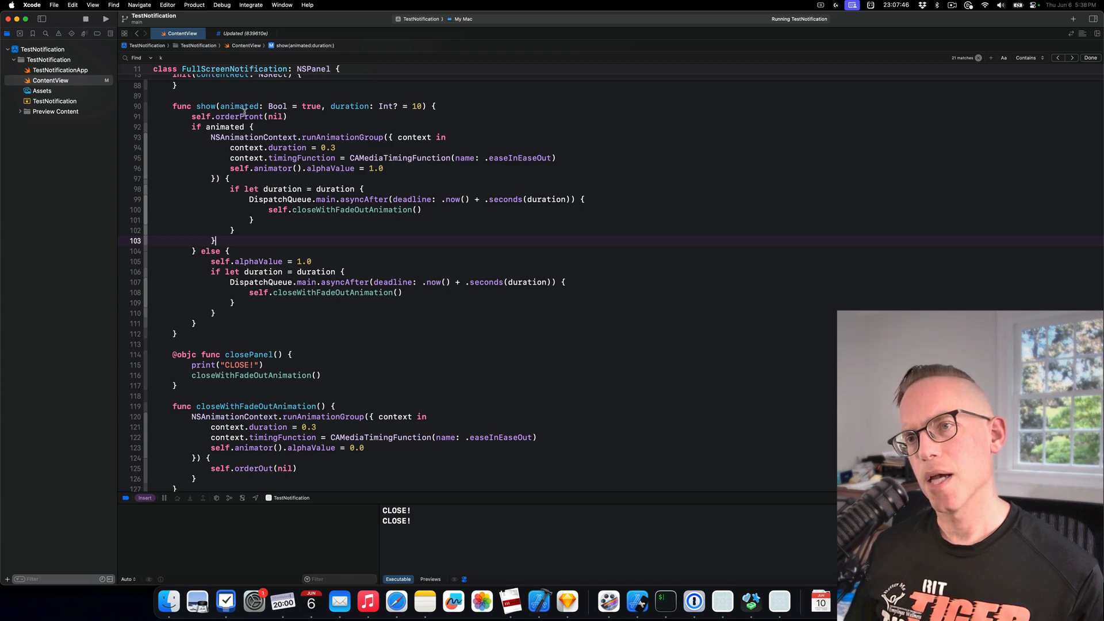
Step: Highlight the animated check, timingFunction, 0.3 duration and delayed close block, then scroll down
double_click(236, 116)
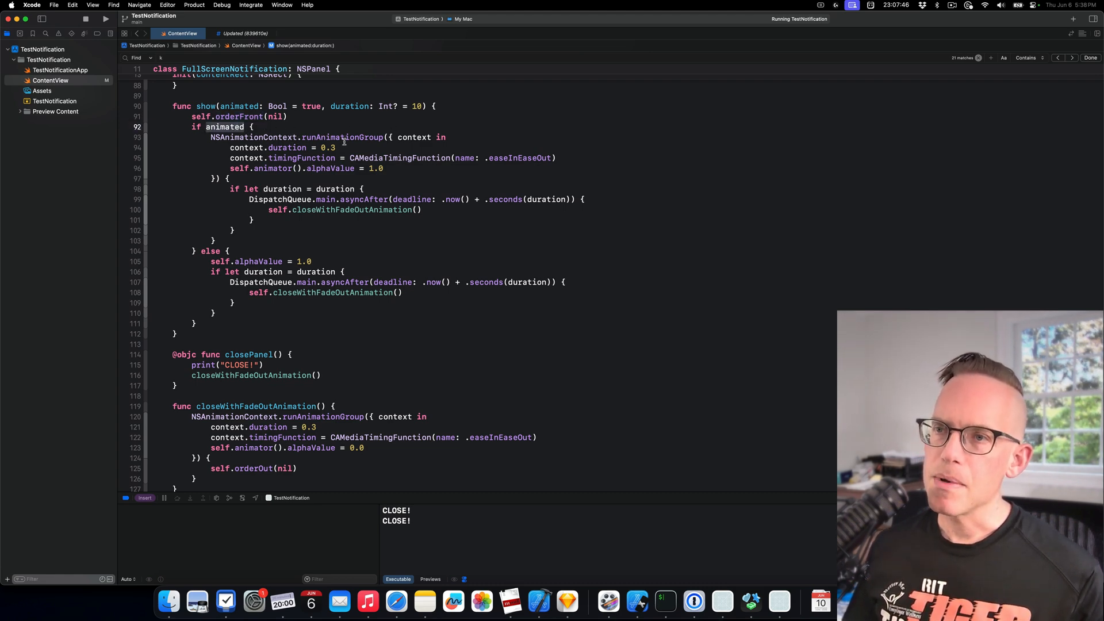
double_click(342, 137)
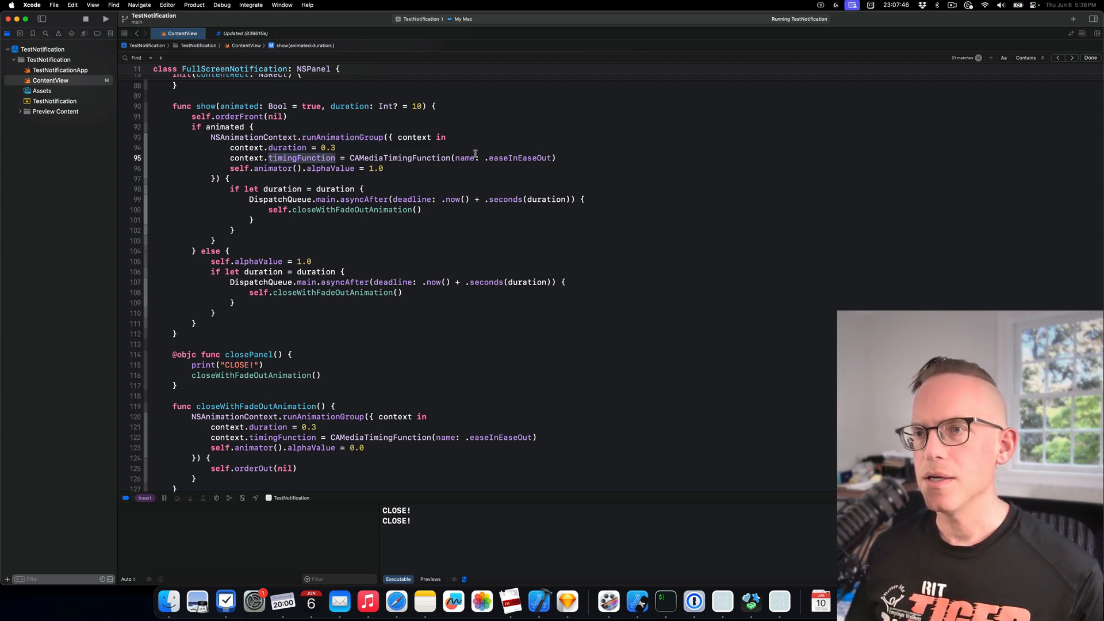
double_click(518, 158)
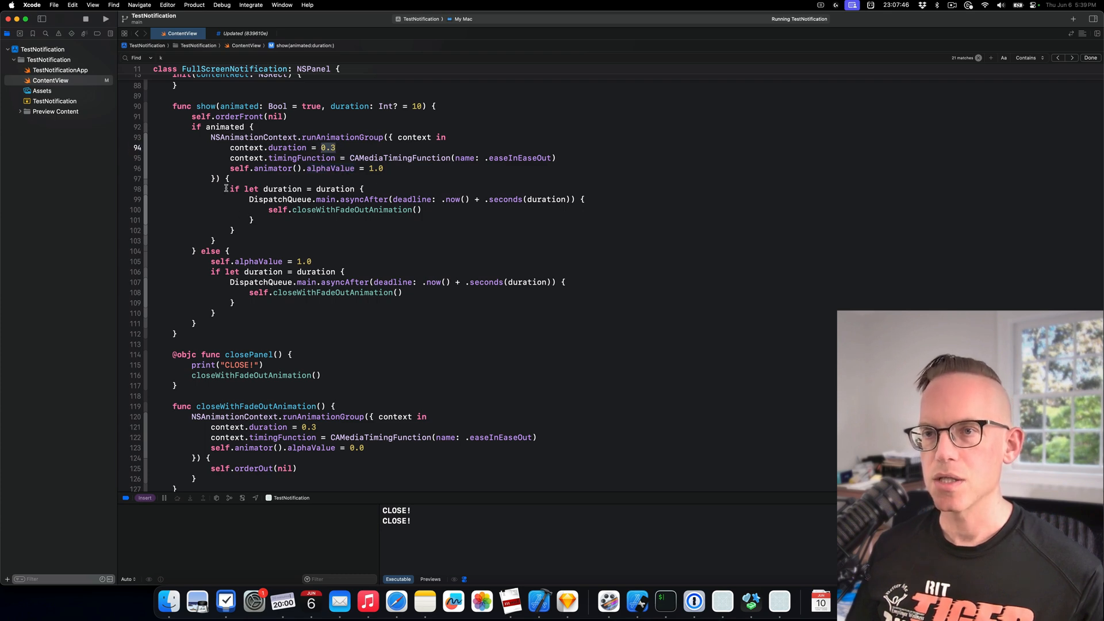
drag(226, 189, 233, 230)
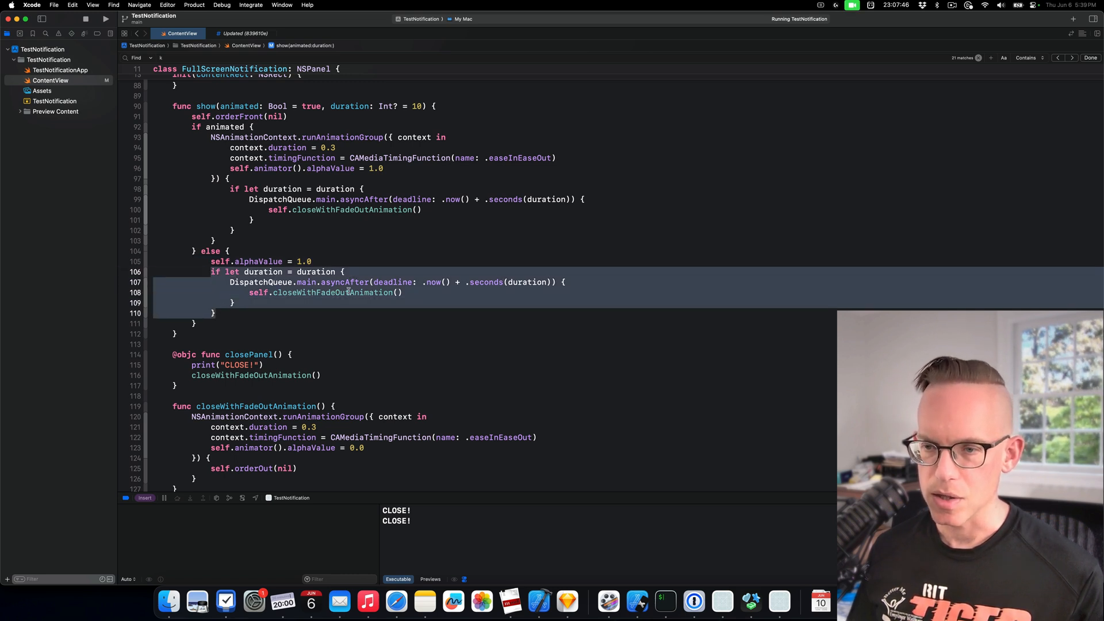
scroll(down, 3)
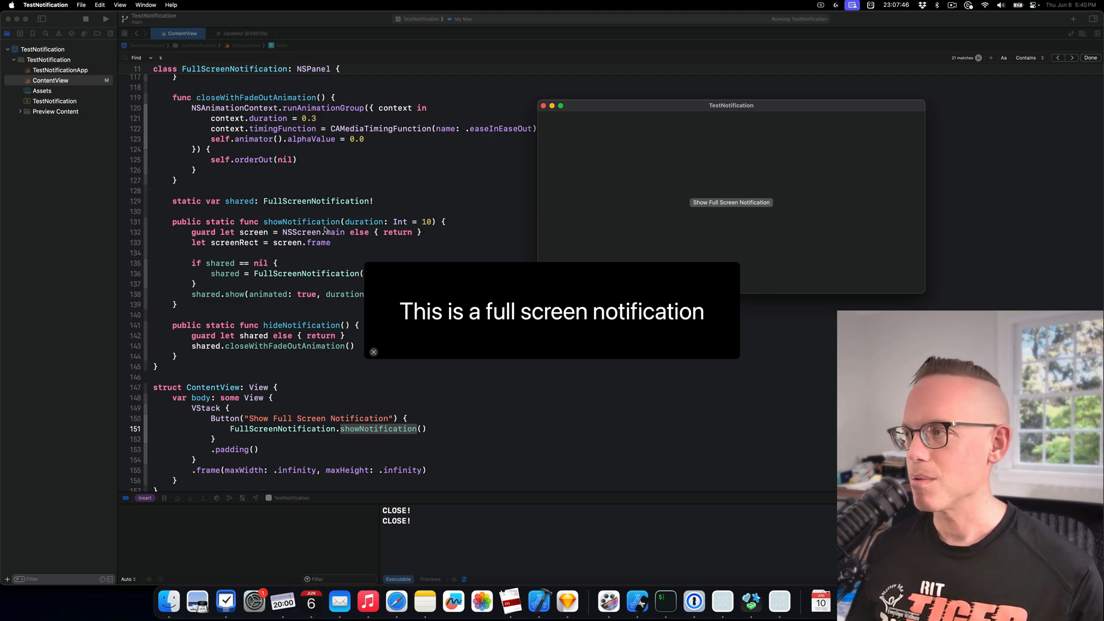
Step: Click the Xcode editor to bring the code back in front of the notification
click(373, 352)
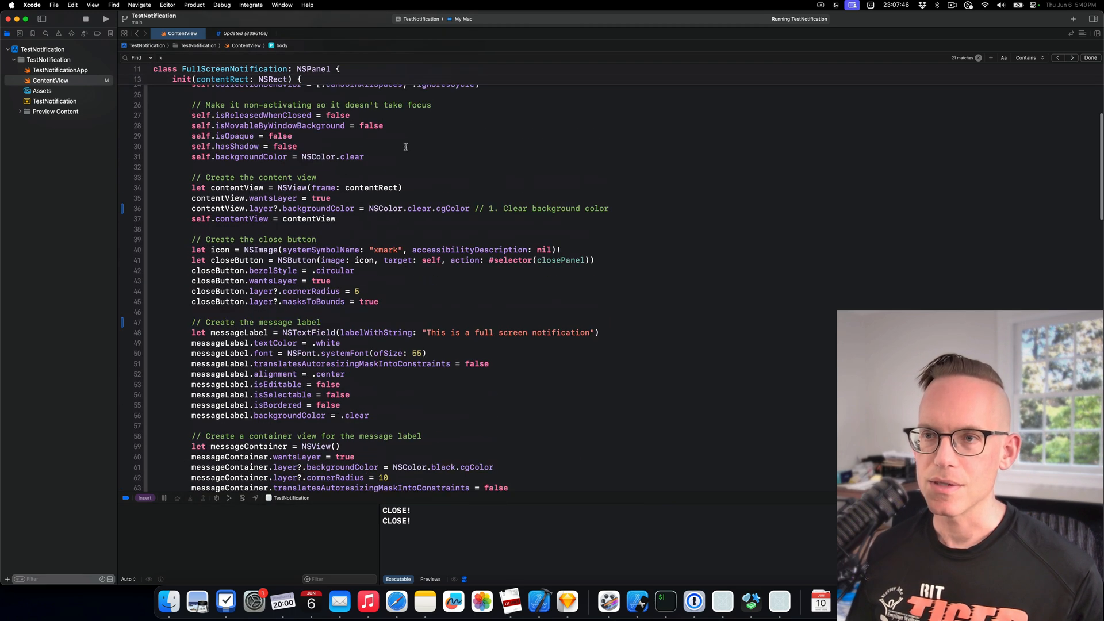
Step: Write self.ignoresMouseEvents = true in FullScreenNotification's initializer on line 33
text(self)
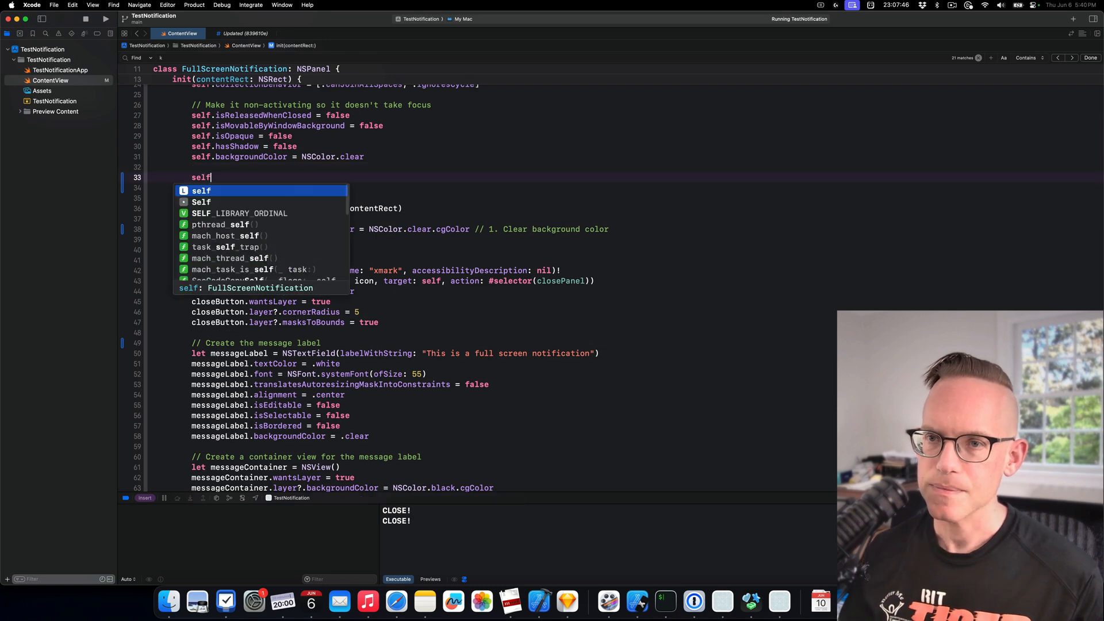
text(.)
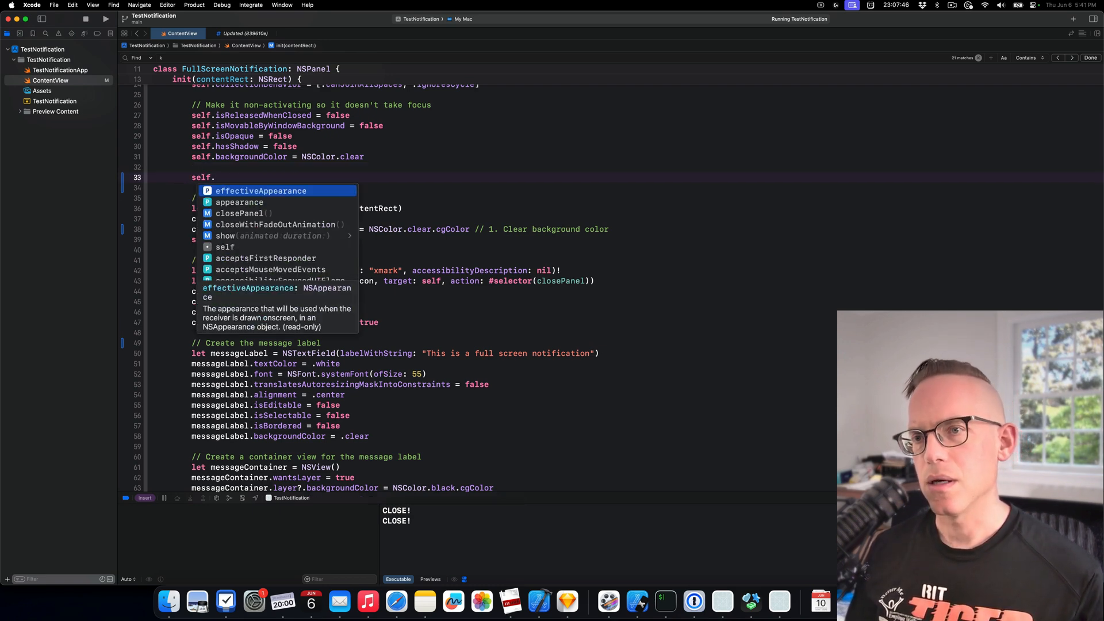
text(mouse)
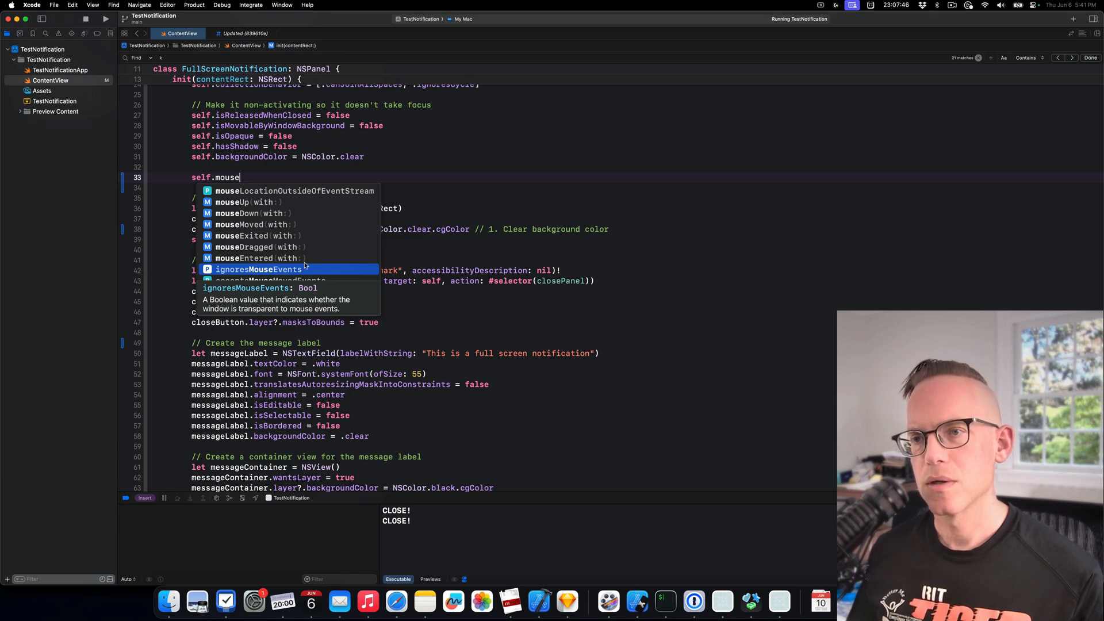
click(258, 269)
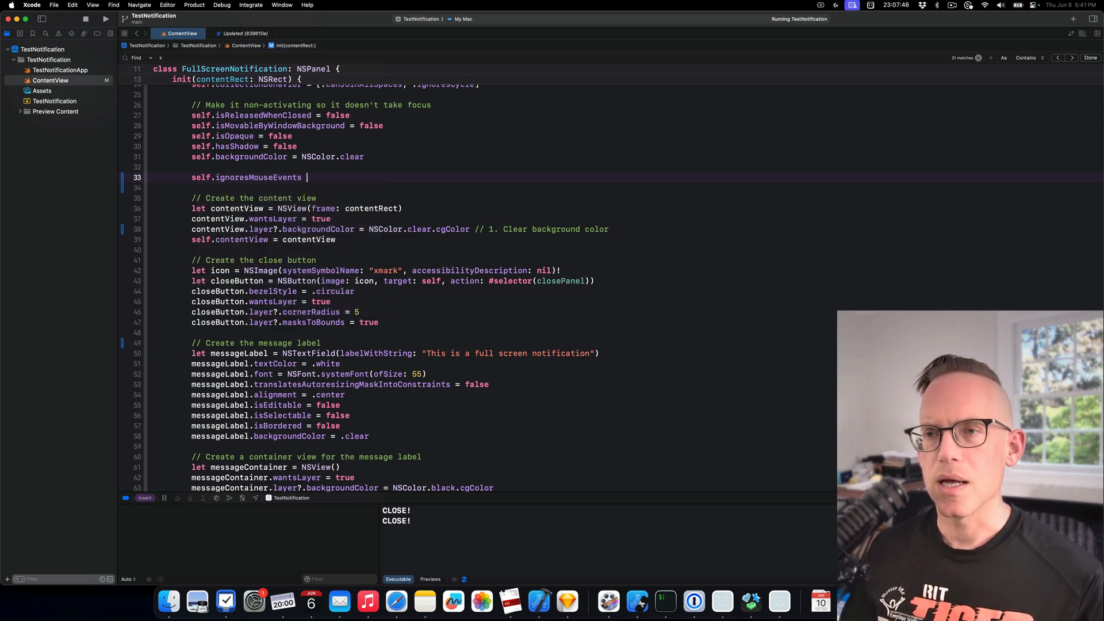
text(=)
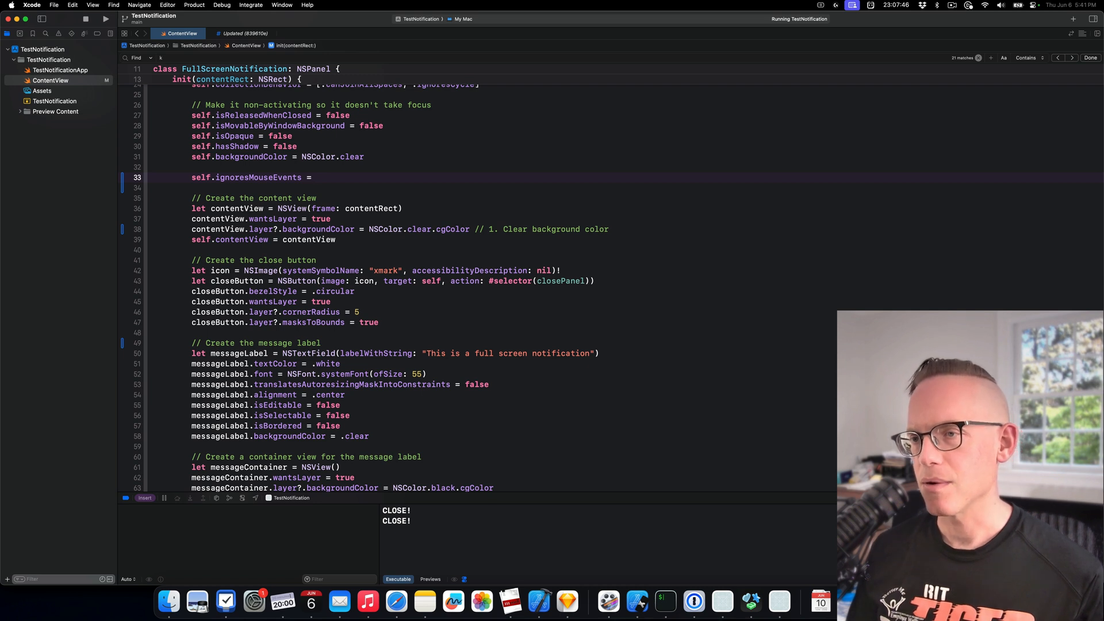
text(true)
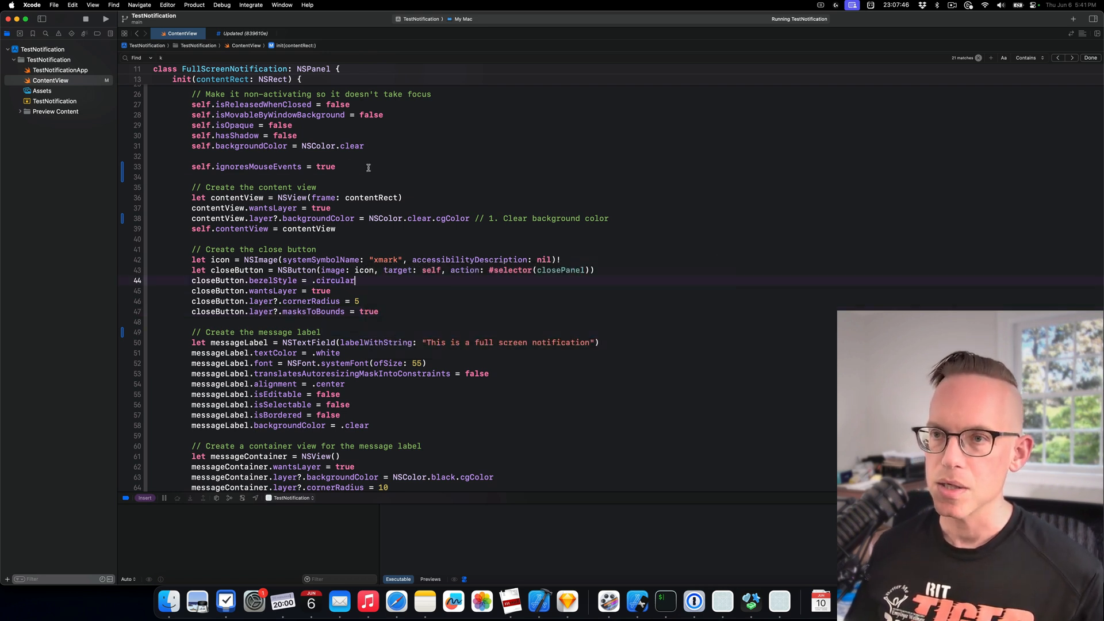
Step: Change ignoresMouseEvents to false, then show and dismiss the notification twice in the relaunched app
text(fa)
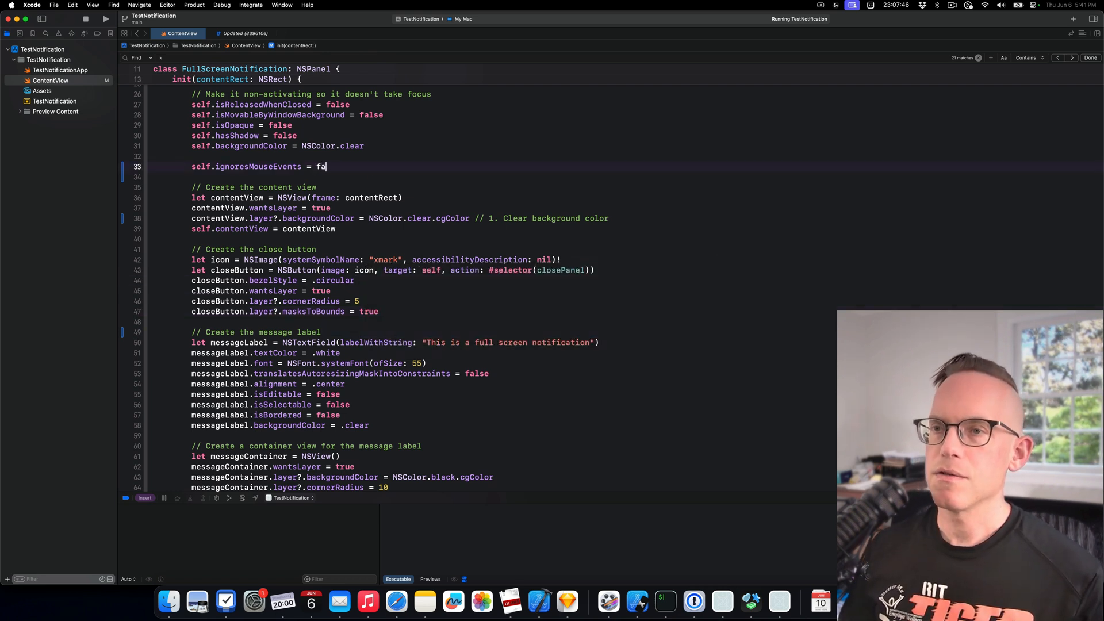
text(lse)
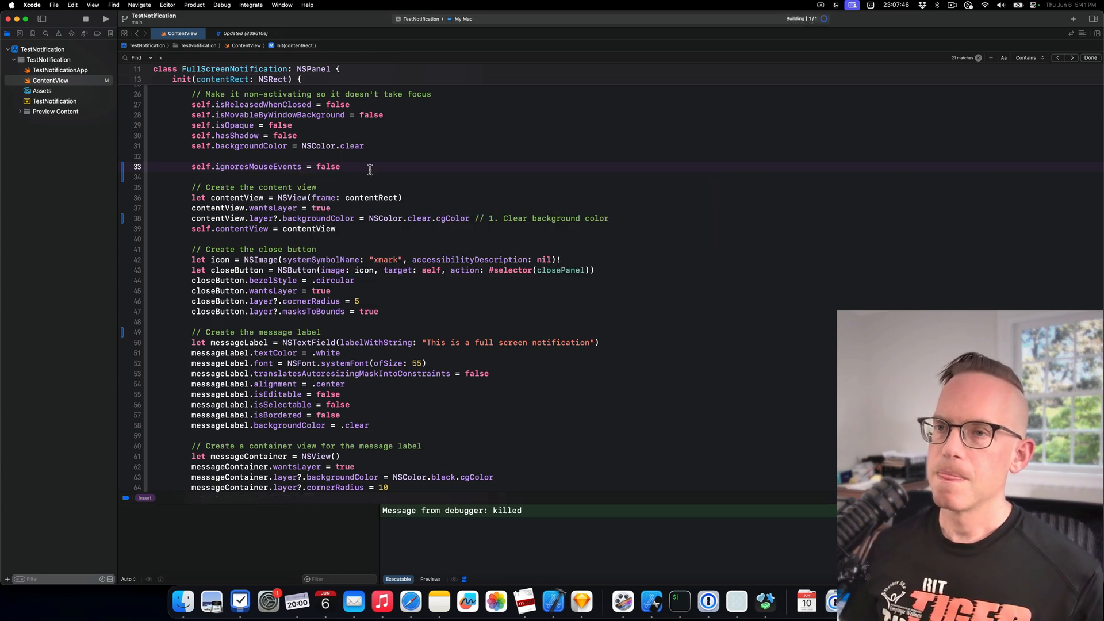
click(104, 19)
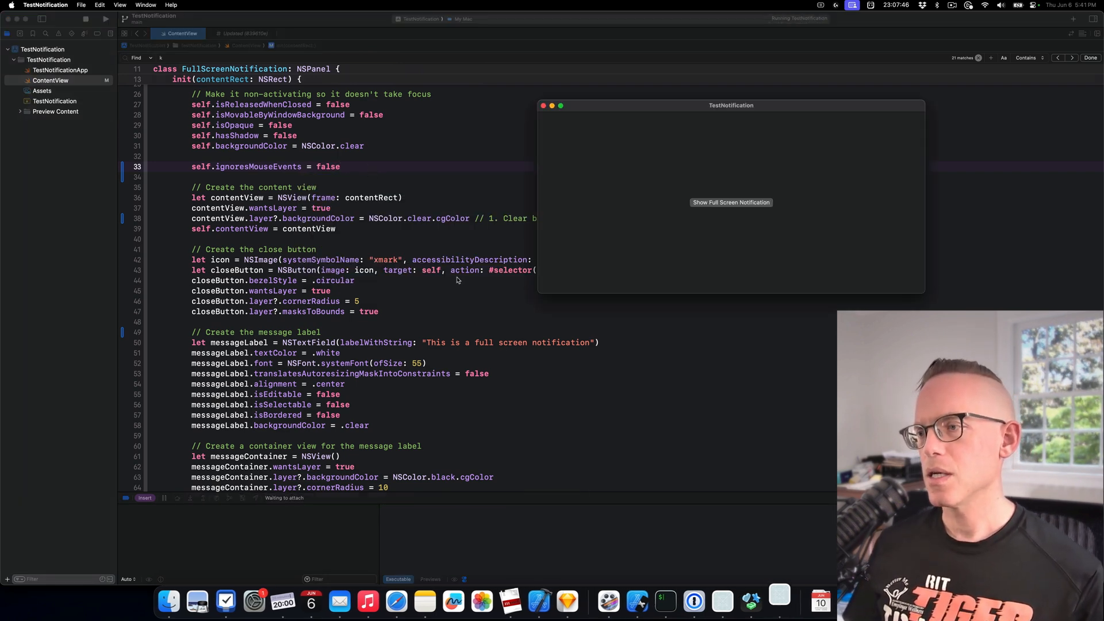
click(732, 202)
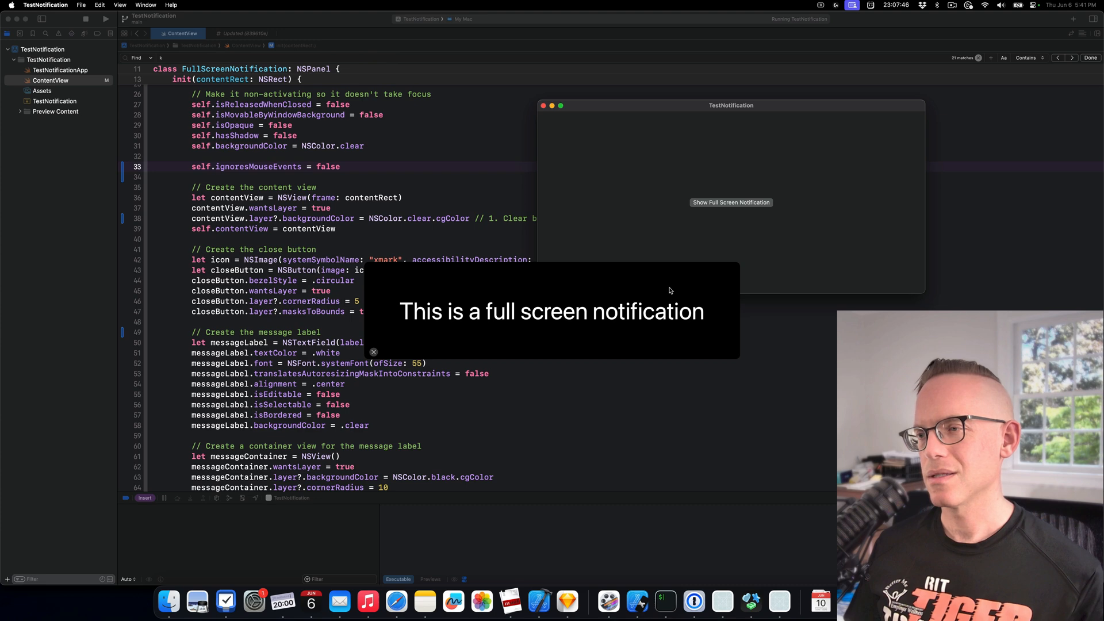
click(373, 351)
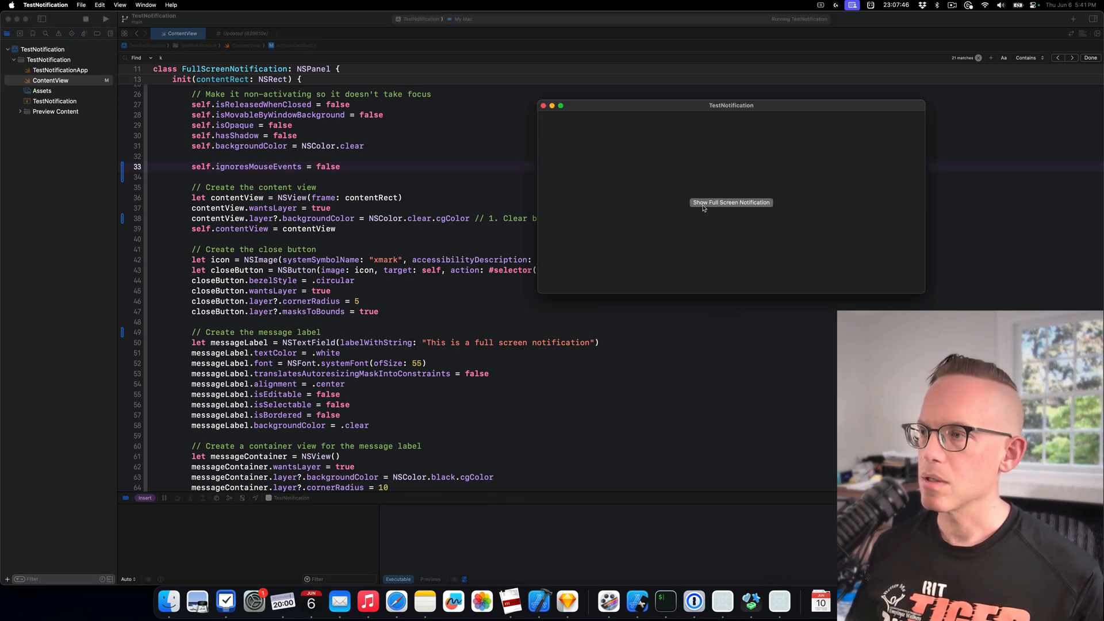
click(731, 202)
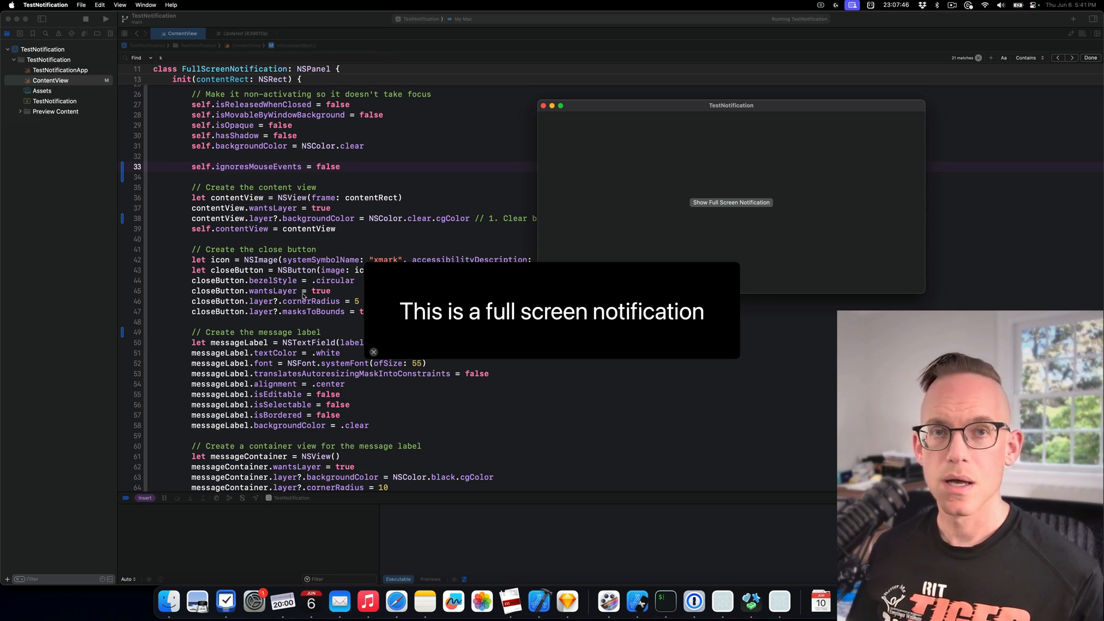
mouse_move(360, 176)
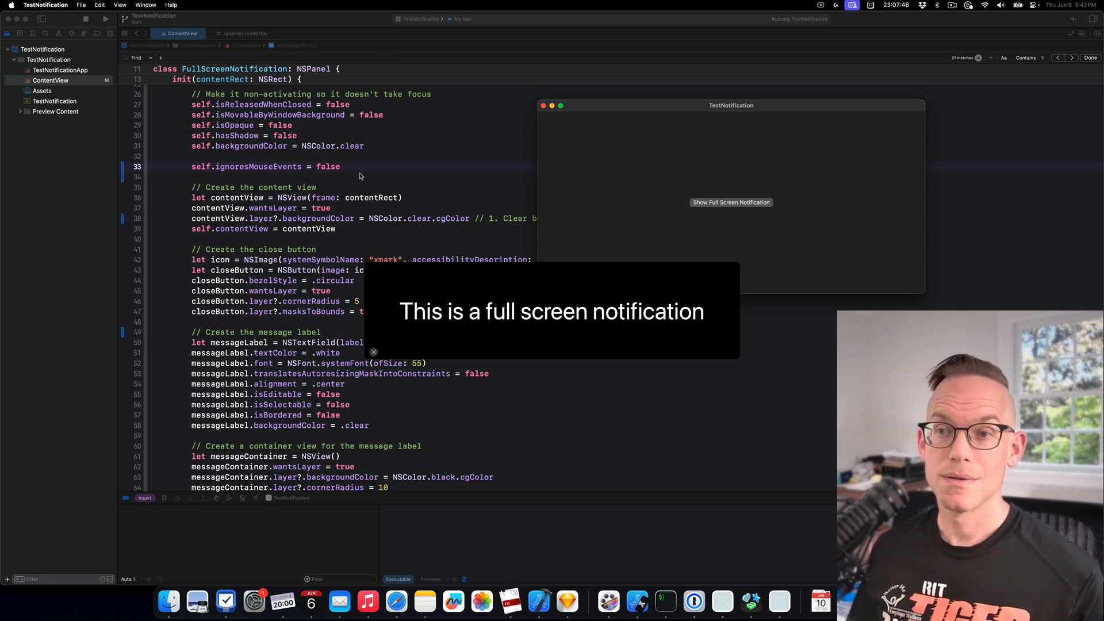
mouse_move(411, 283)
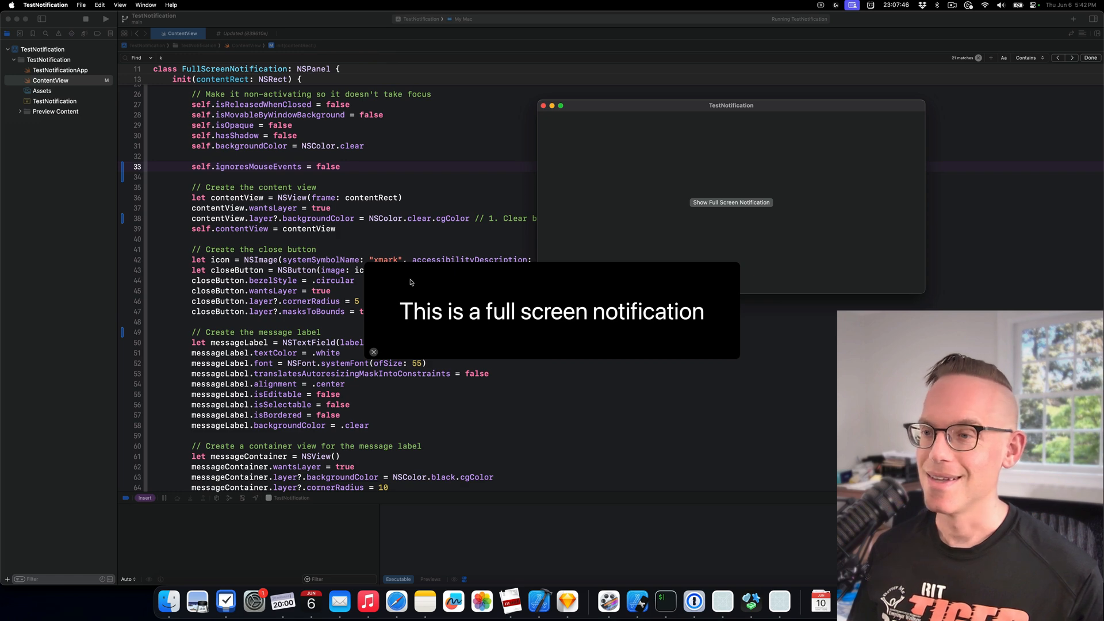
click(373, 351)
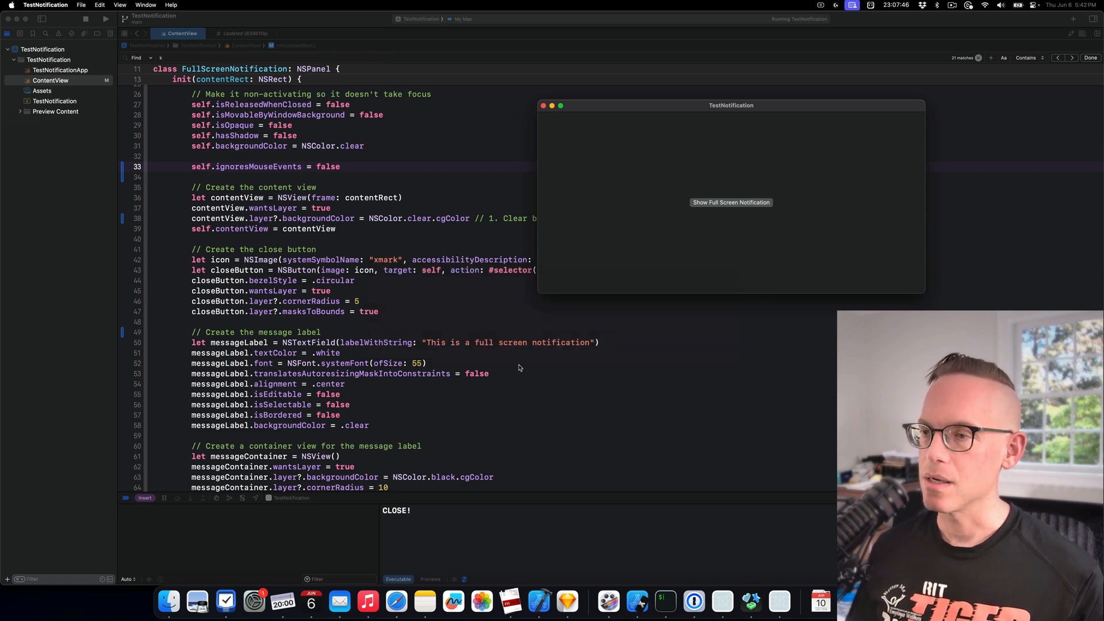
mouse_move(662, 179)
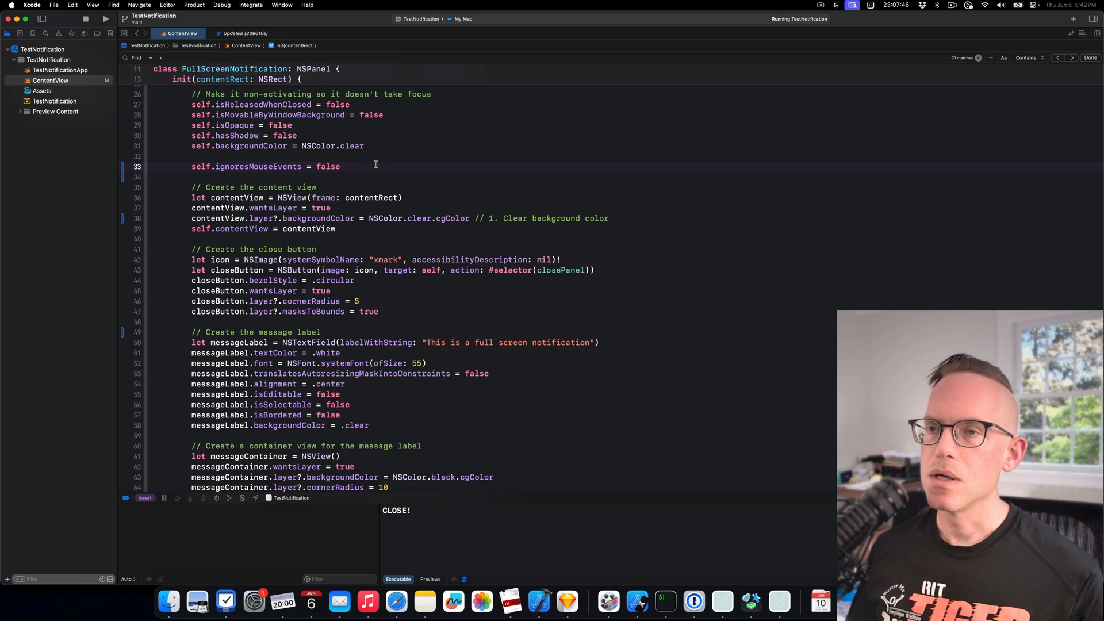
mouse_move(346, 167)
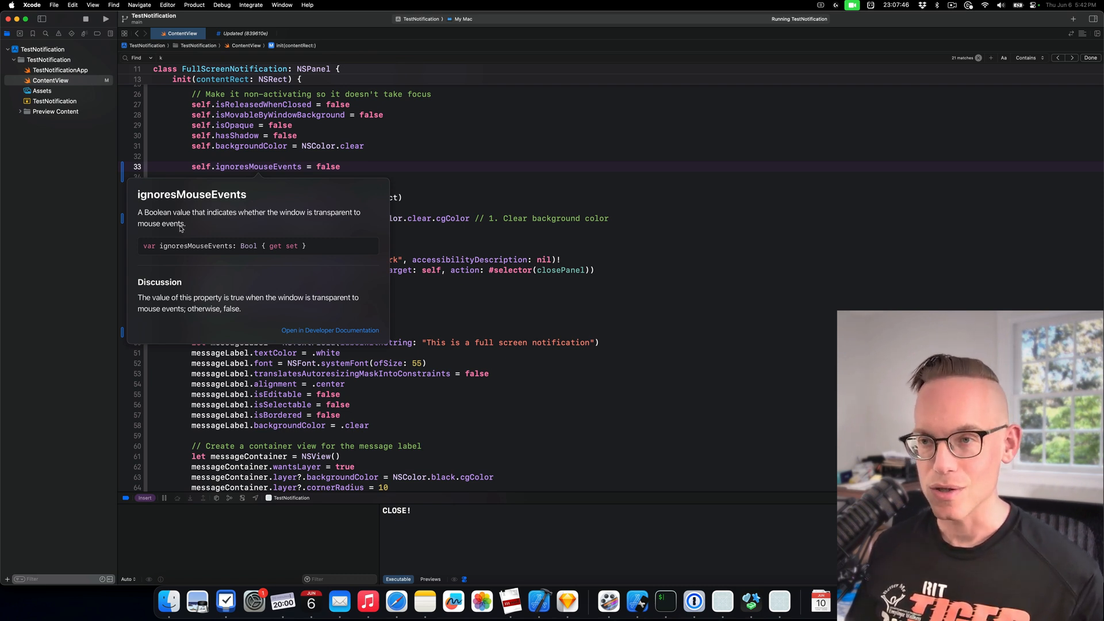
mouse_move(192, 211)
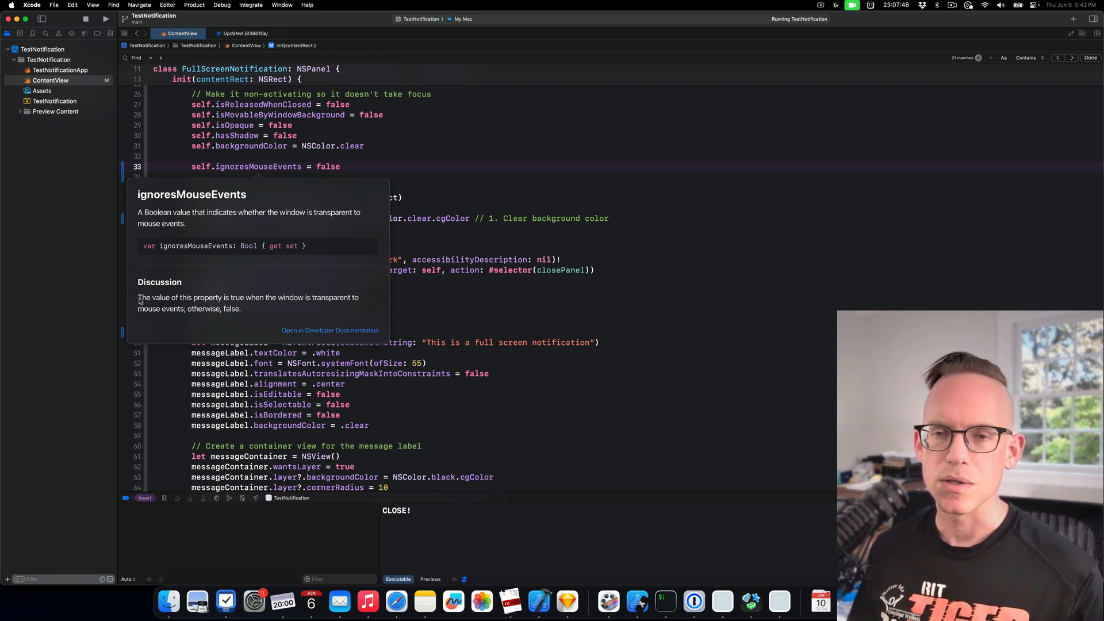
mouse_move(314, 305)
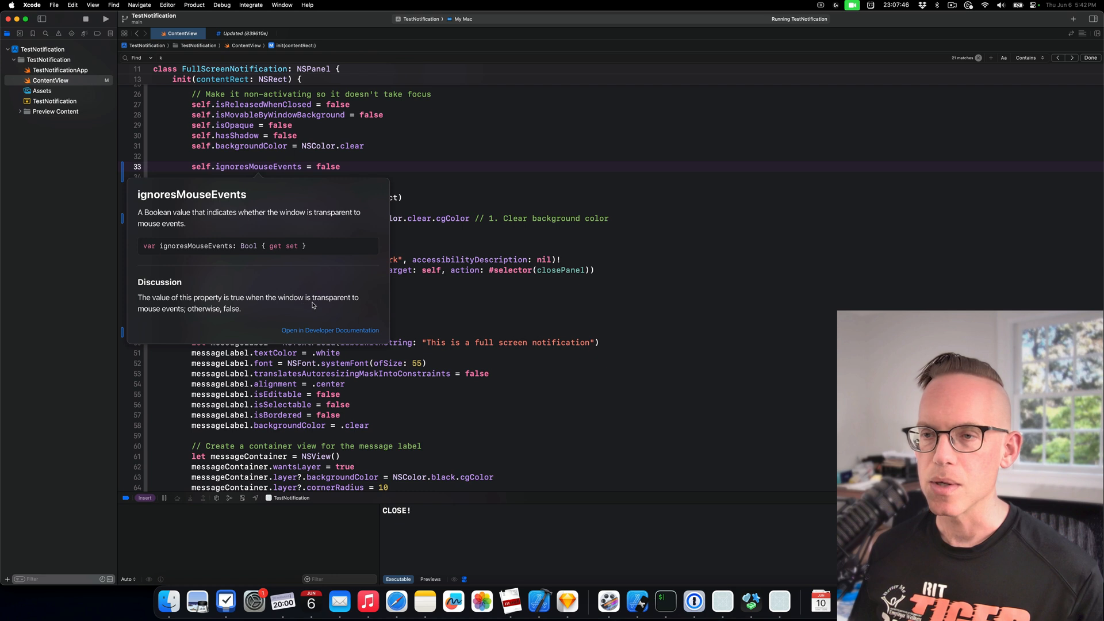
mouse_move(162, 318)
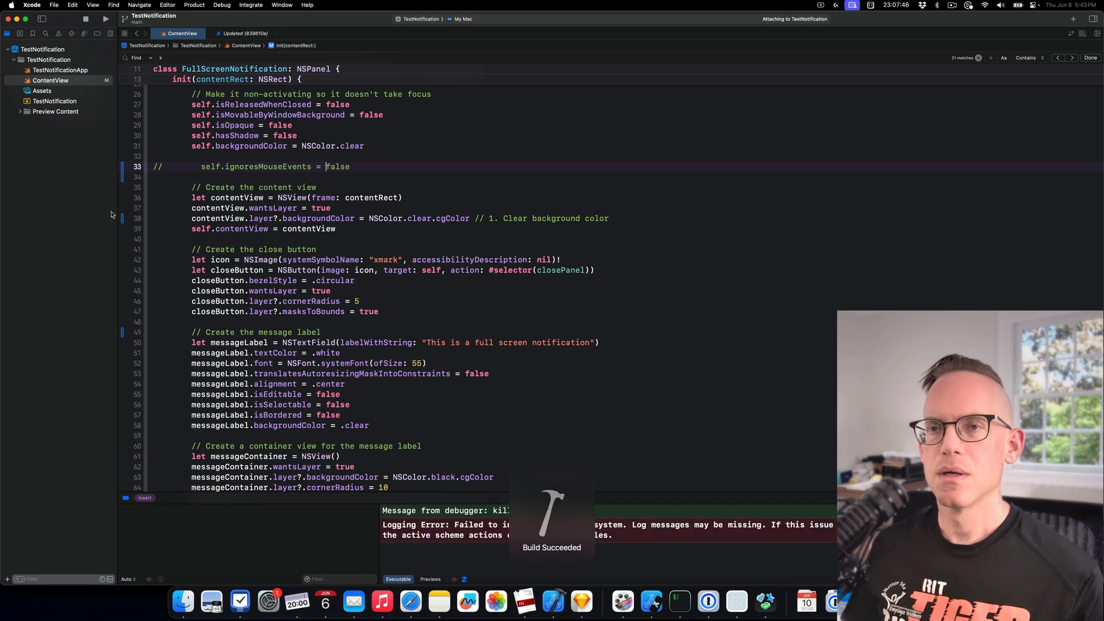
Step: Show and dismiss the notification in the relaunched TestNotification, then click back into the code
click(105, 19)
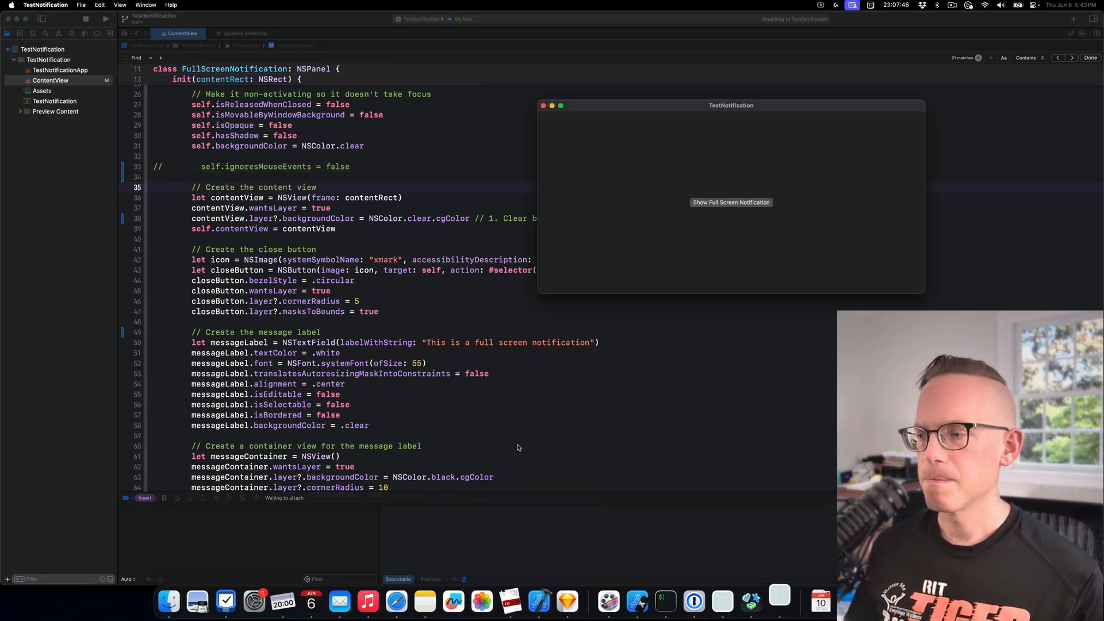
click(732, 202)
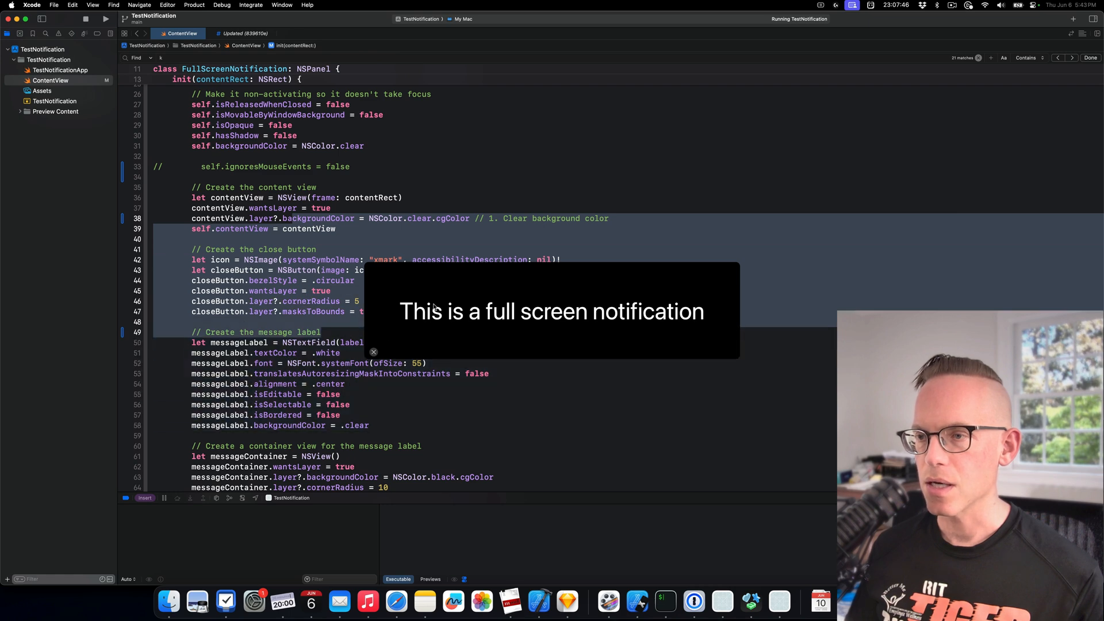
click(373, 352)
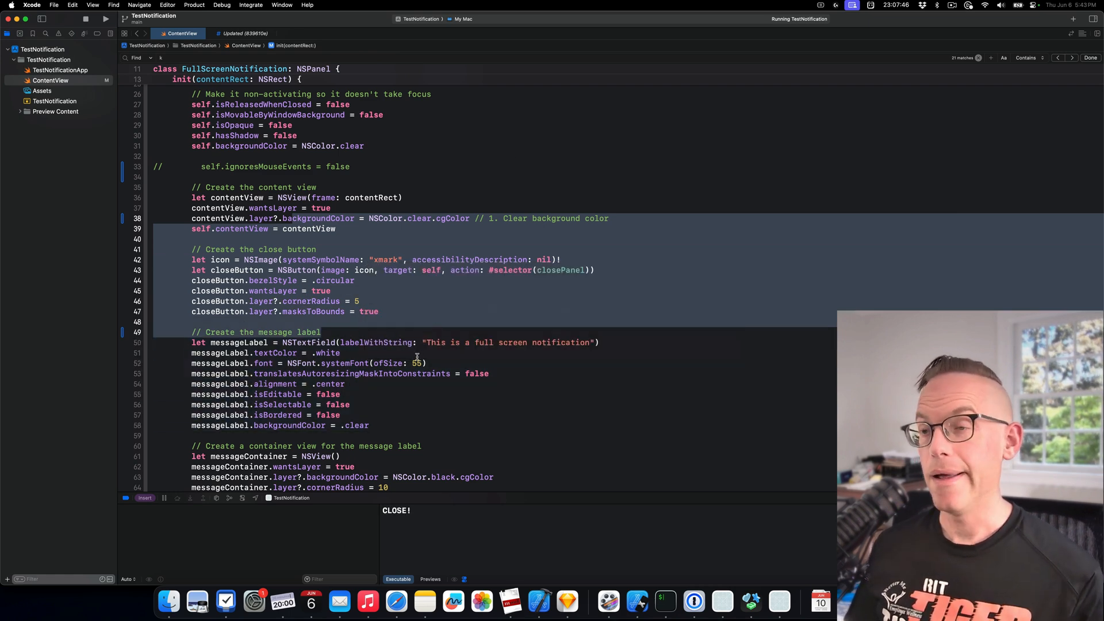
click(262, 166)
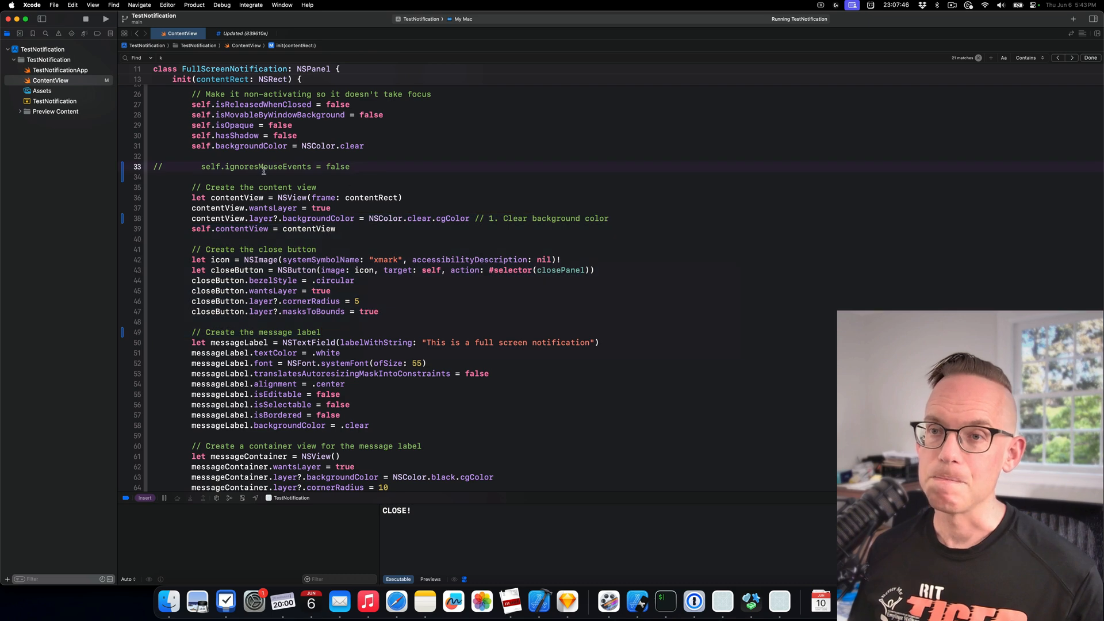
double_click(269, 167)
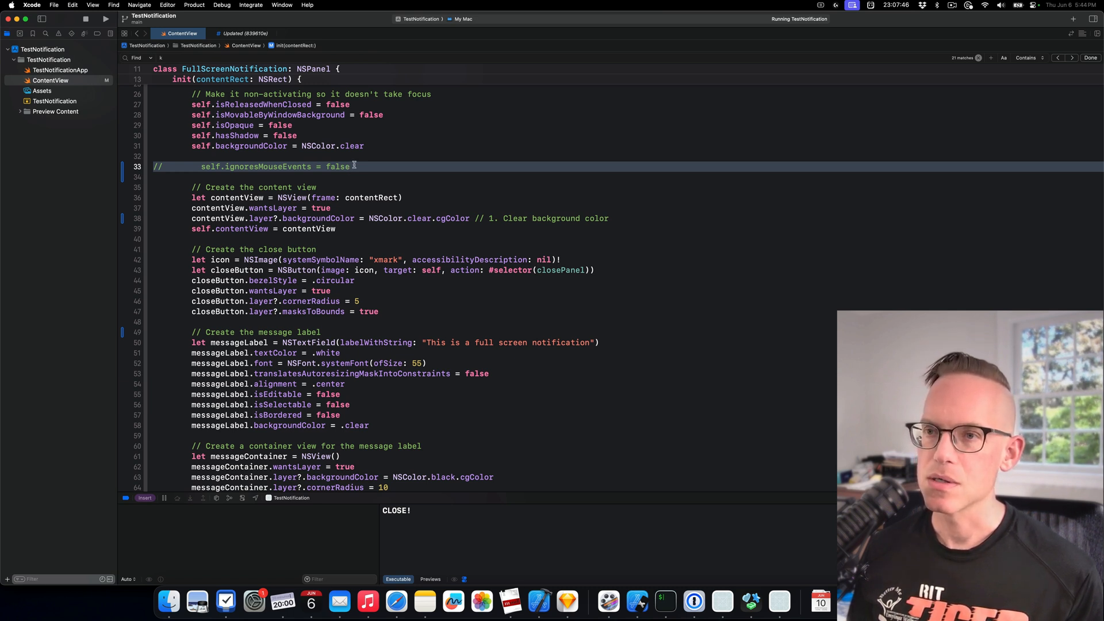
mouse_move(358, 407)
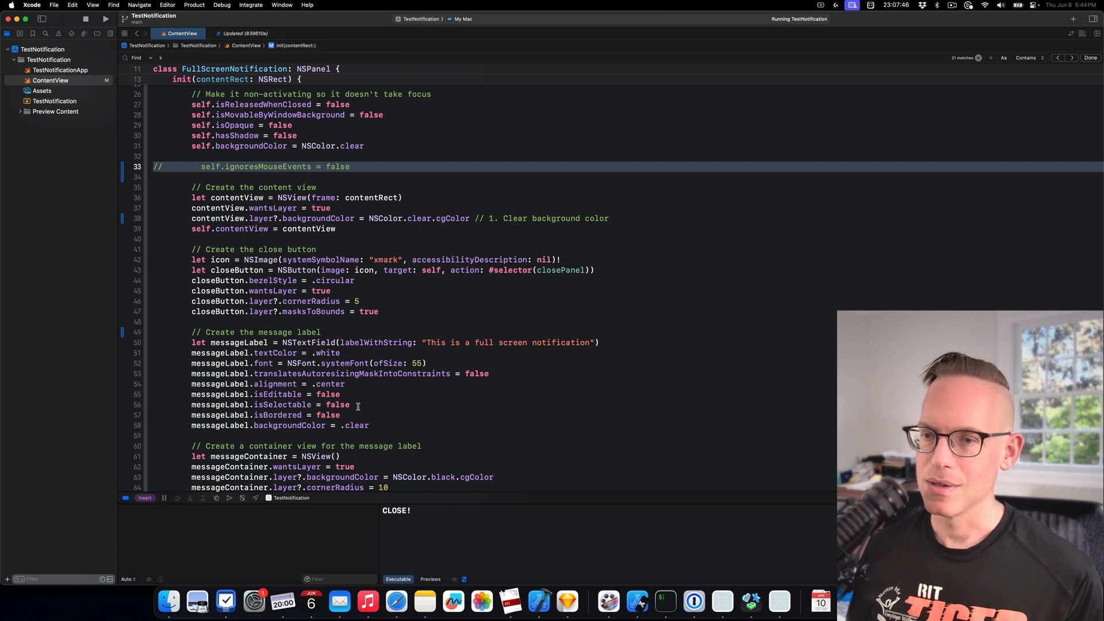
Step: Select lines 55–56 holding the message label's isEditable and isSelectable settings
drag(191, 394, 359, 404)
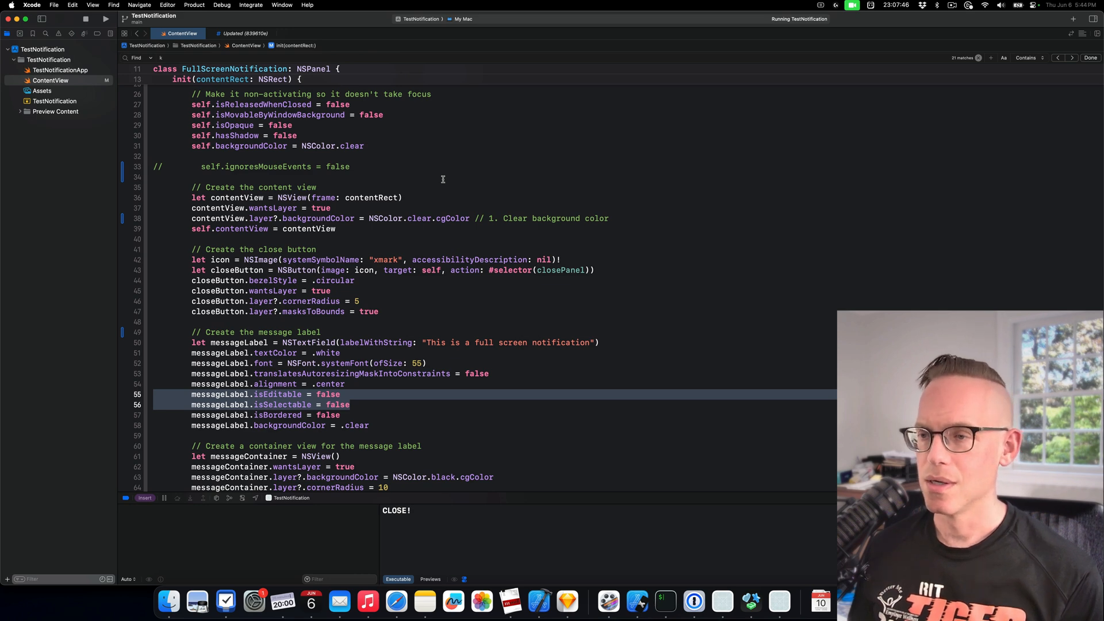
mouse_move(804, 545)
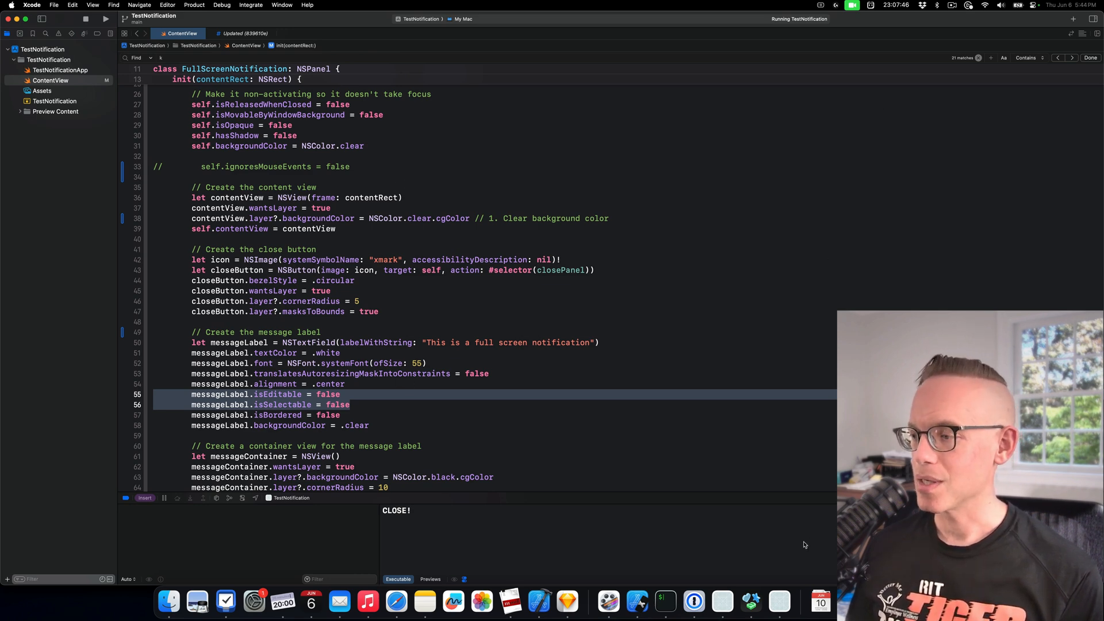